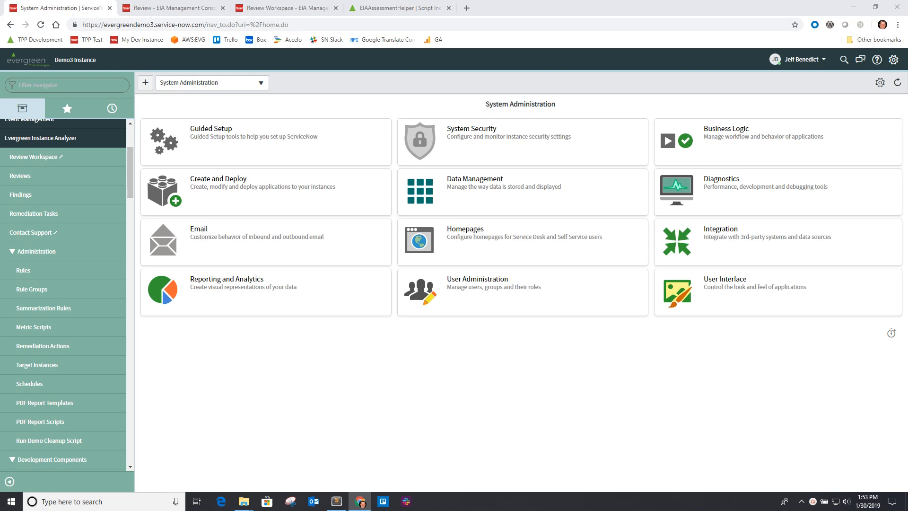
mouse_move(115, 309)
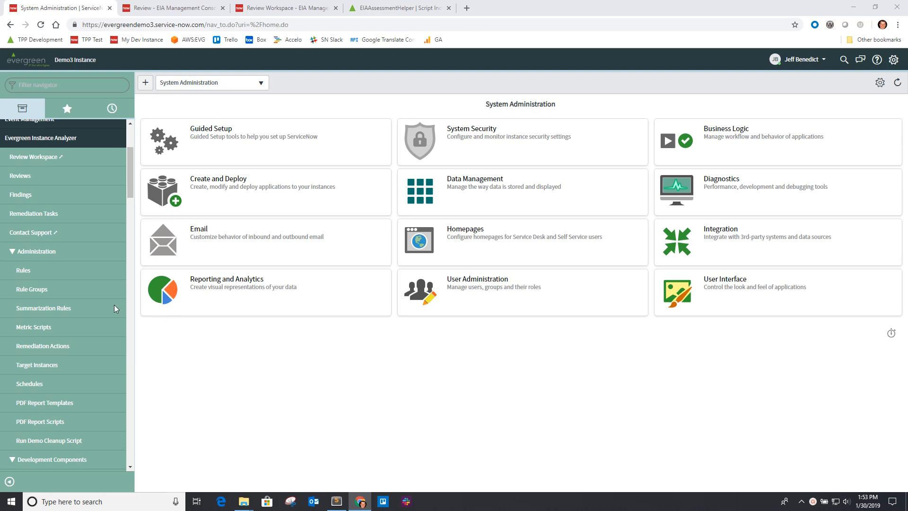
Open rule group GRP0001008 (London Readiness) from the Rule Groups list.
left_click(32, 289)
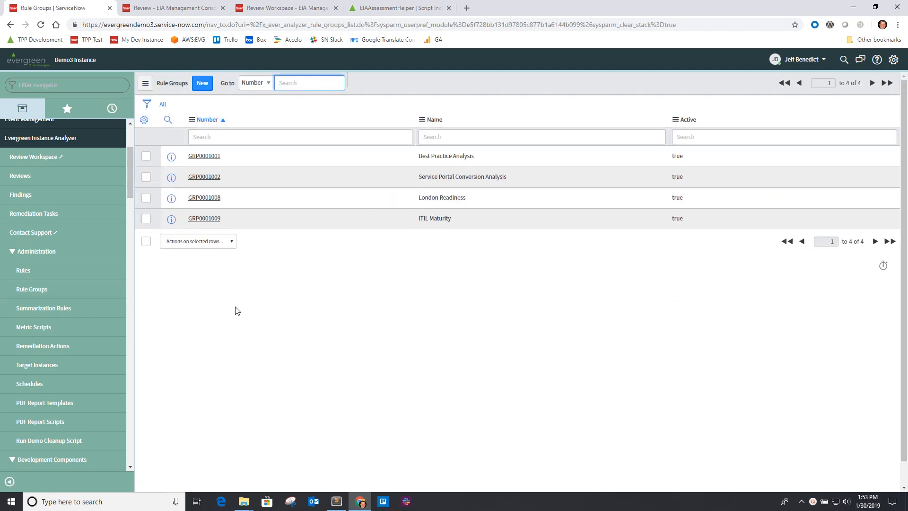
mouse_move(203, 197)
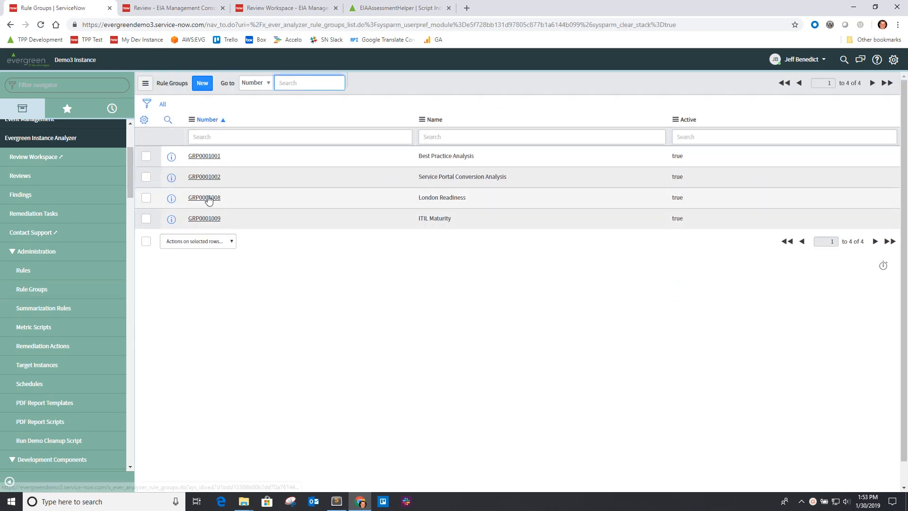
left_click(203, 198)
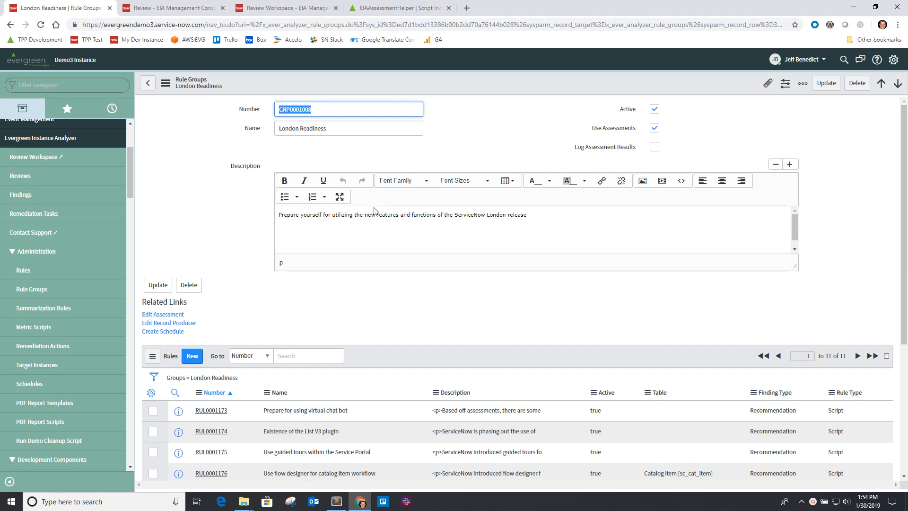
mouse_move(485, 155)
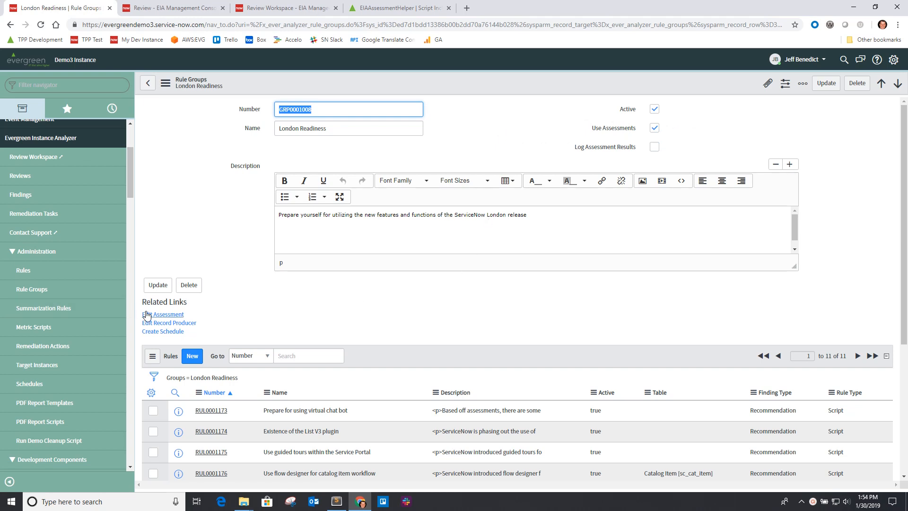
Open the London Readiness assessment metric type via the Edit Assessment related link.
left_click(162, 314)
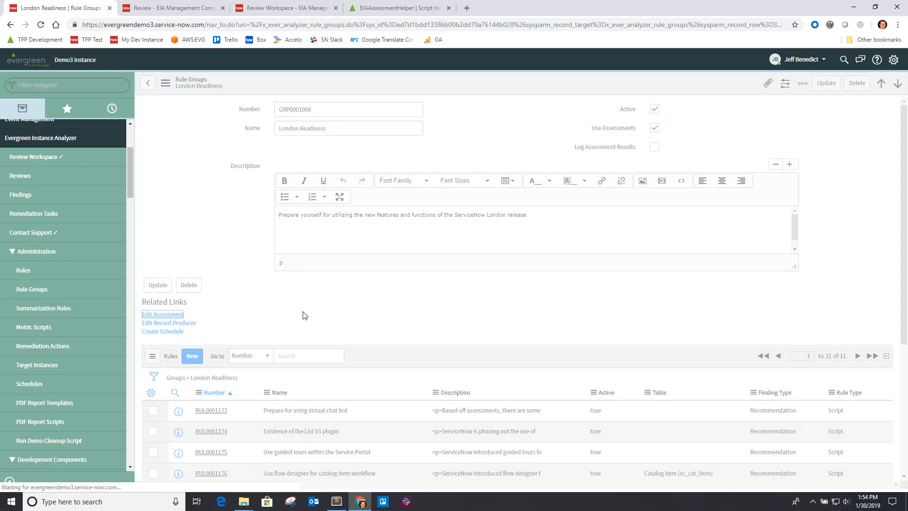
left_click(163, 315)
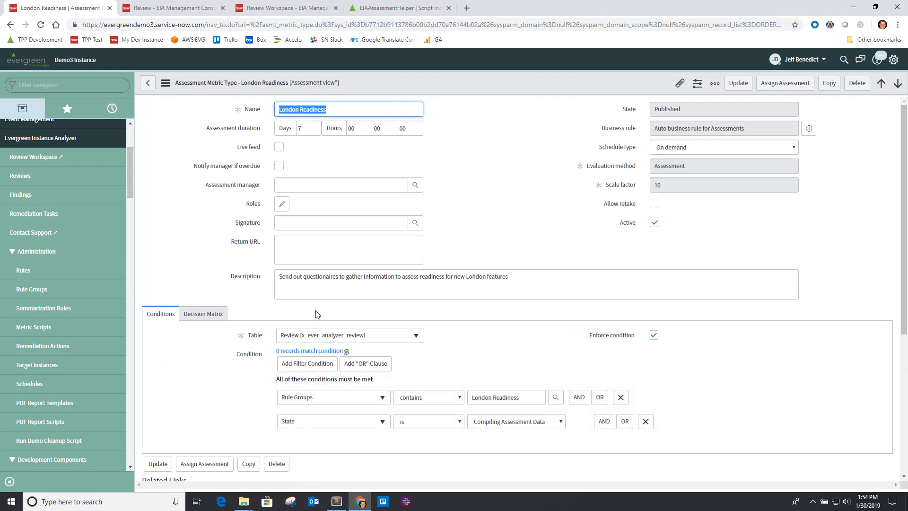
mouse_move(261, 362)
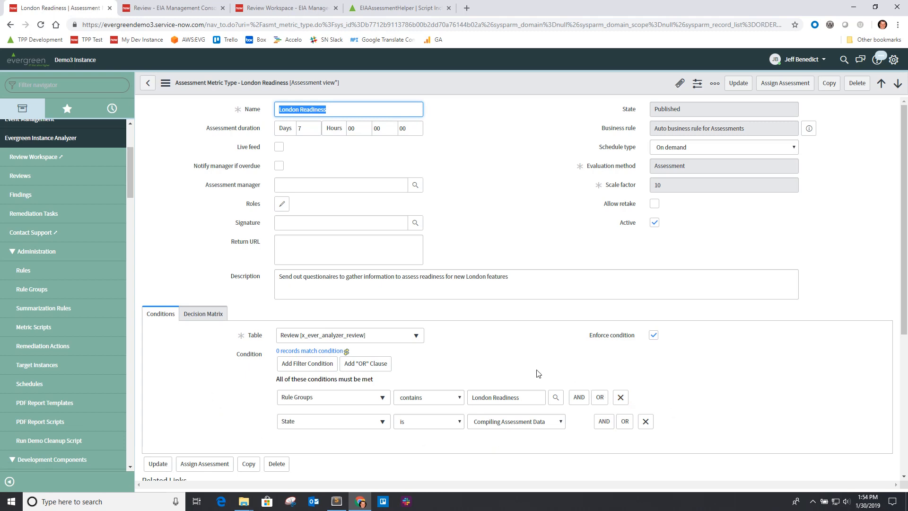
mouse_move(256, 394)
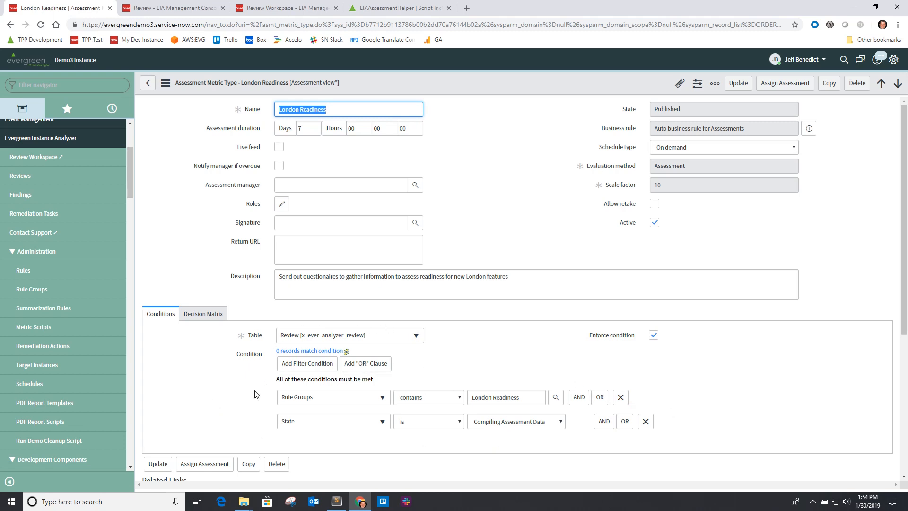
mouse_move(294, 429)
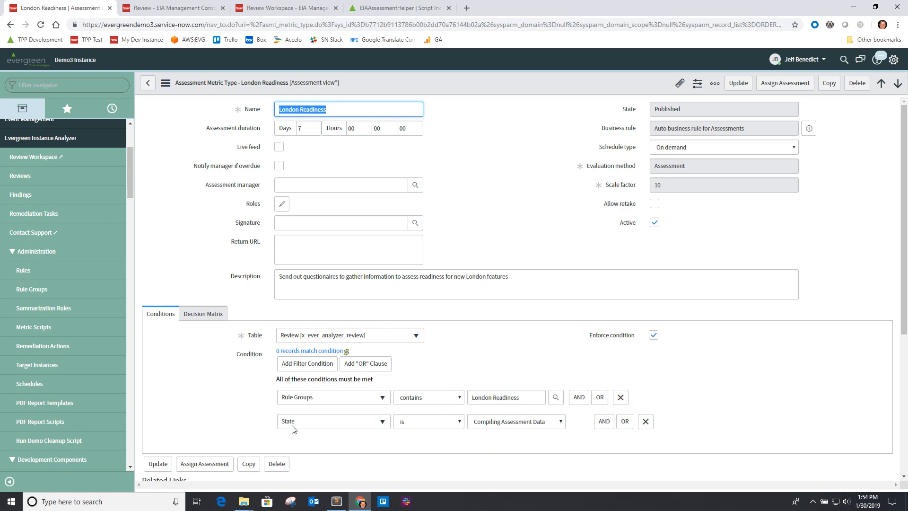
mouse_move(591, 442)
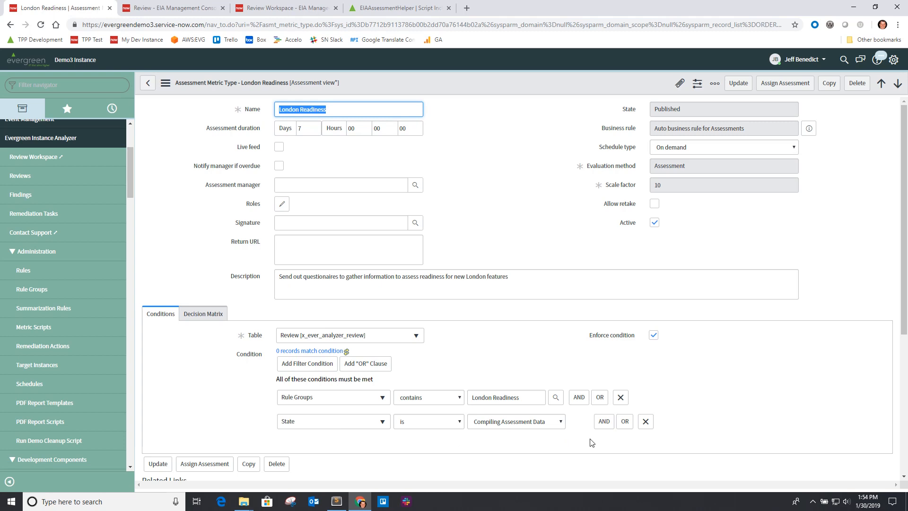
mouse_move(246, 411)
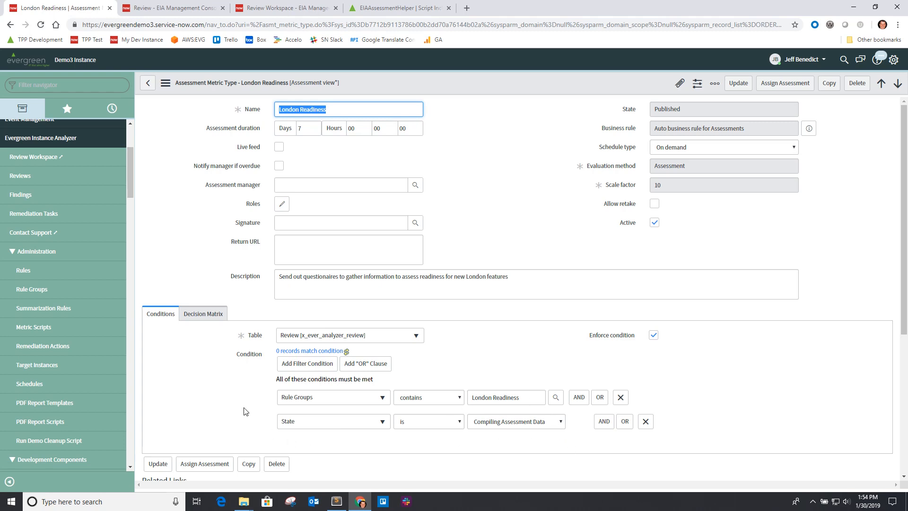
Open the Self Service Effectiveness metric under the Virtual Chat metric category.
scroll("down", 3)
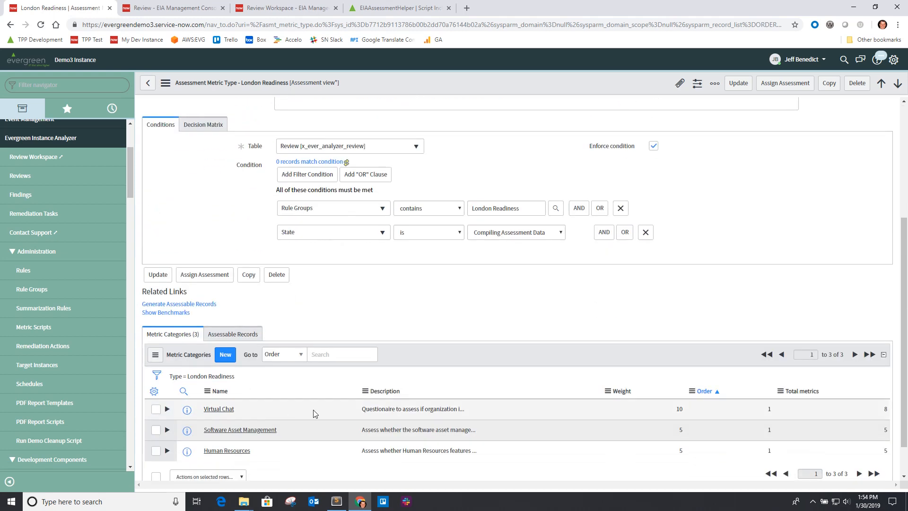
mouse_move(240, 433)
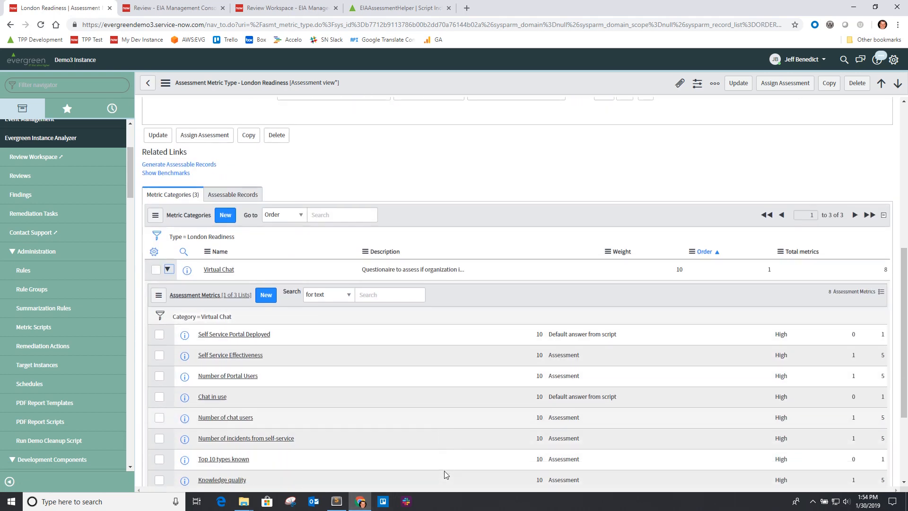
scroll("down", 3)
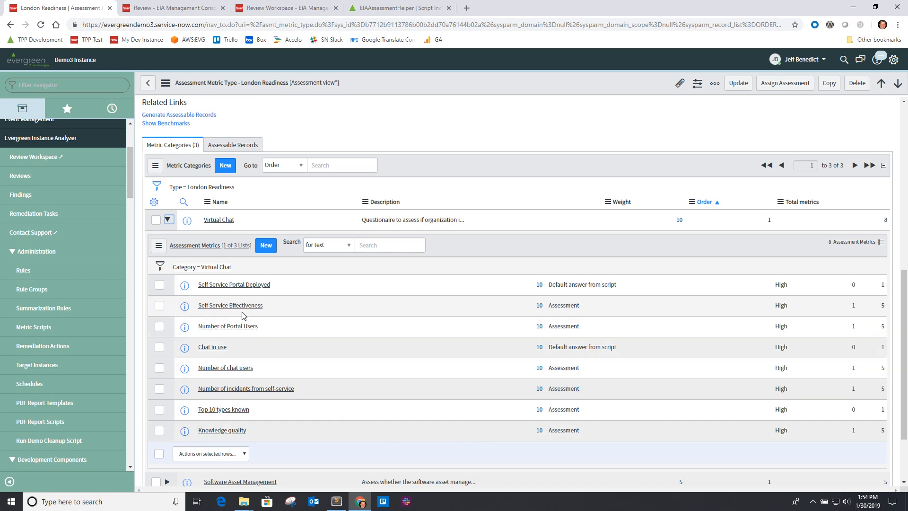
left_click(230, 305)
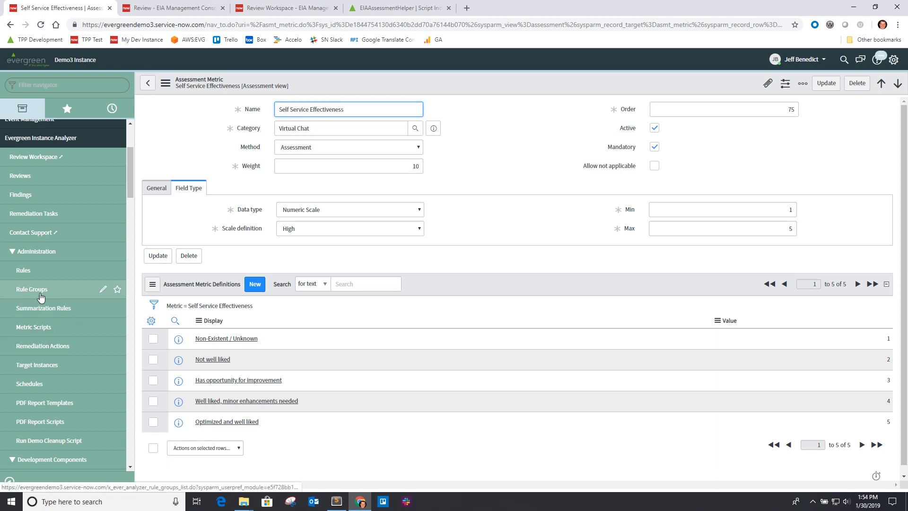
Open rule group GRP0001009 (ITIL Maturity) from the Rule Groups list.
left_click(31, 289)
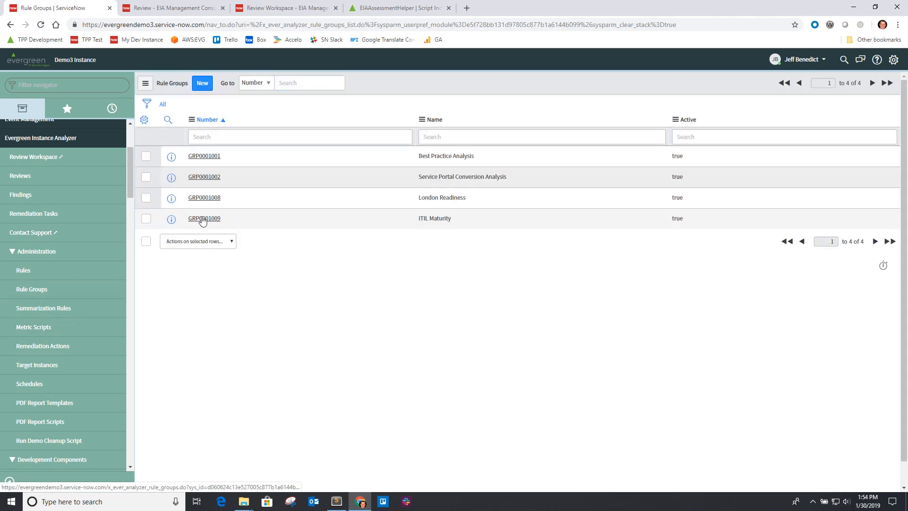
left_click(204, 218)
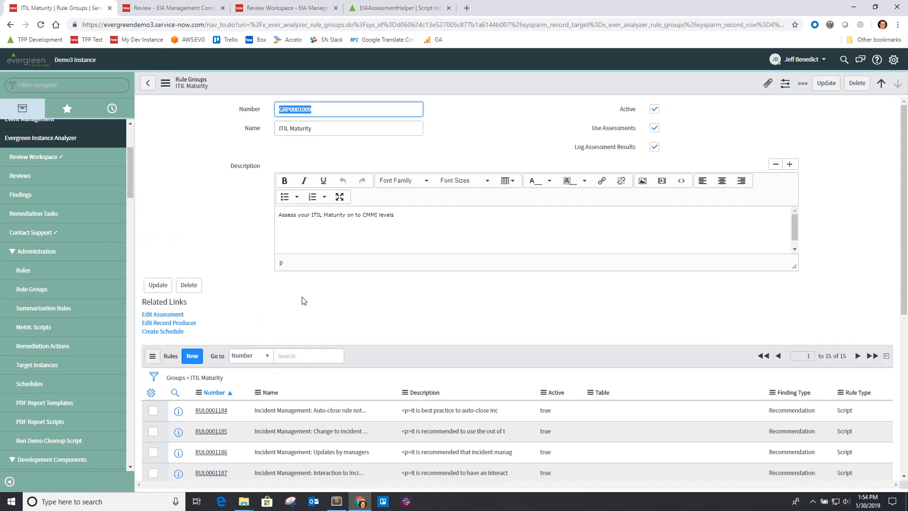
left_click(654, 147)
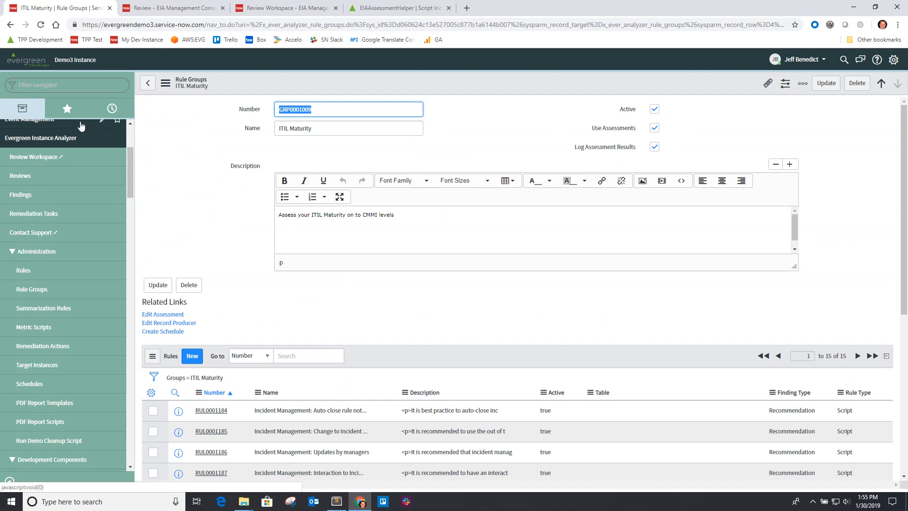
View the assessment metric scores for review RVW0001012, focusing on Customer Satisfaction.
left_click(67, 108)
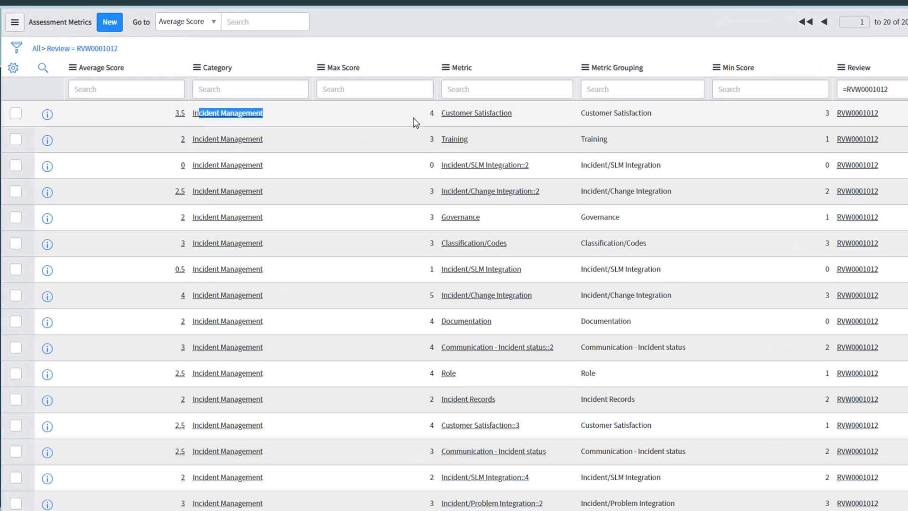
left_click(476, 113)
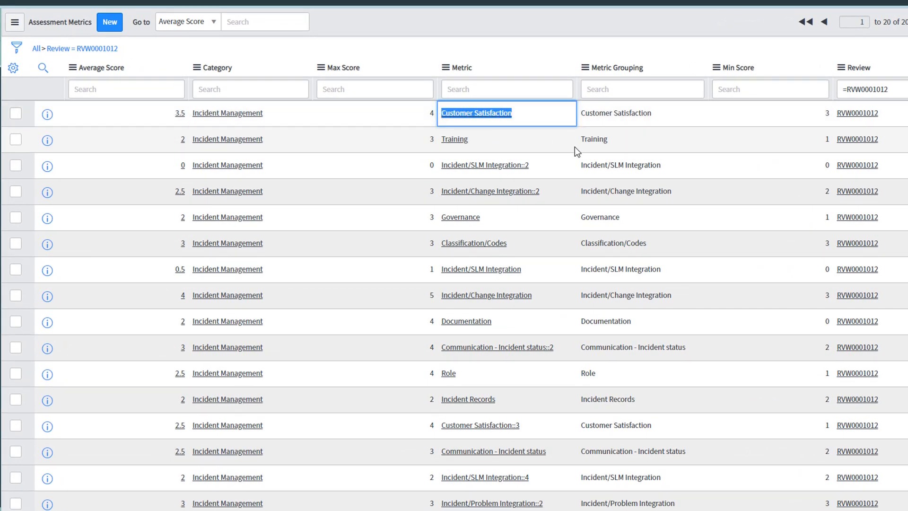
mouse_move(798, 124)
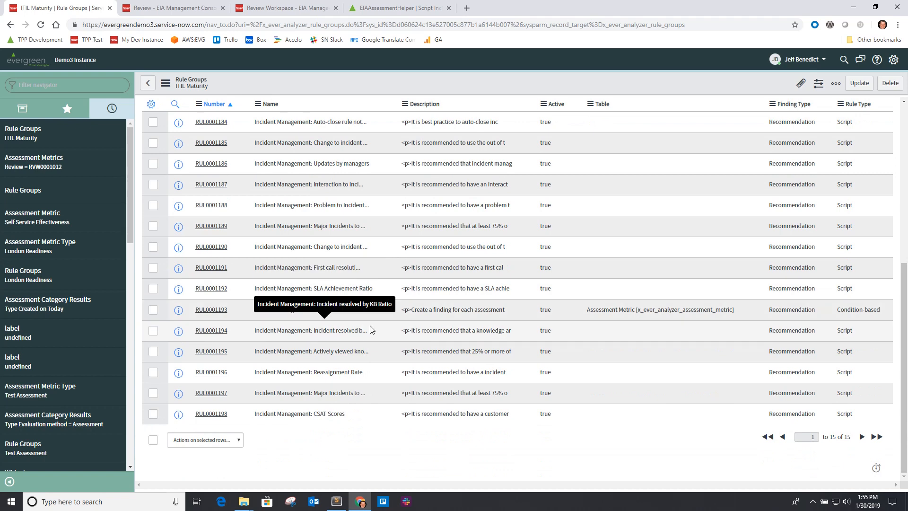
mouse_move(743, 317)
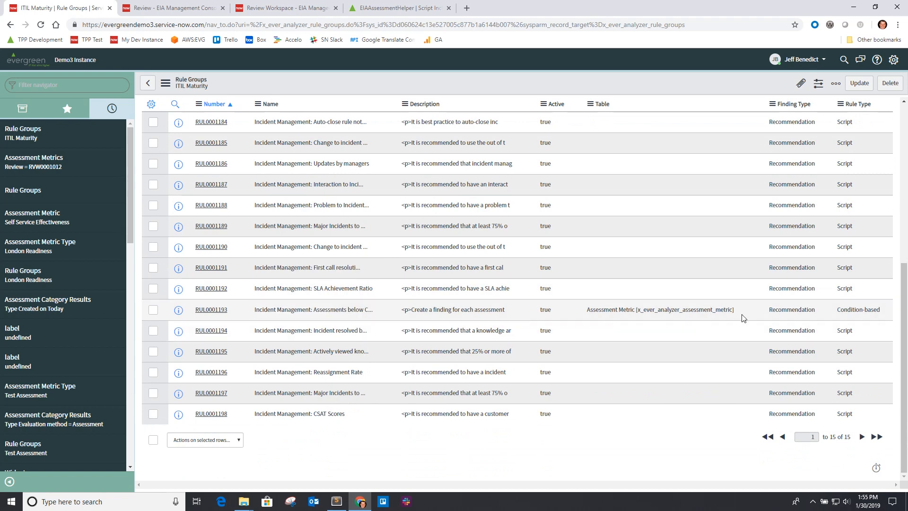
Open rule RUL0001193, Incident Management assessments below CMMI level 3.
double_click(660, 309)
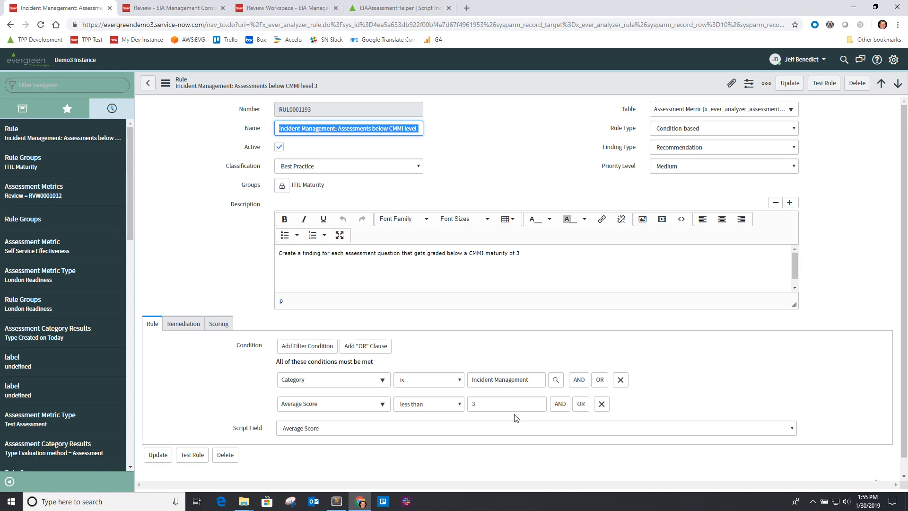
mouse_move(238, 383)
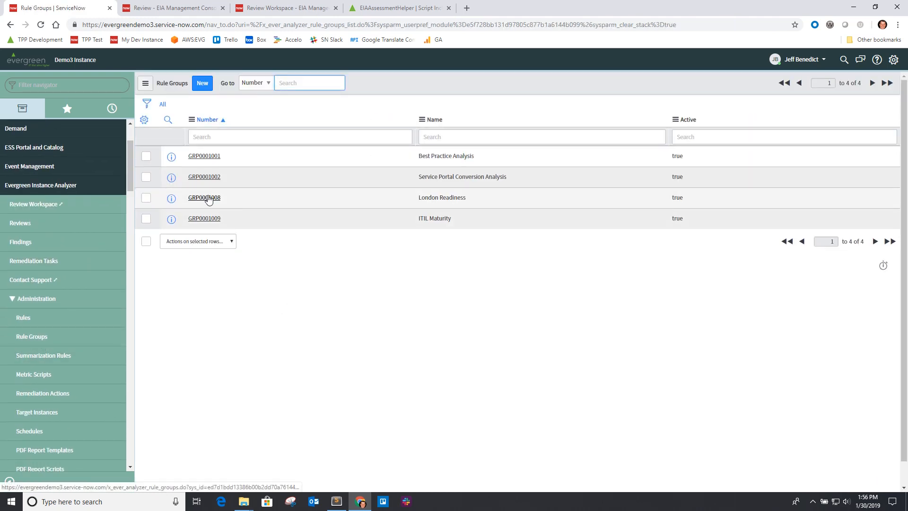
Open London Readiness rule RUL0001173 and highlight assessmentResults in its script.
left_click(204, 197)
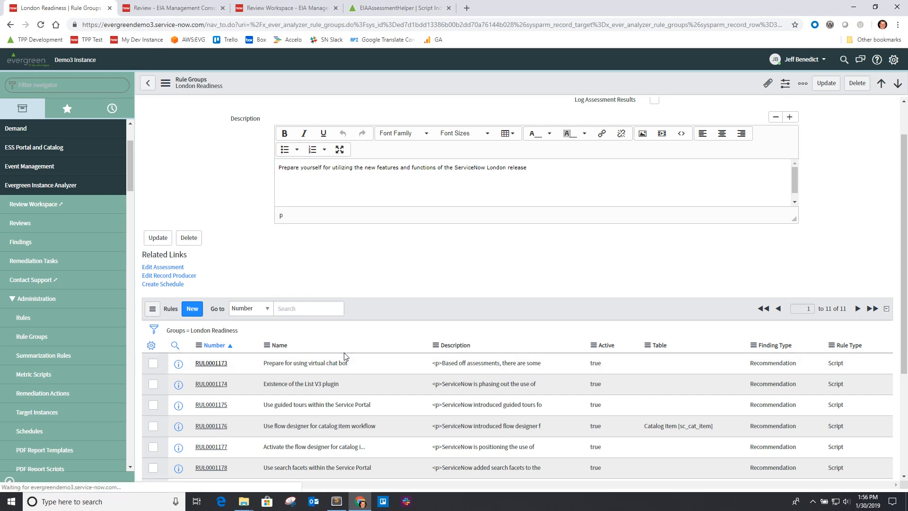
left_click(211, 363)
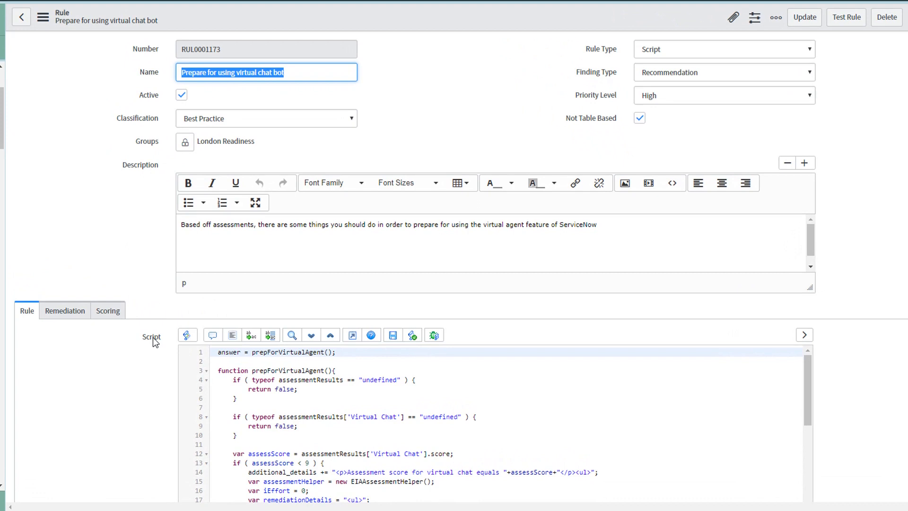
scroll("down", 3)
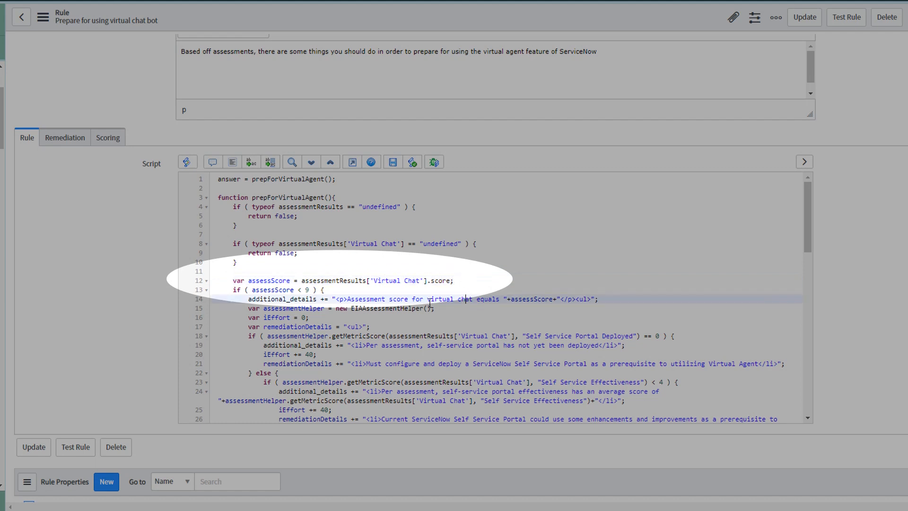
double_click(333, 281)
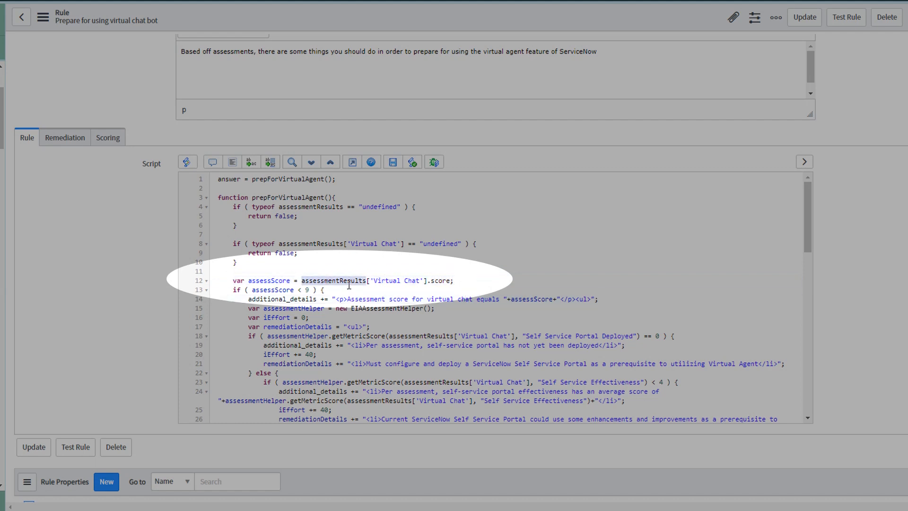
left_click(376, 280)
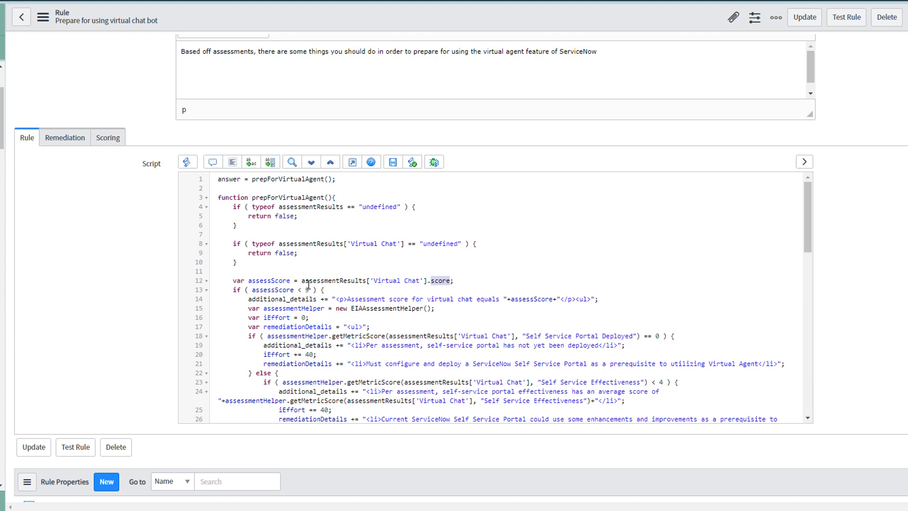
Scroll through the rule script before returning to the Rule Groups list.
scroll("down", 3)
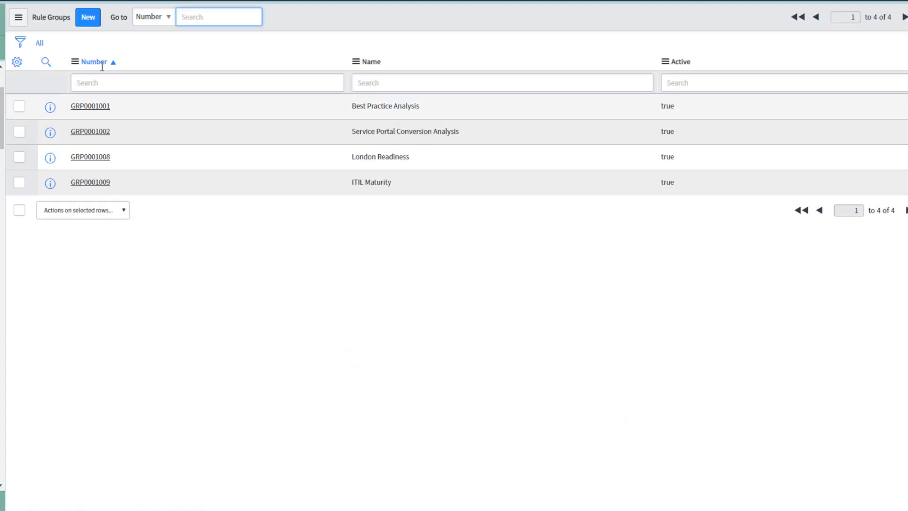
Name the new rule group Test Assessment, describe it Testing 1.2.3 and enable Use Assessments.
left_click(87, 17)
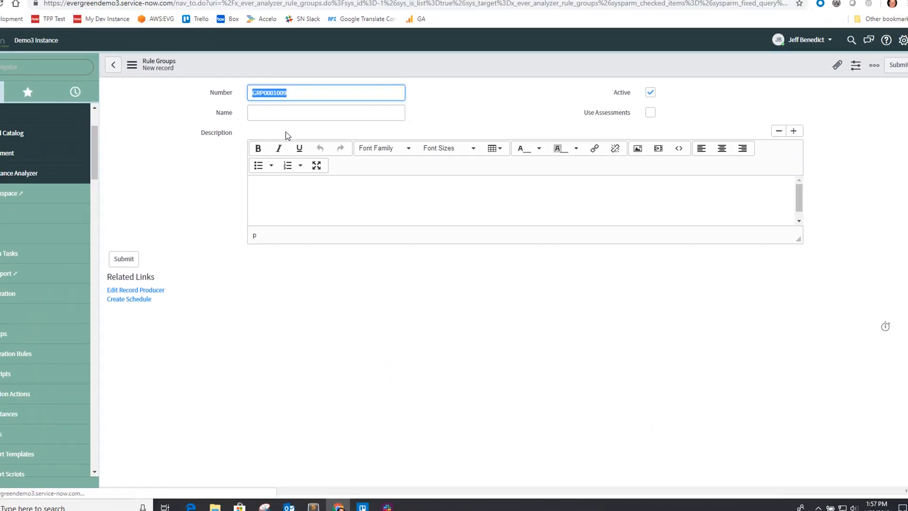
type("Test Assessment")
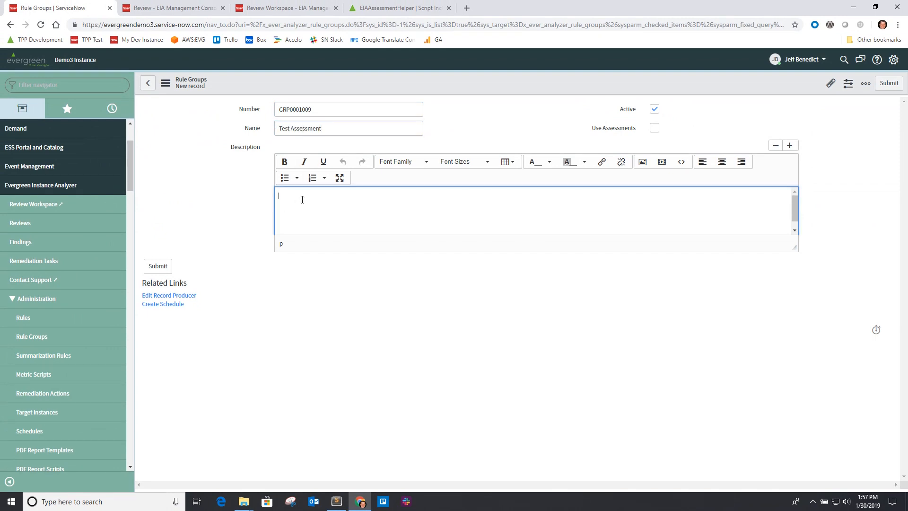
type("Testing 1.2.3")
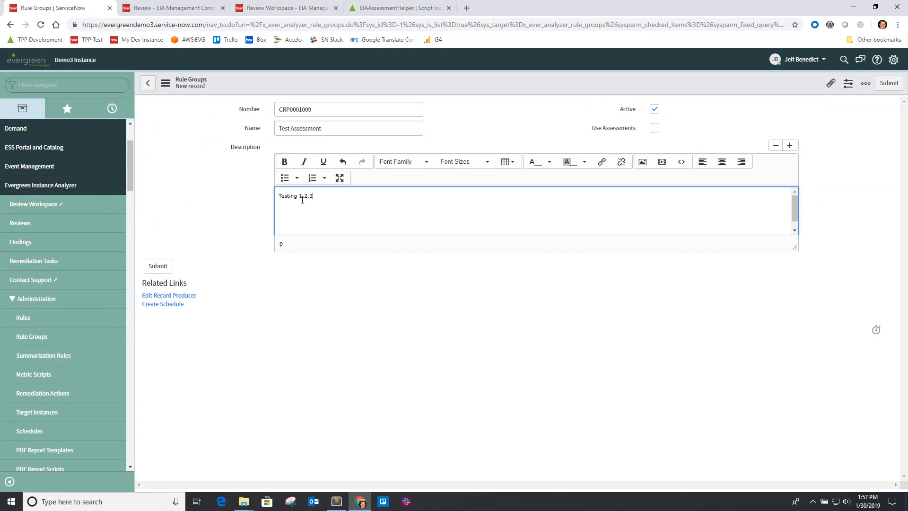
left_click(655, 128)
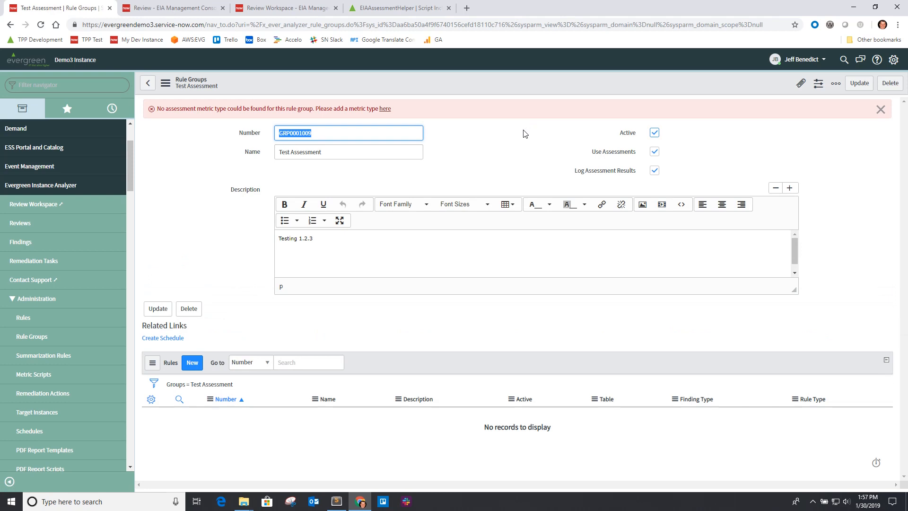
mouse_move(481, 128)
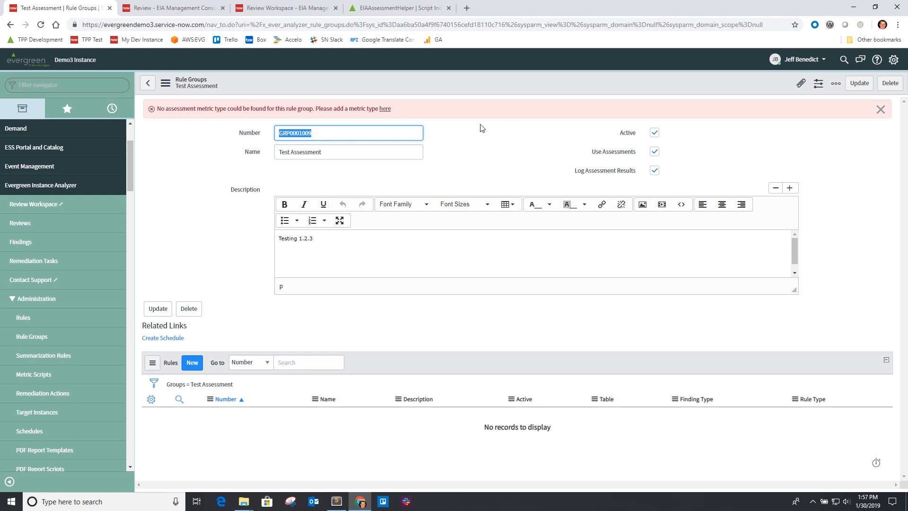
mouse_move(624, 141)
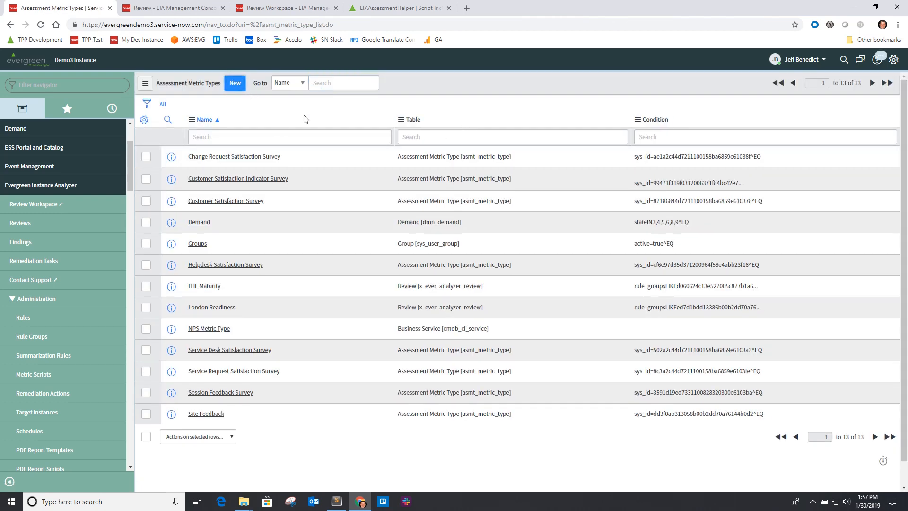
Create metric type Test Assessment with scale factor 10 and description Testing 1.2.3, then submit.
left_click(235, 83)
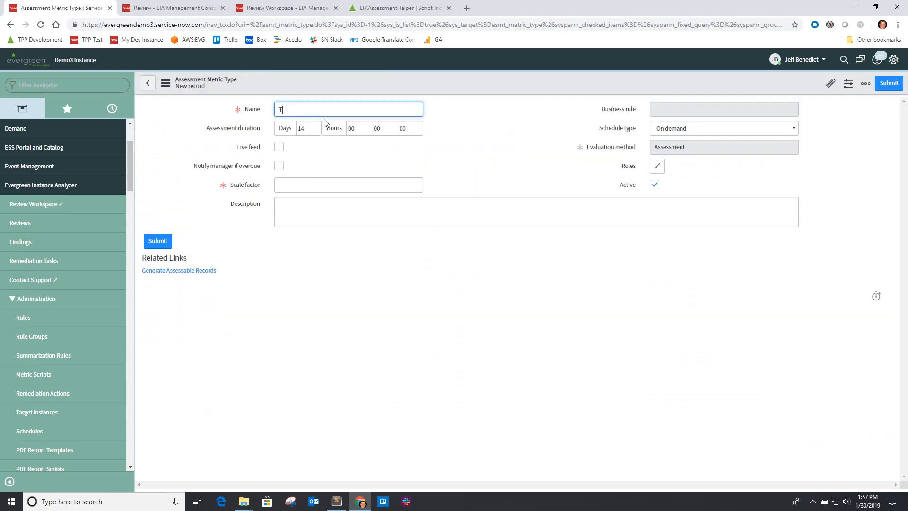
type("est Assessment")
left_click(349, 184)
type("10")
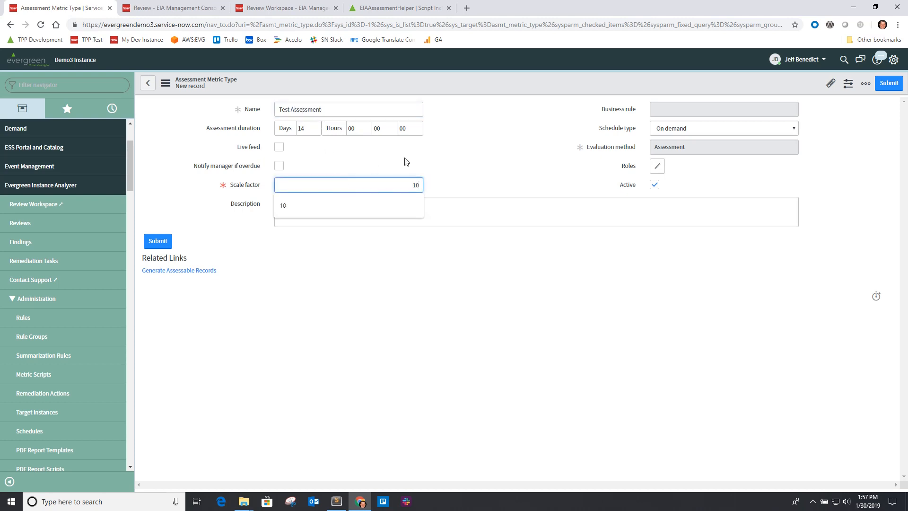
type("Testing")
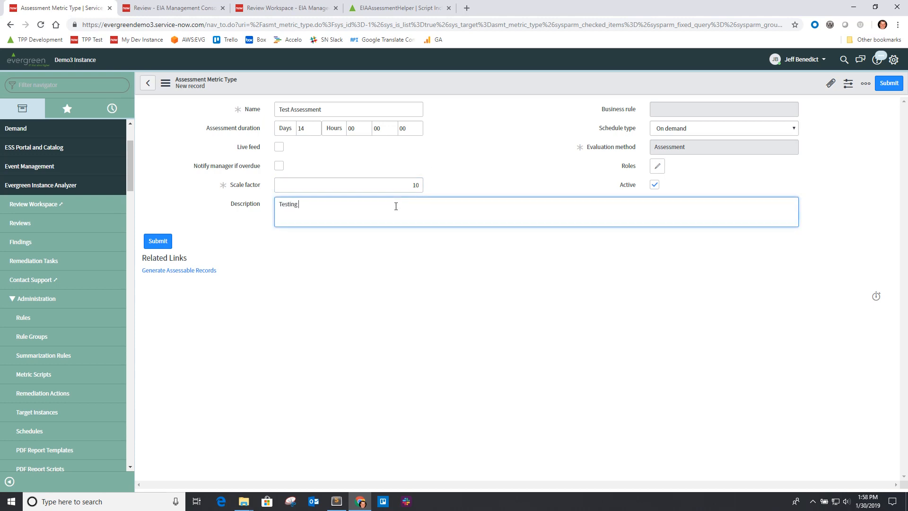
type("1.2.3")
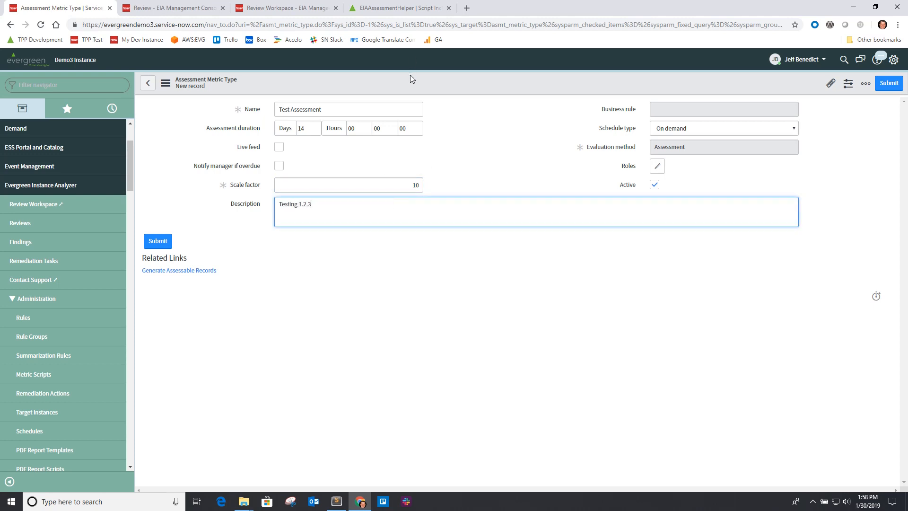
left_click(157, 240)
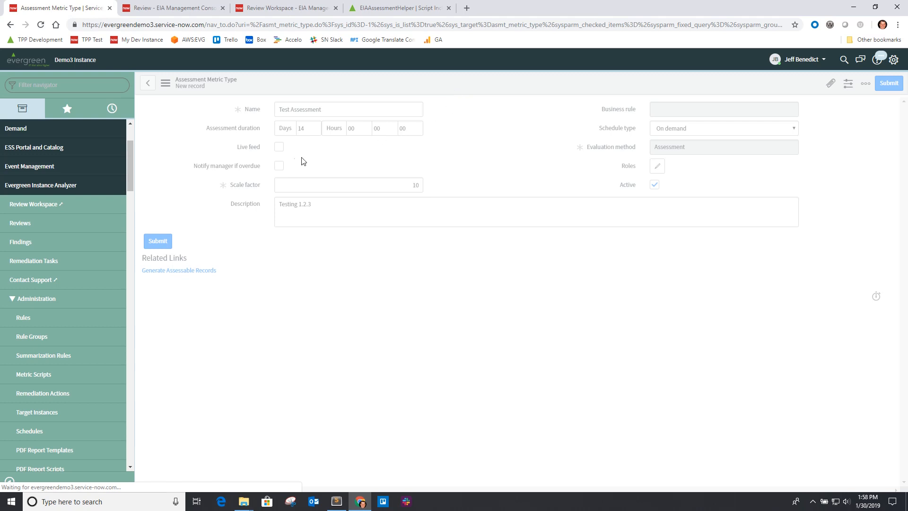
Make the Test Assessment metric type assess the Review table.
left_click(157, 241)
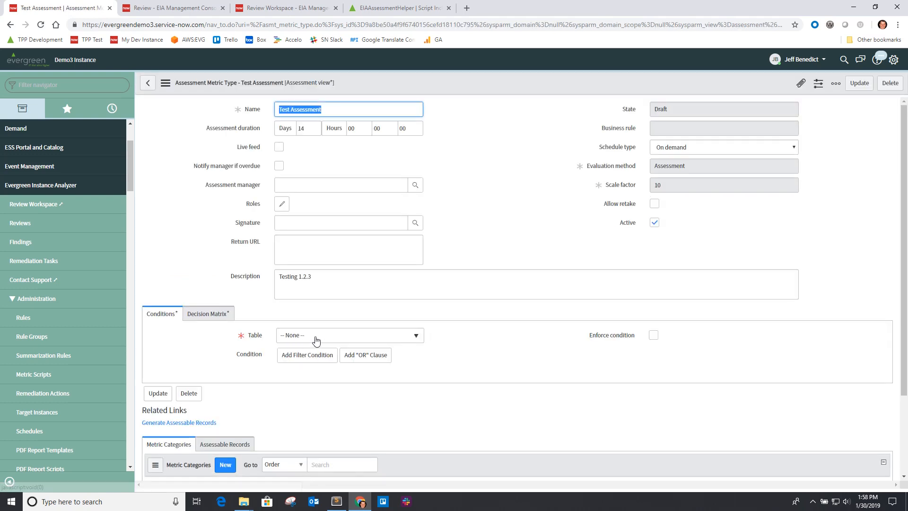
left_click(349, 335)
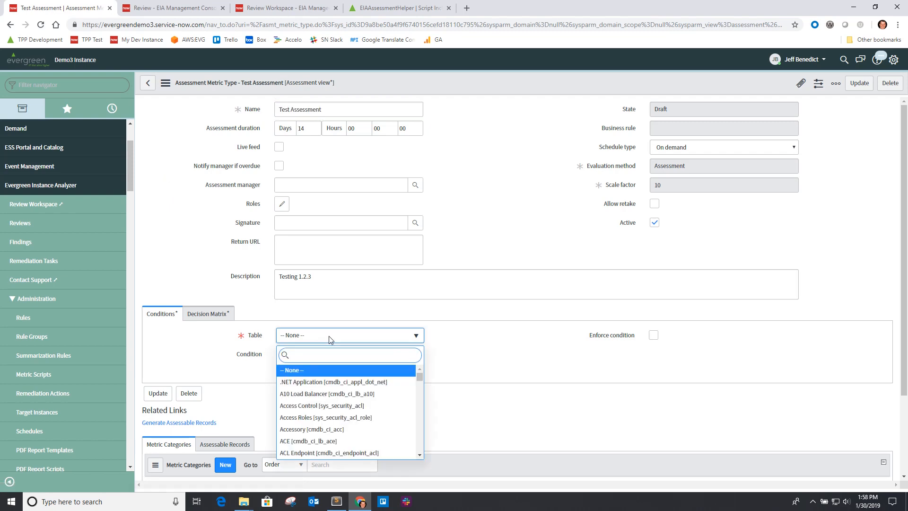
type("x_ever_analyzer_rev")
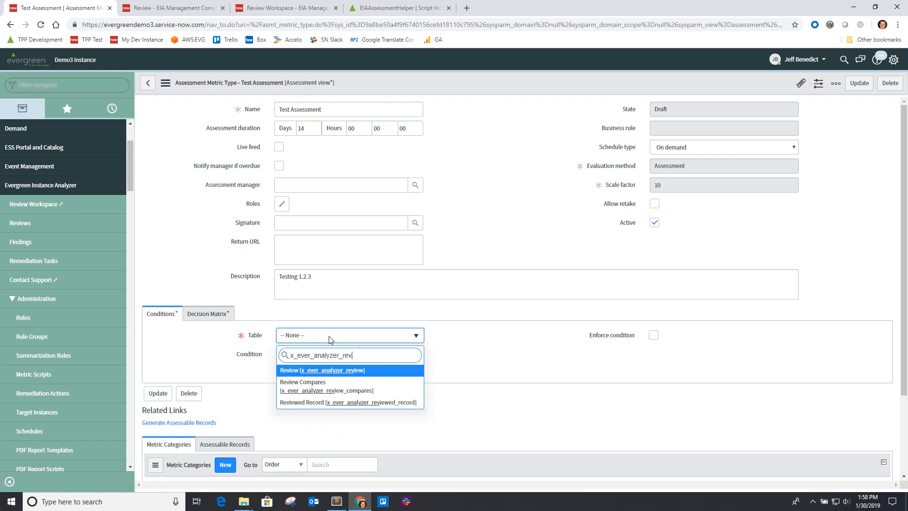
left_click(322, 370)
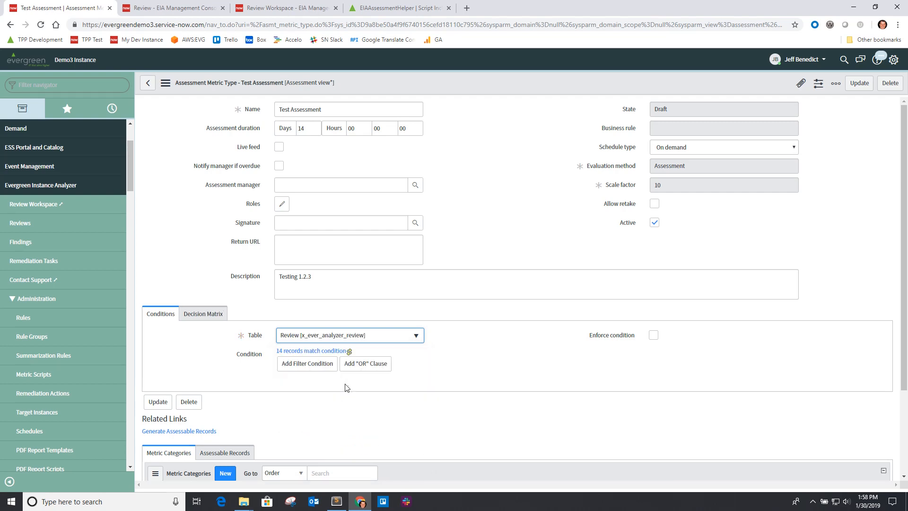
Add conditions: rule groups contain Test Assessment and state is Compiling Assessment Data, then update.
left_click(306, 363)
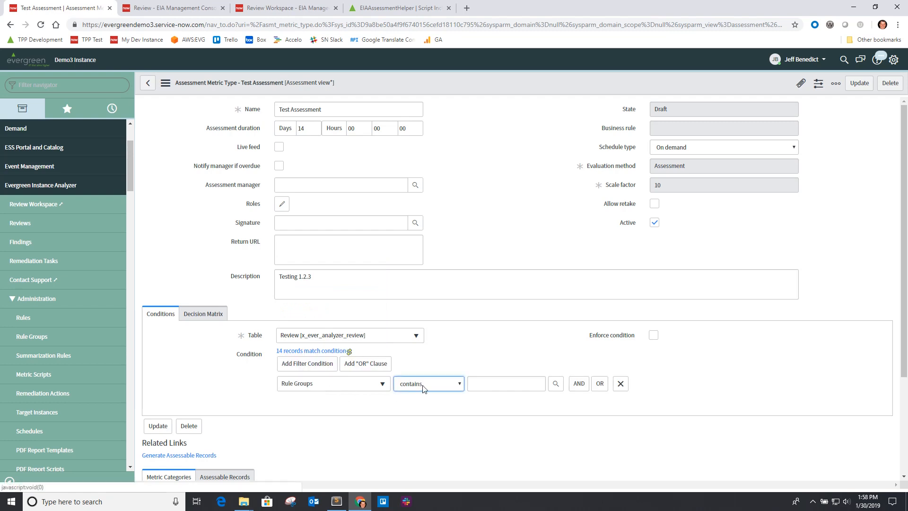
type("test")
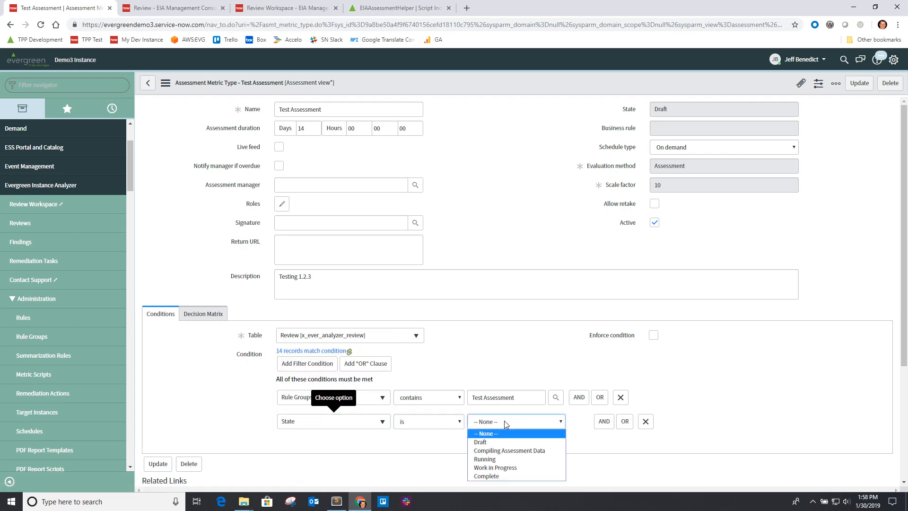
left_click(510, 450)
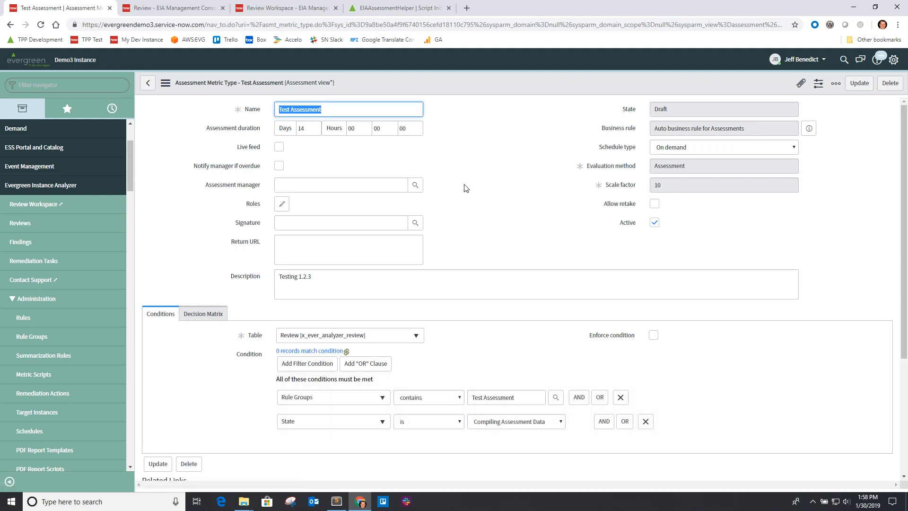
mouse_move(481, 277)
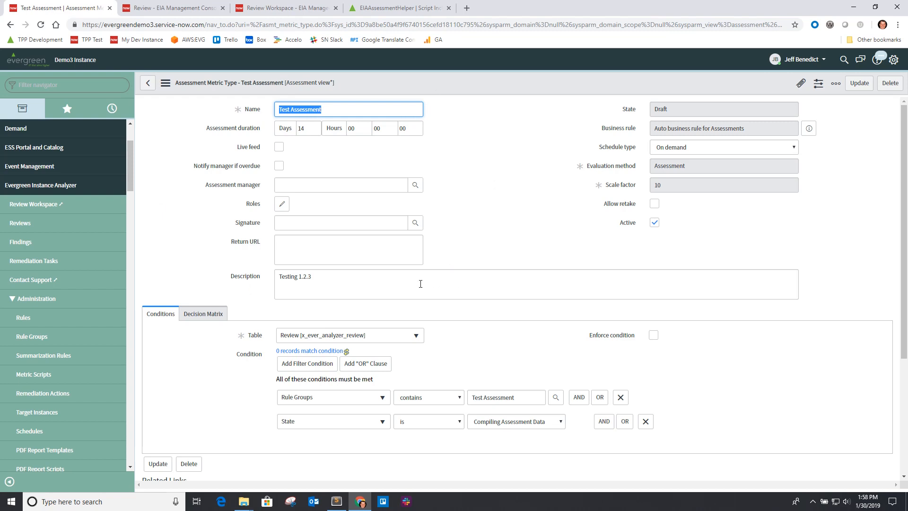
Create a new metric category named 'Test Category' under the Test Assessment type.
scroll("down", 3)
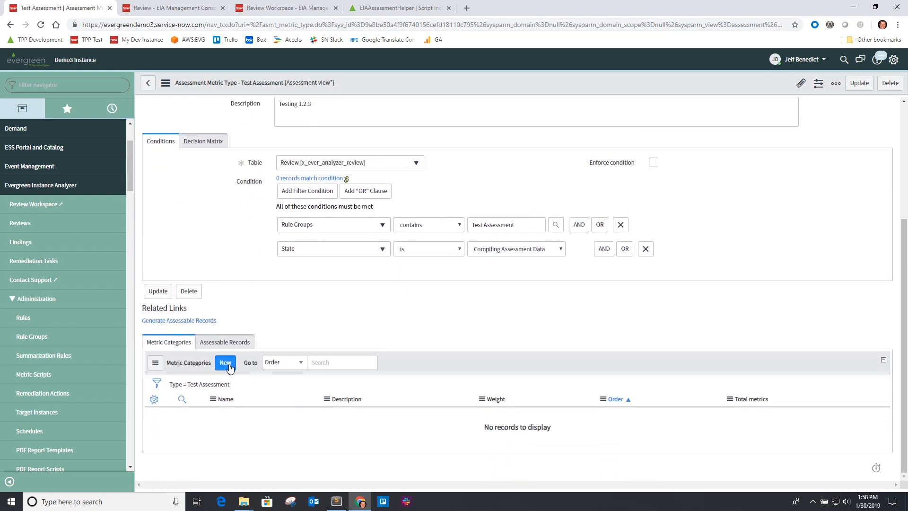
left_click(224, 363)
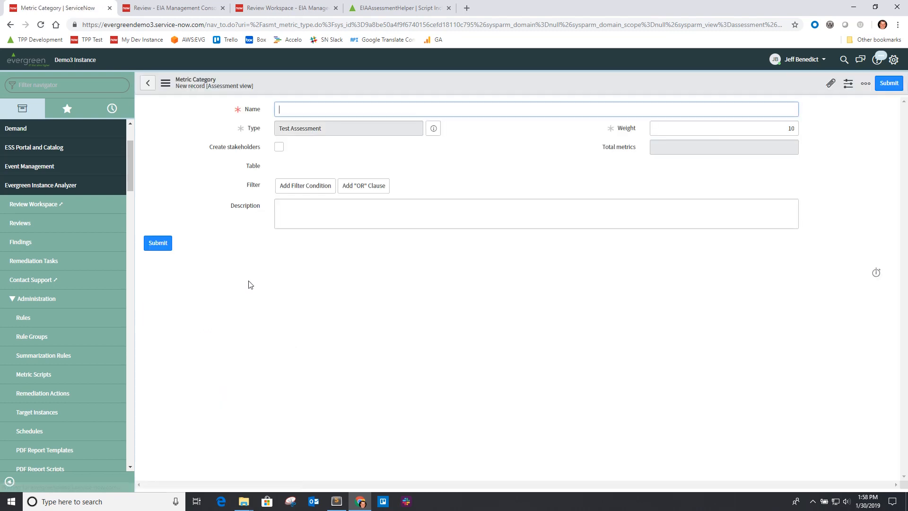
type("Test C")
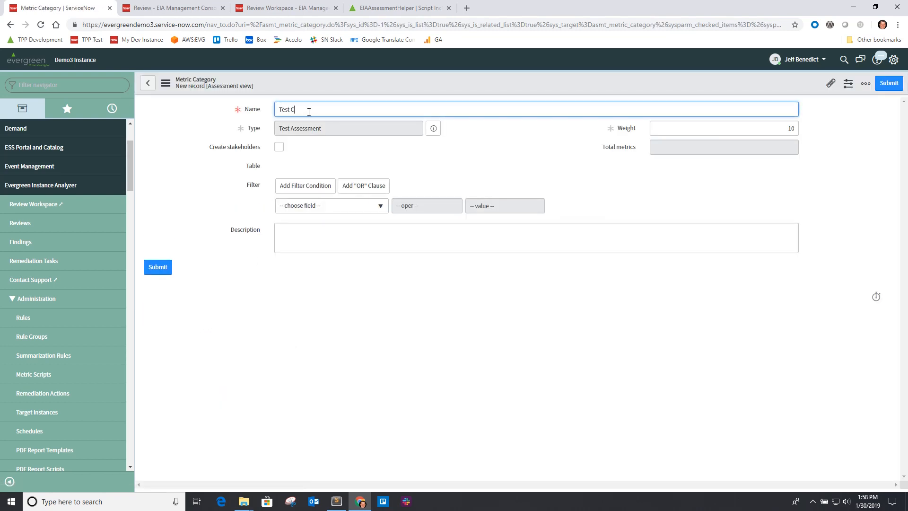
type("ategory")
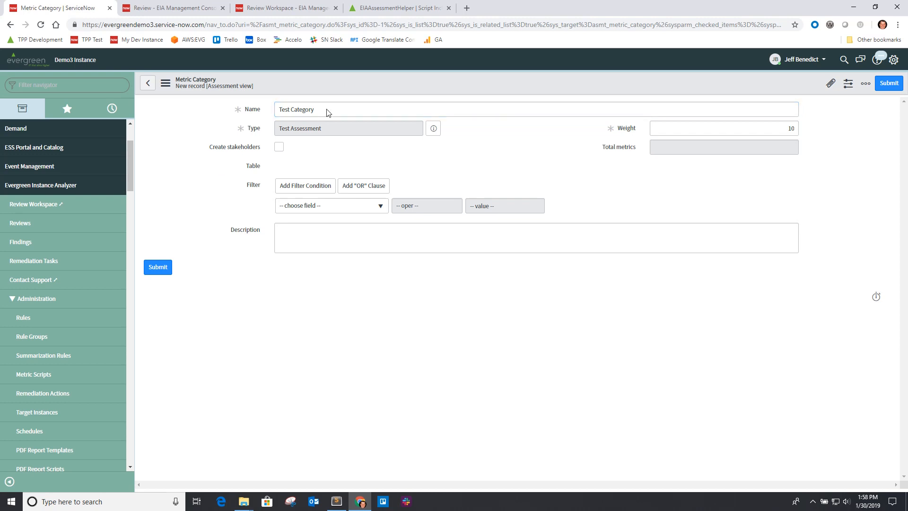
Save Test Category and define Test Question 1 as a mandatory numeric-scale metric.
left_click(157, 267)
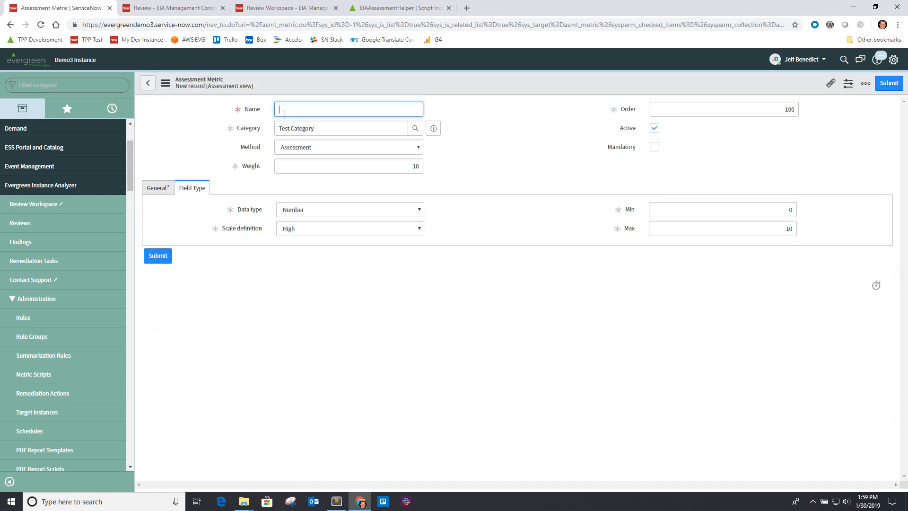
type("Question 1")
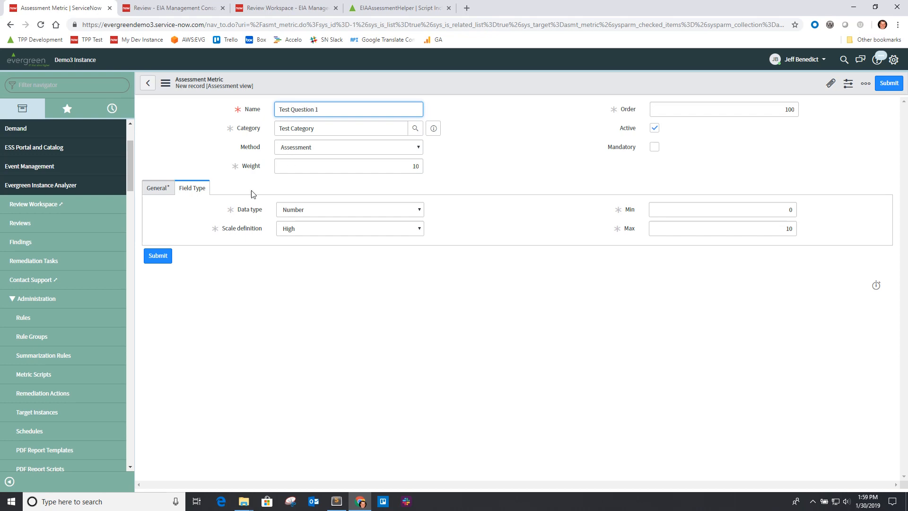
left_click(350, 209)
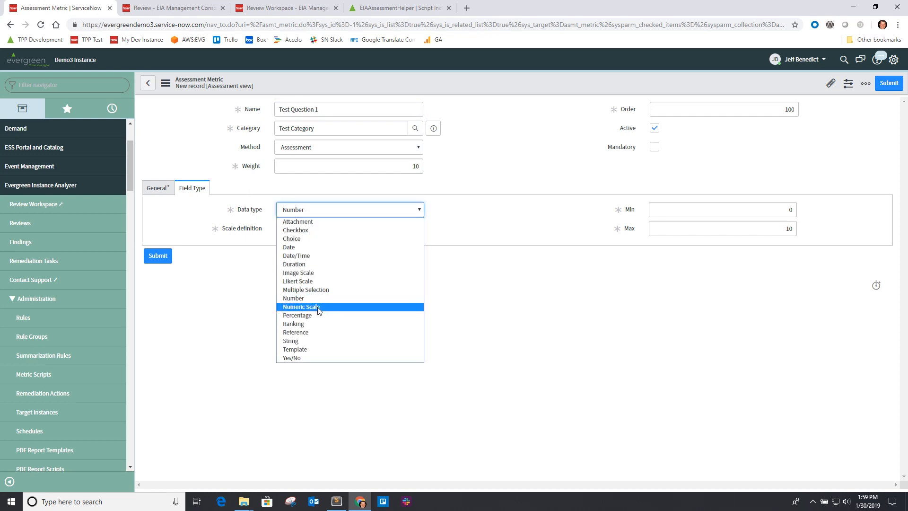
left_click(301, 306)
type("Favorite Number between 1 and 5")
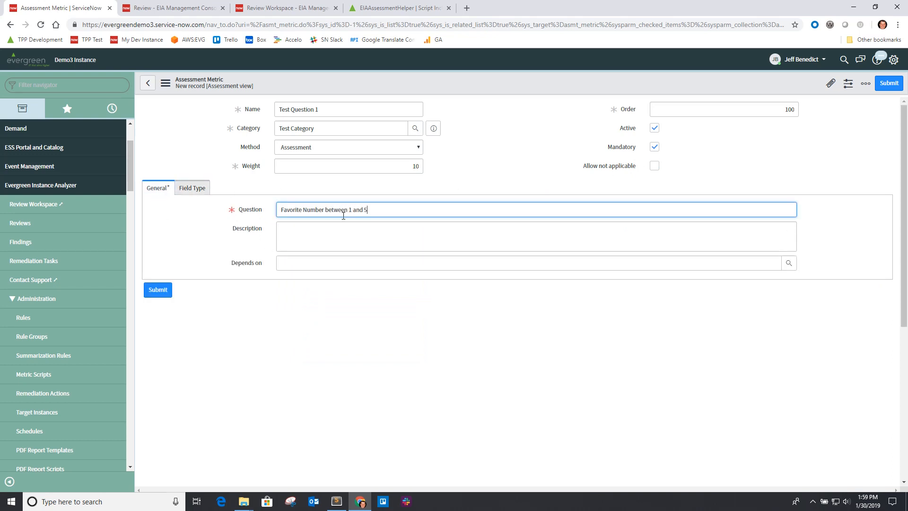
mouse_move(194, 300)
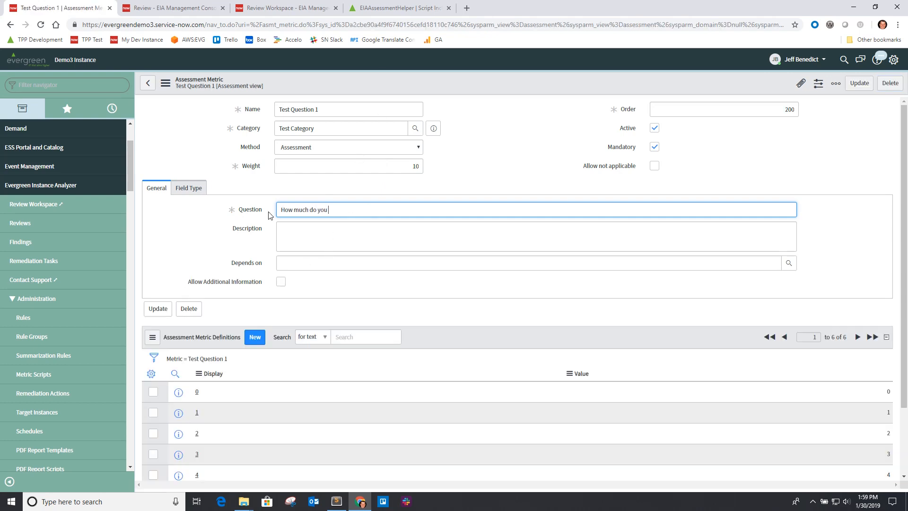
Finish Test Question 1's question text and add Test Question 2 scored 0 to 5.
type("like me?")
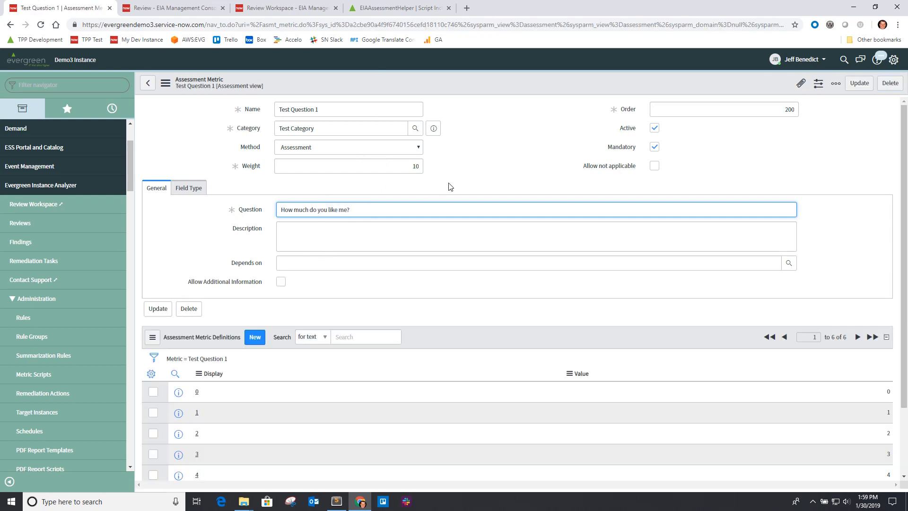
type("Test Question 2")
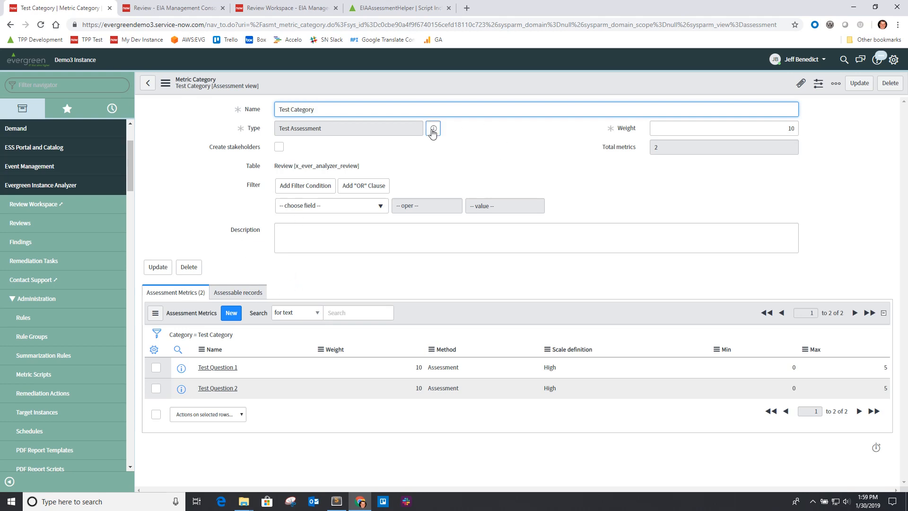
Preview and open the Test Assessment metric type, then its Test Assessment rule group.
left_click(433, 129)
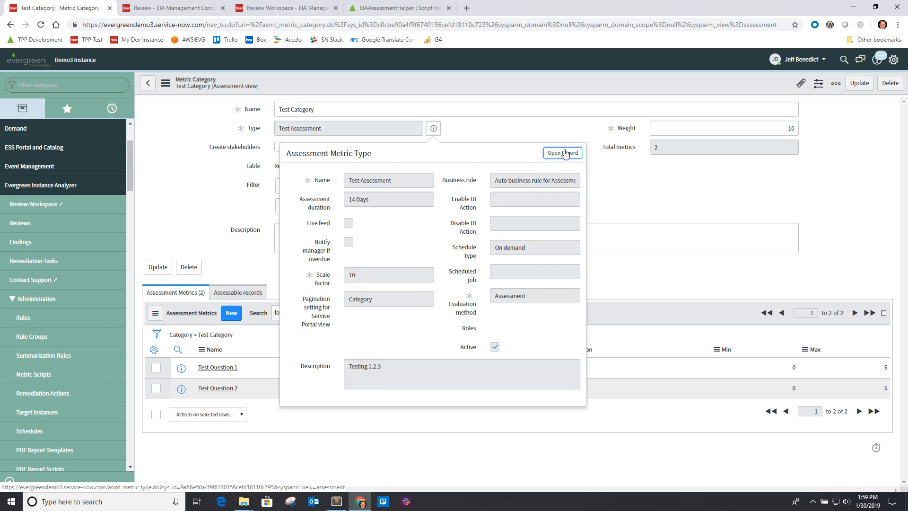
left_click(561, 152)
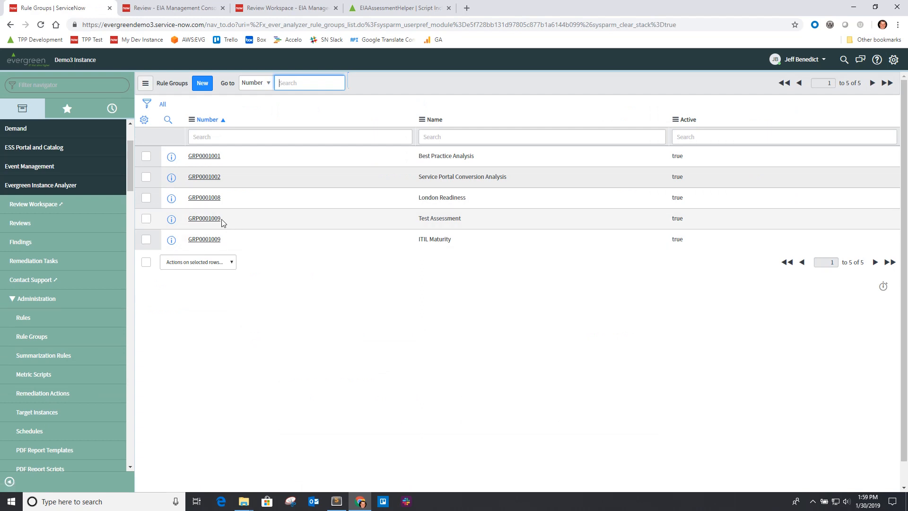
left_click(204, 219)
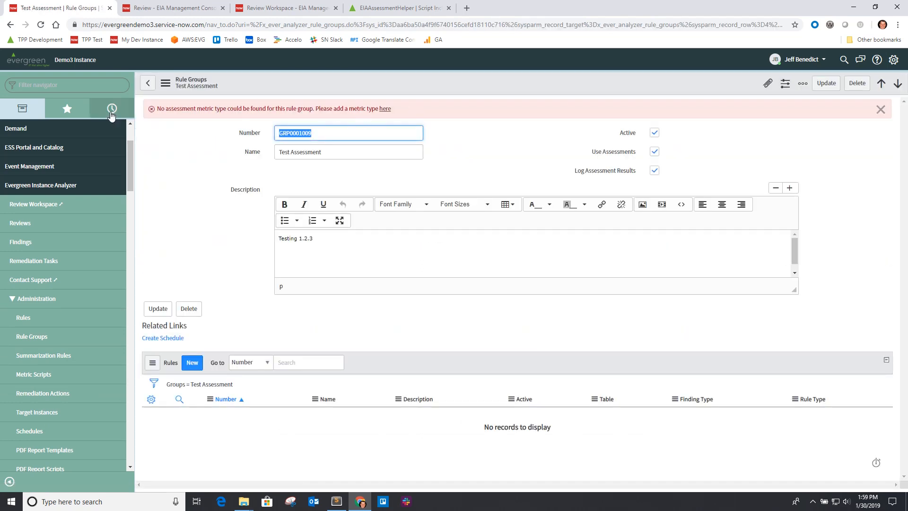
Reopen the Test Assessment assessment metric type from History, still in Draft.
left_click(111, 108)
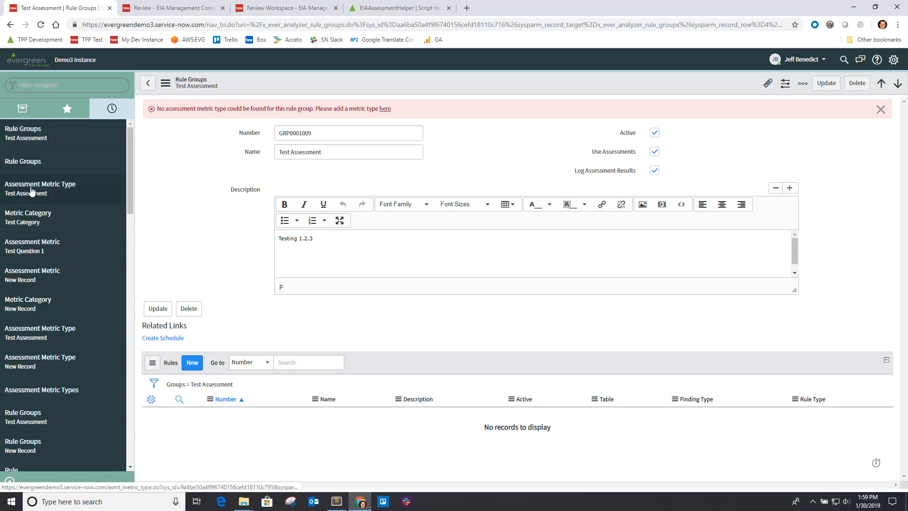
left_click(40, 188)
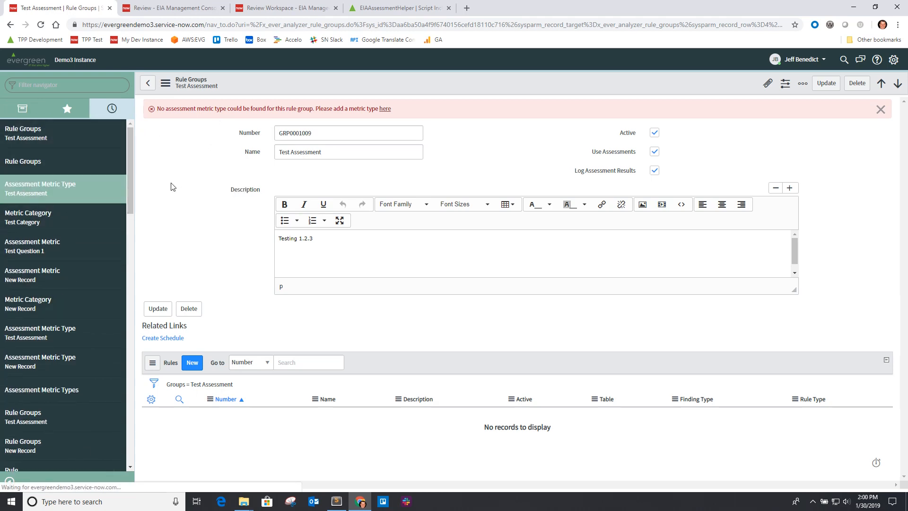
left_click(385, 109)
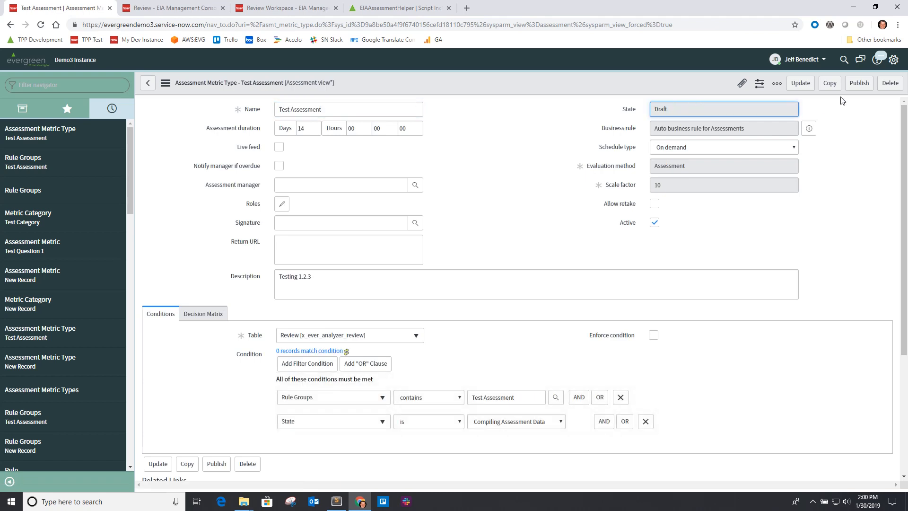
mouse_move(859, 83)
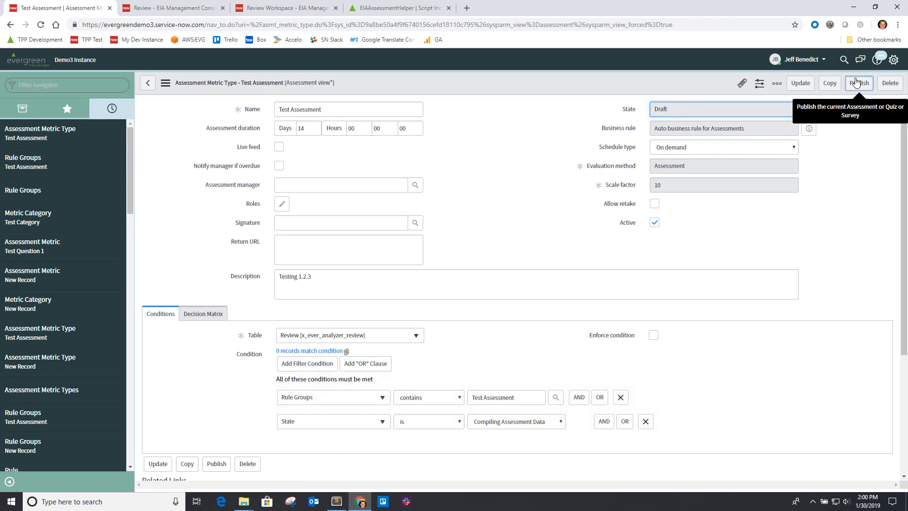
Publish the Test Assessment metric type and wait for the publishing-complete confirmation.
left_click(858, 83)
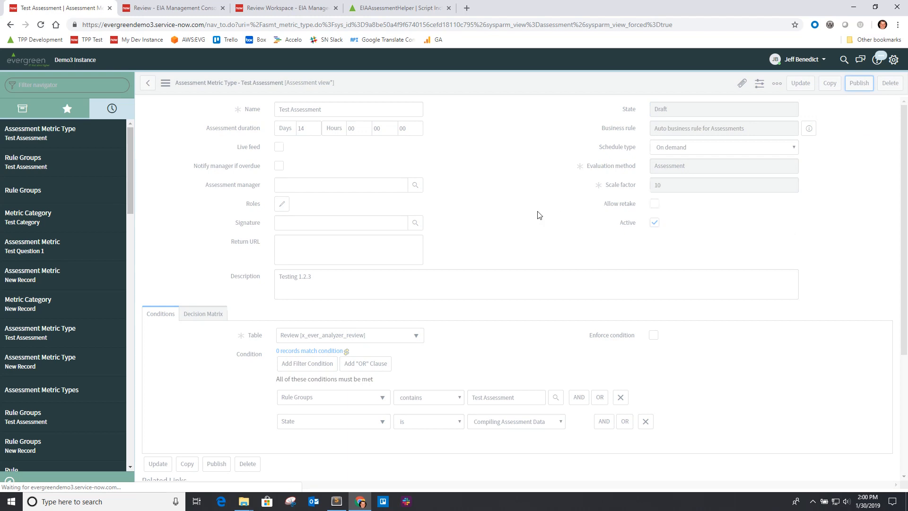
left_click(859, 83)
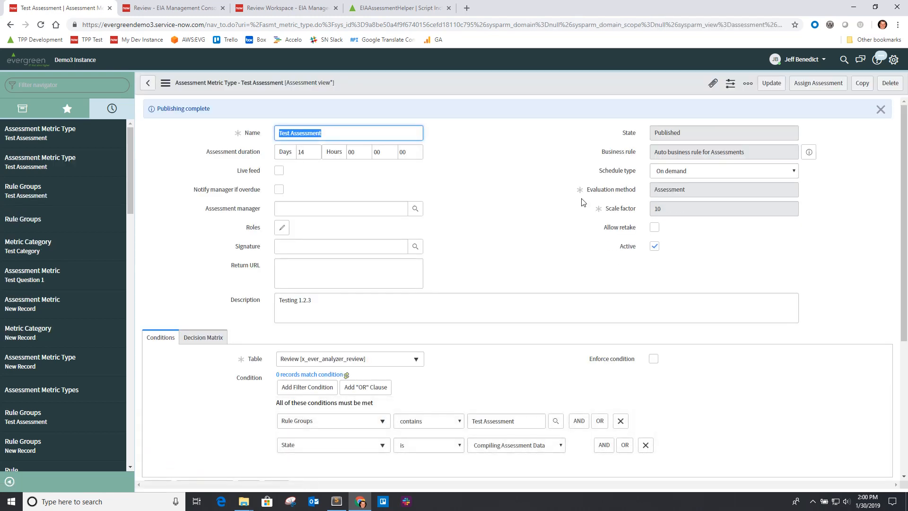
mouse_move(69, 174)
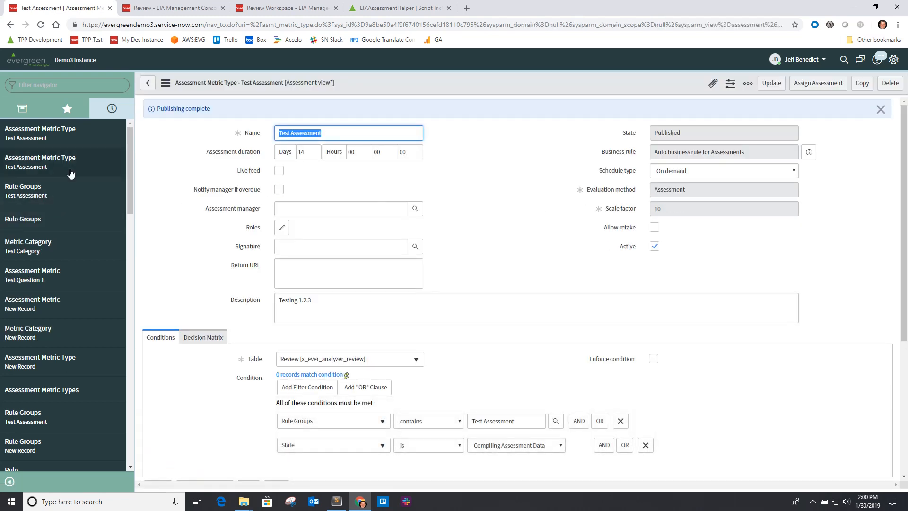
mouse_move(38, 196)
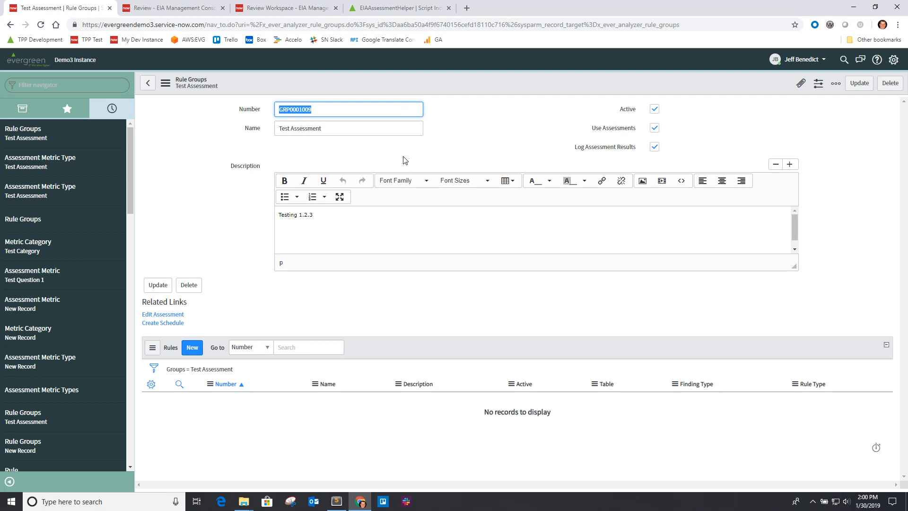
Start a new ITIL Maturity Review from the workspace home and reach the first-recipient choice.
left_click(172, 8)
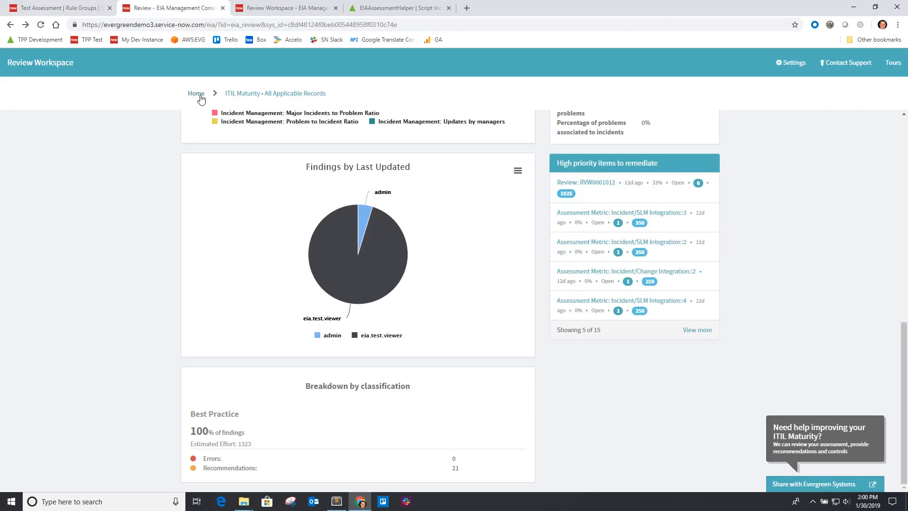
left_click(196, 93)
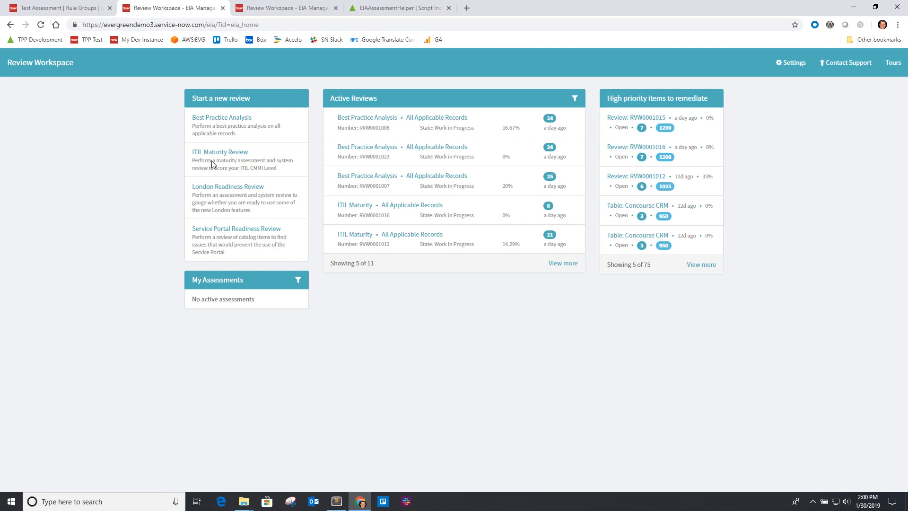
mouse_move(240, 202)
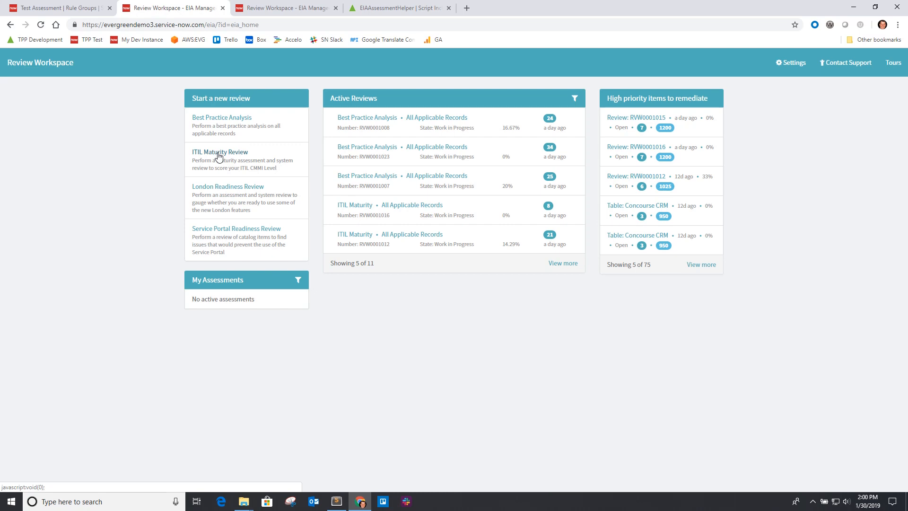
left_click(219, 152)
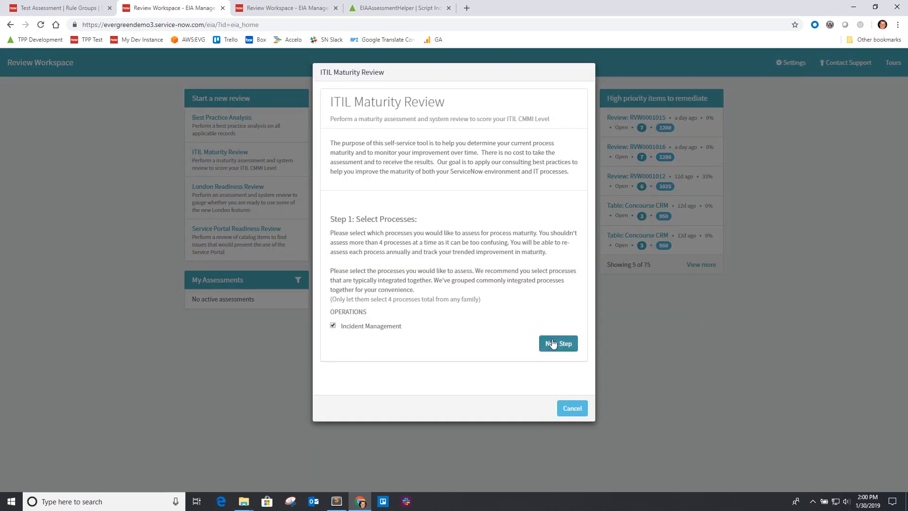
left_click(557, 343)
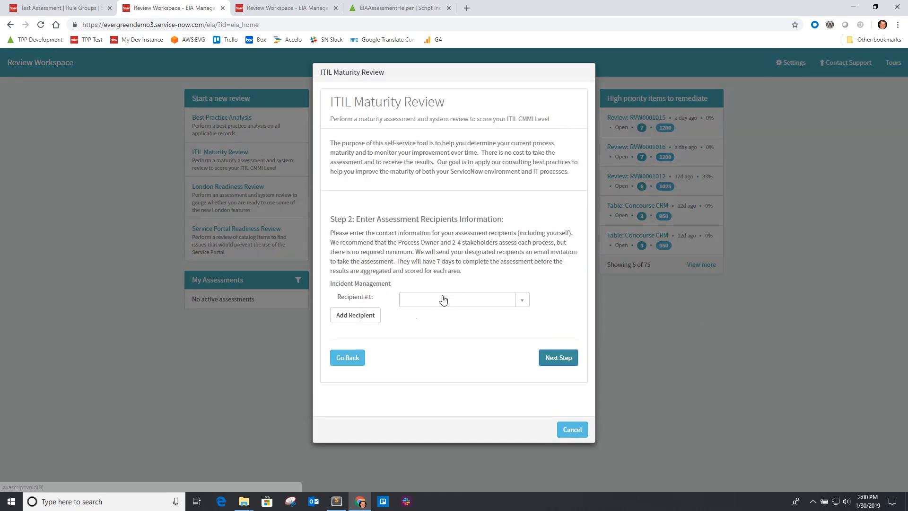
left_click(355, 314)
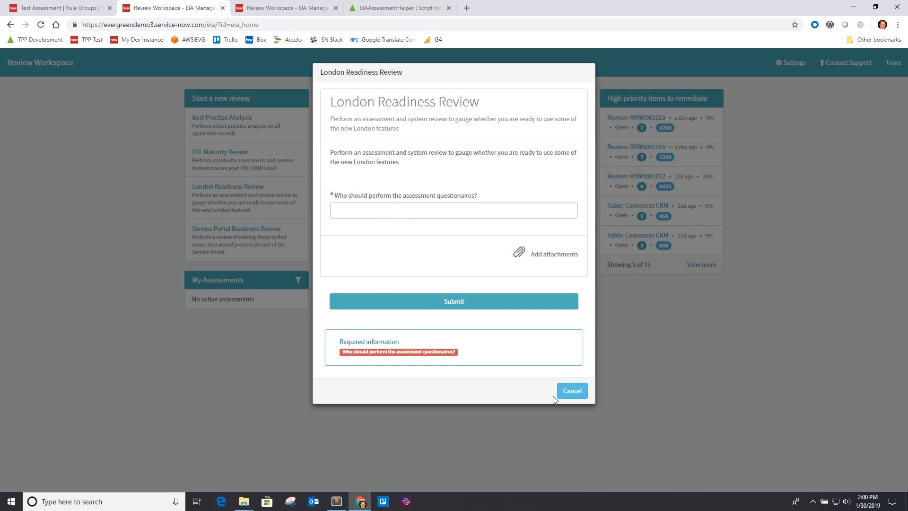
Cancel the London Readiness Review request and return to the rule groups list showing five groups.
left_click(58, 7)
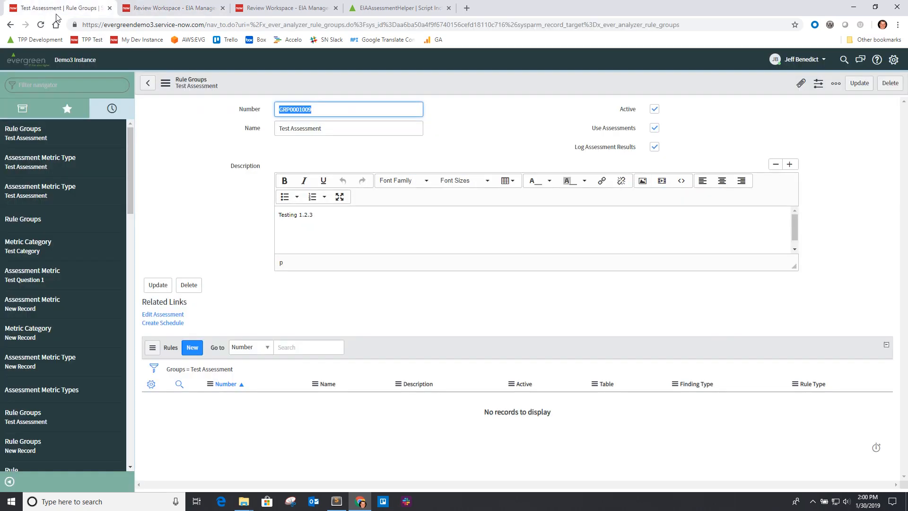
left_click(174, 8)
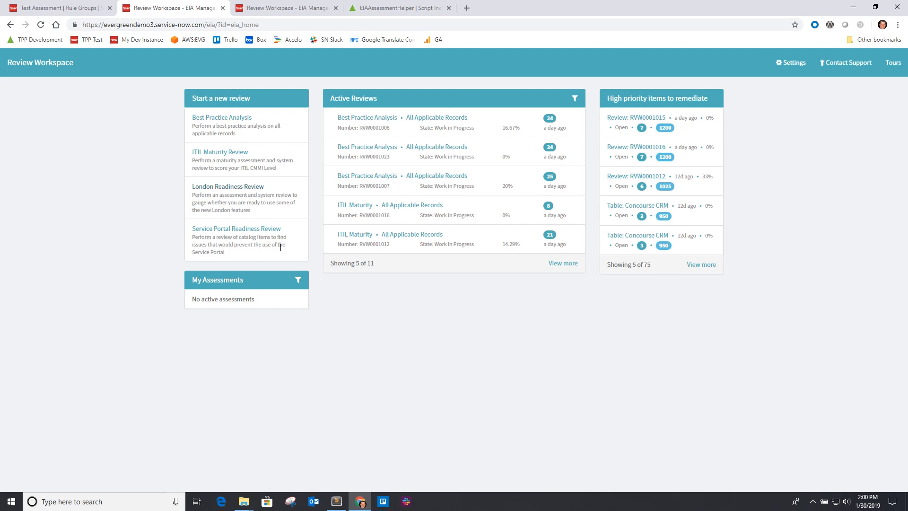
mouse_move(221, 263)
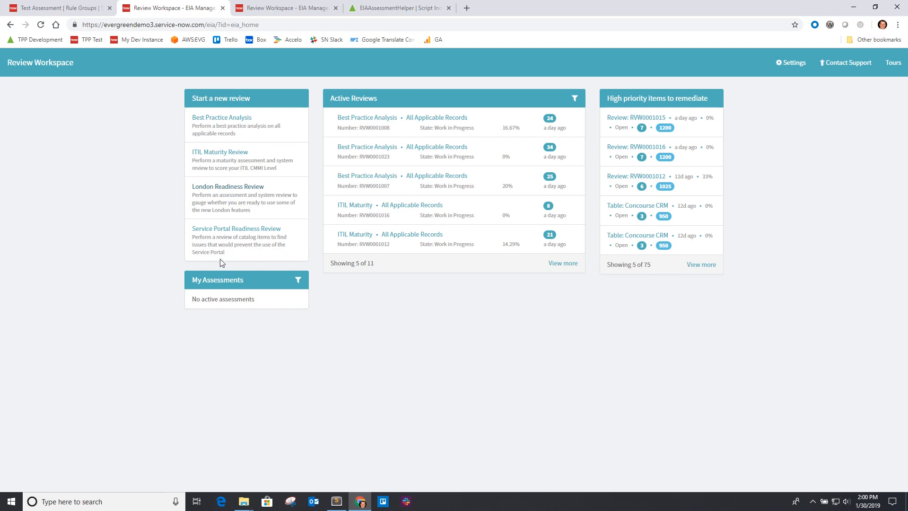
mouse_move(62, 21)
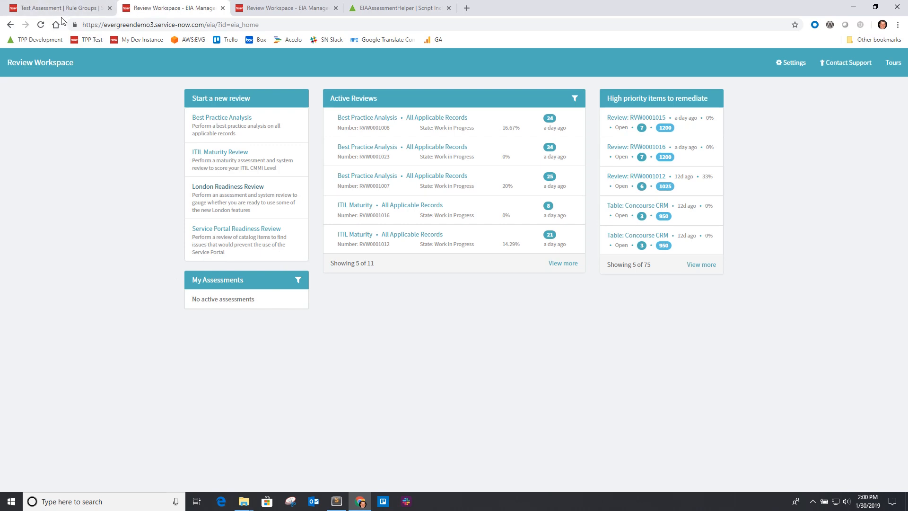
left_click(55, 8)
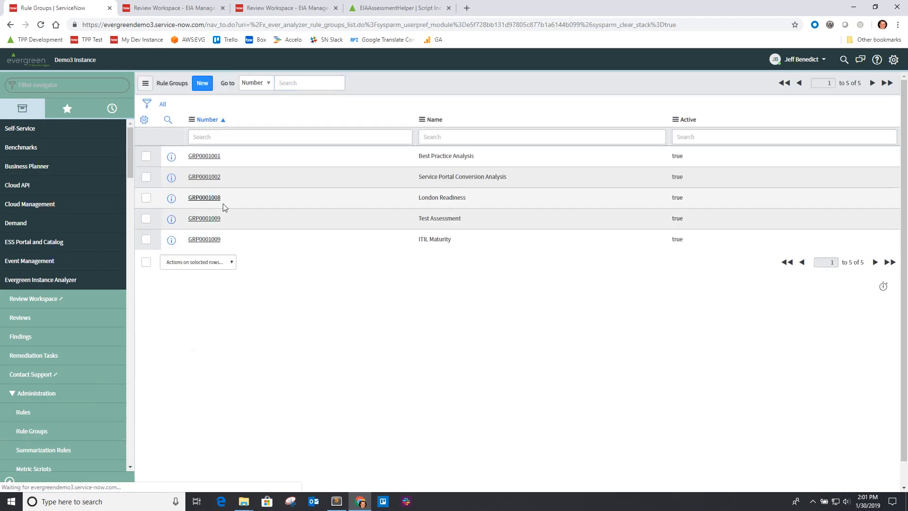
Open the London Readiness rule group's record producer and review its Script field.
left_click(204, 197)
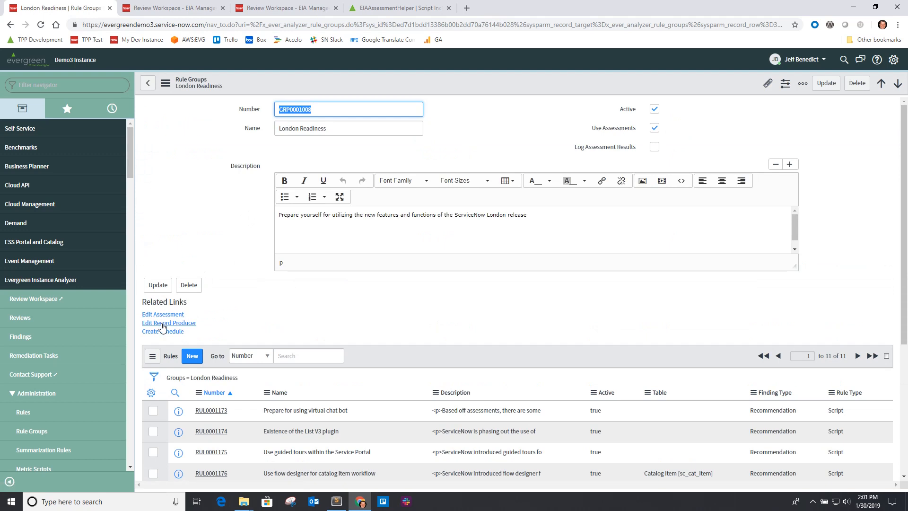
left_click(168, 323)
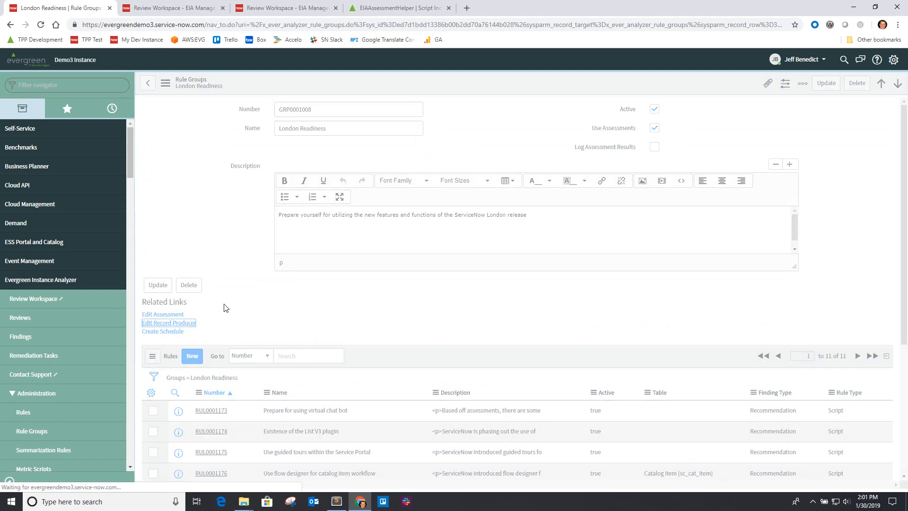
left_click(168, 323)
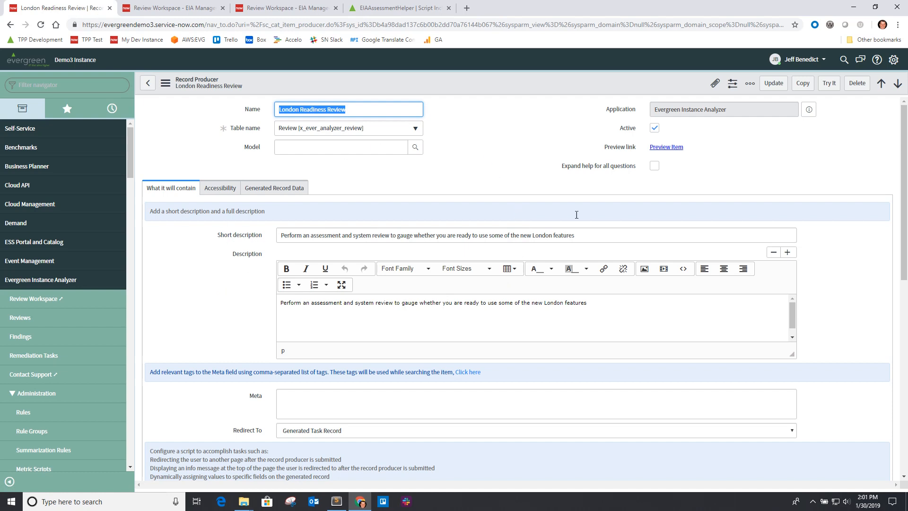
scroll("down", 3)
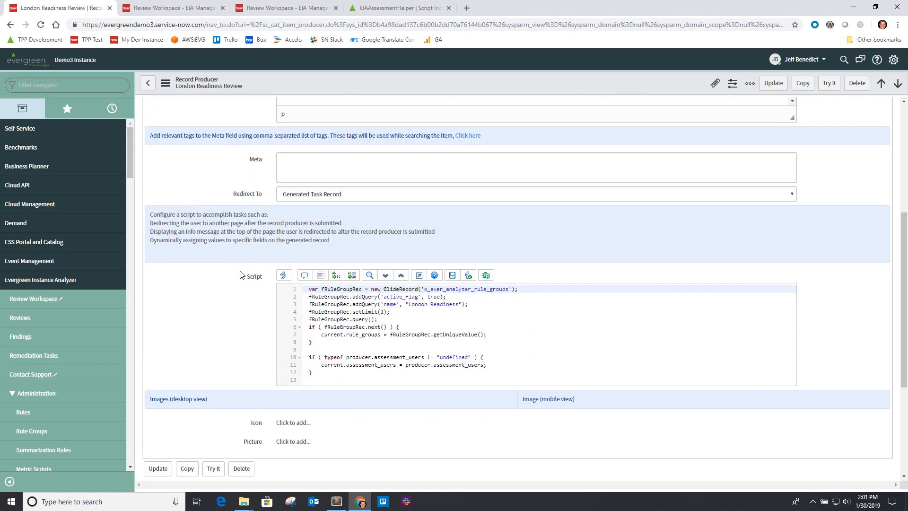
scroll("down", 3)
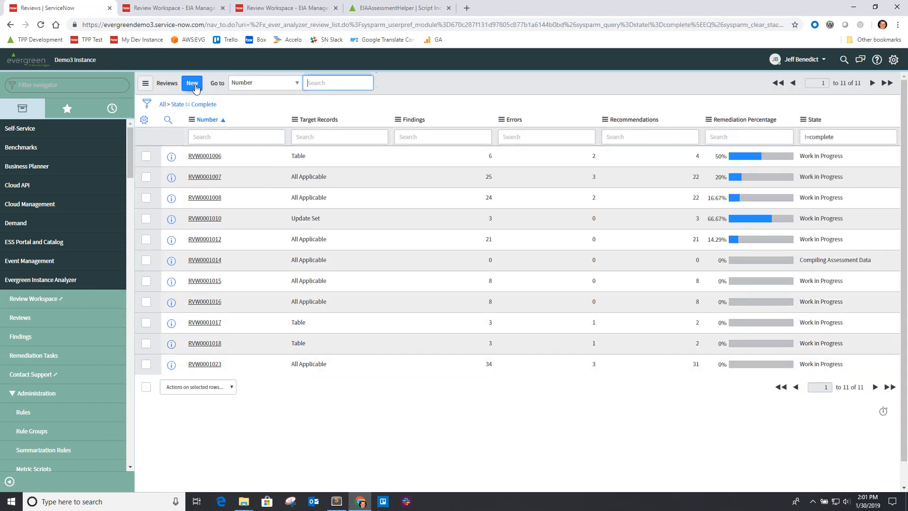
Create a new review and add Test Assessment to its rule groups.
left_click(192, 83)
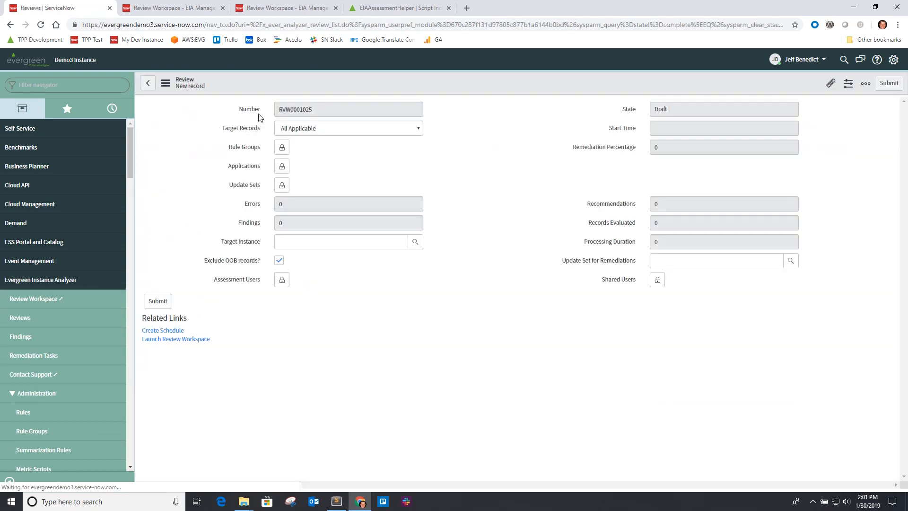
left_click(282, 146)
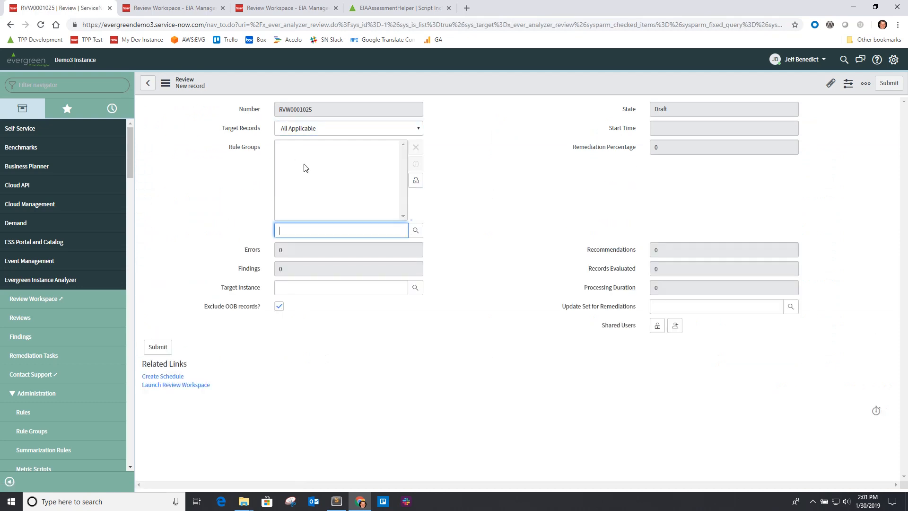
type("Test")
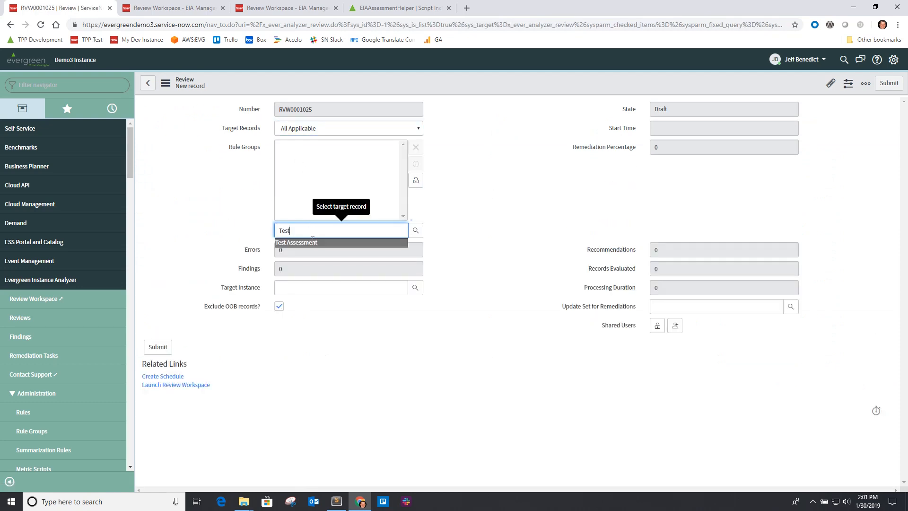
left_click(297, 242)
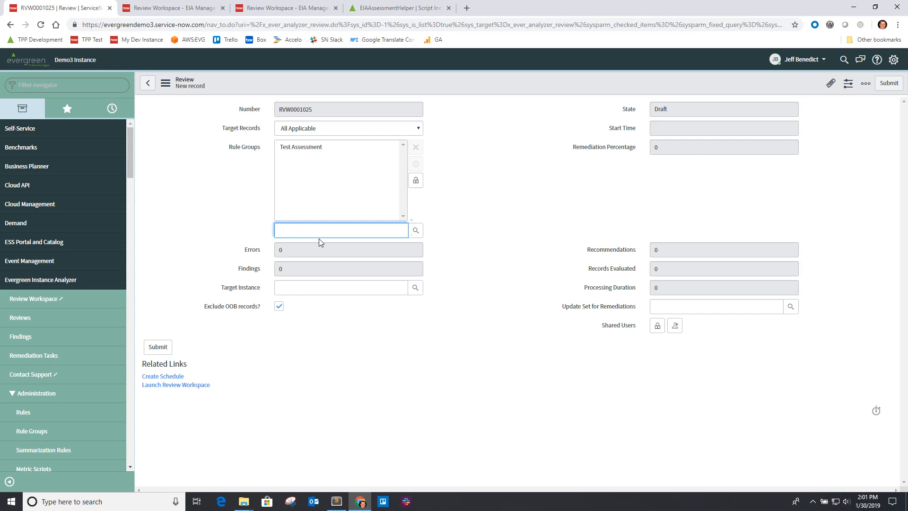
left_click(341, 230)
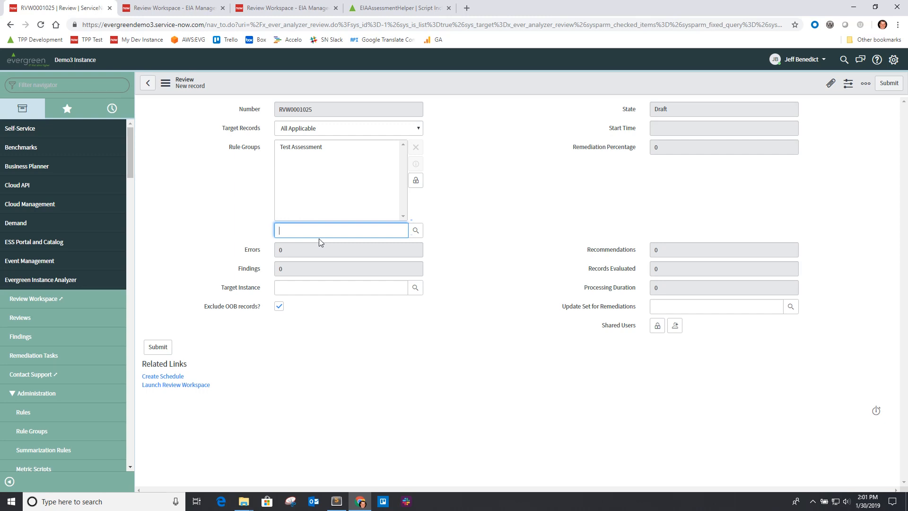
mouse_move(341, 230)
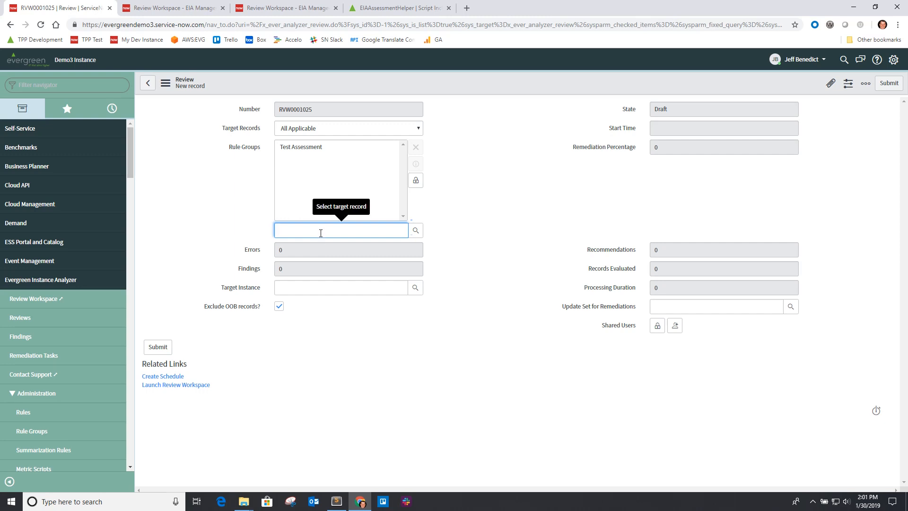
Add the Best Practice Analysis rule group to review RVW0001025.
type("Be")
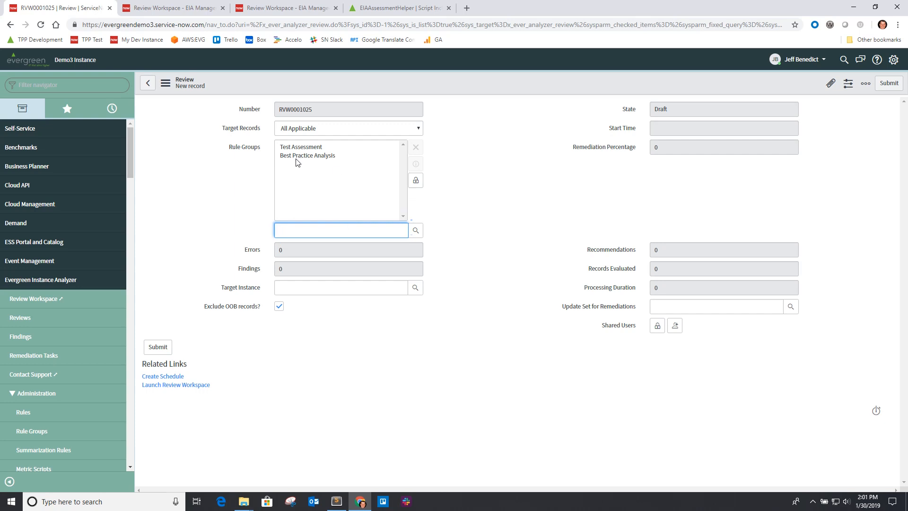
left_click(415, 180)
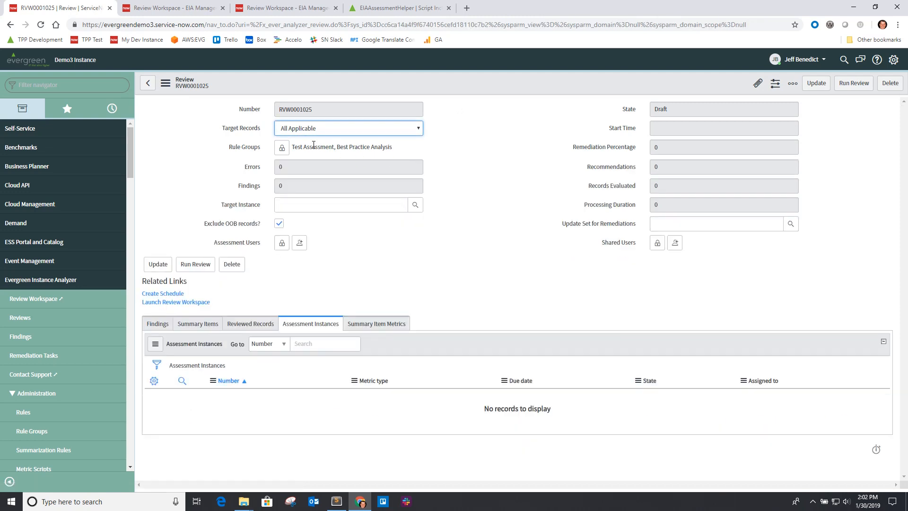
mouse_move(421, 209)
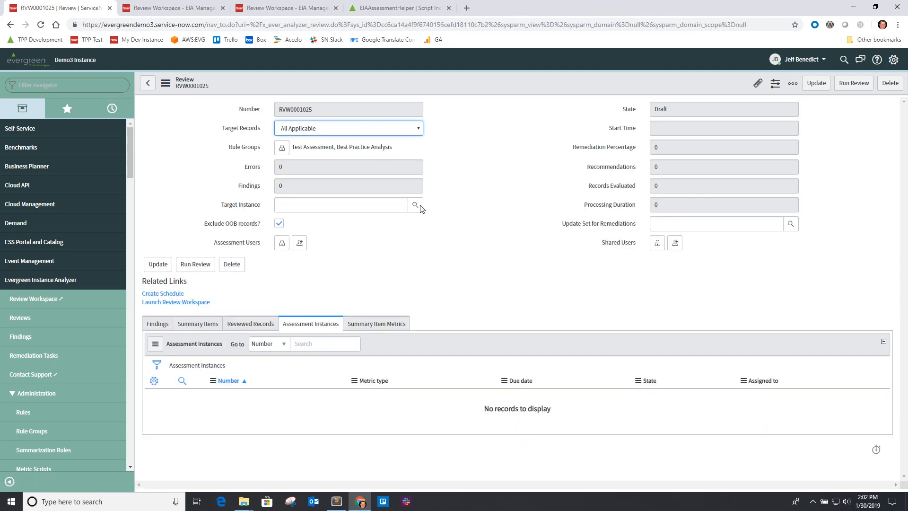
Run review RVW0001025, triggering the error that assessment rule groups cannot be mixed with others.
left_click(196, 264)
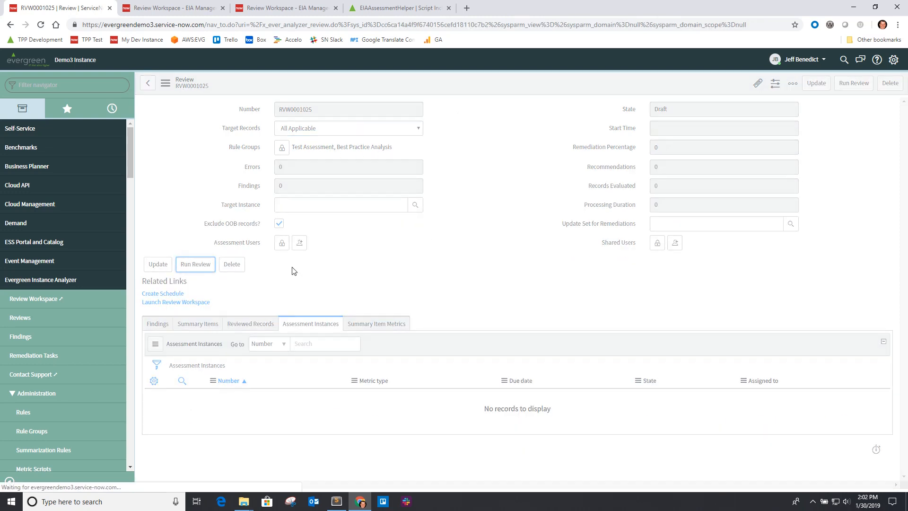
left_click(195, 264)
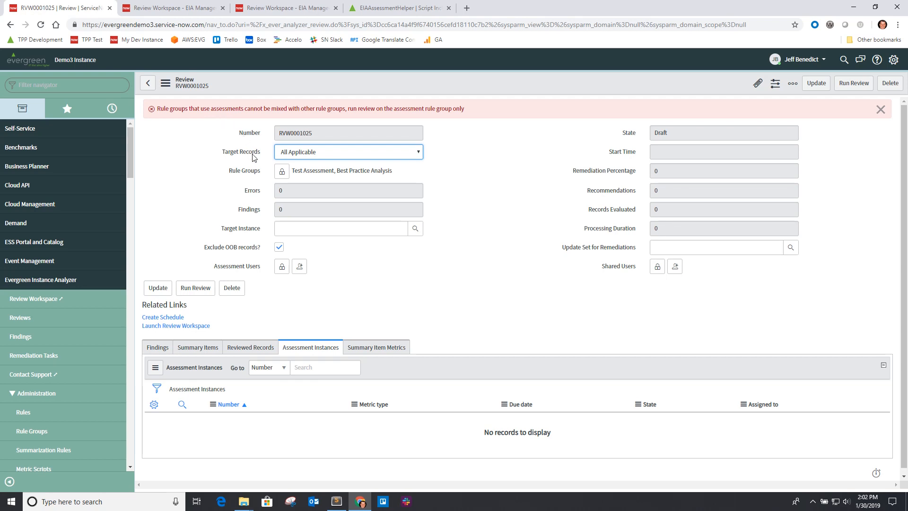
mouse_move(318, 170)
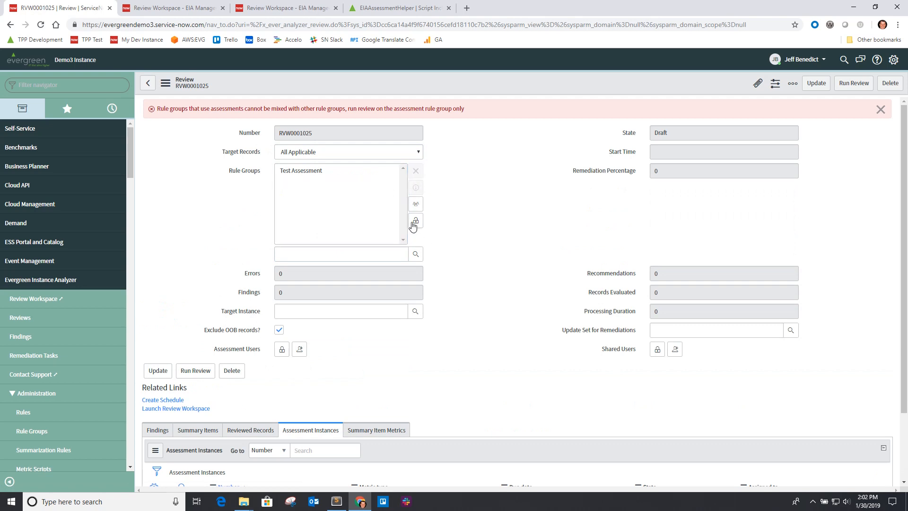
Keep only the Test Assessment rule group, add the EIA assessment user and save RVW0001025.
left_click(415, 221)
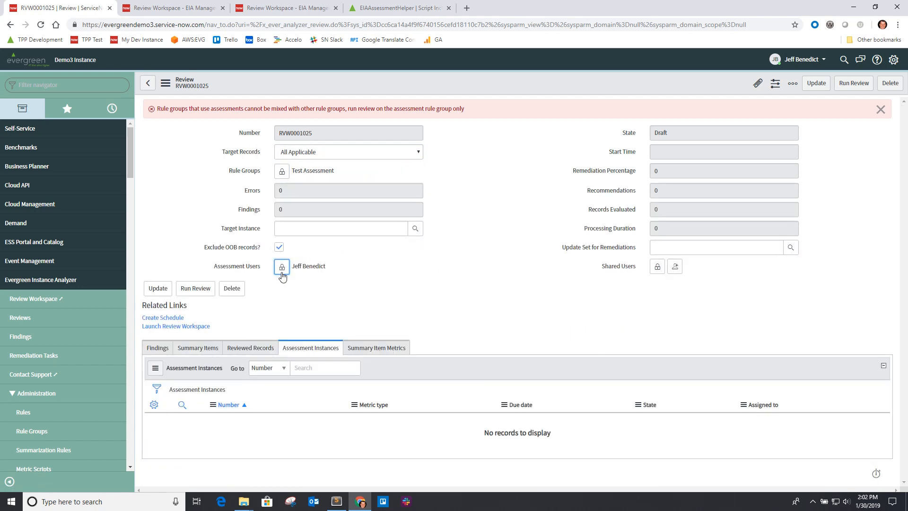
left_click(281, 267)
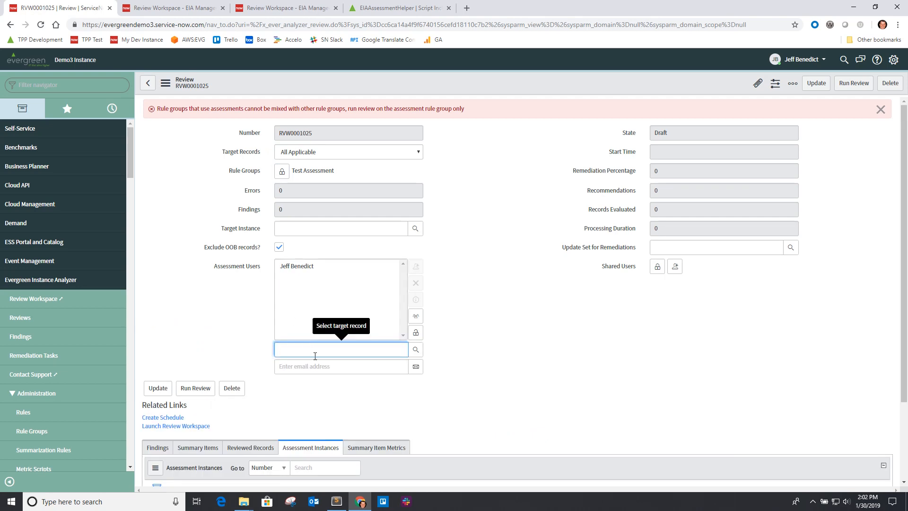
type("EIA Editor")
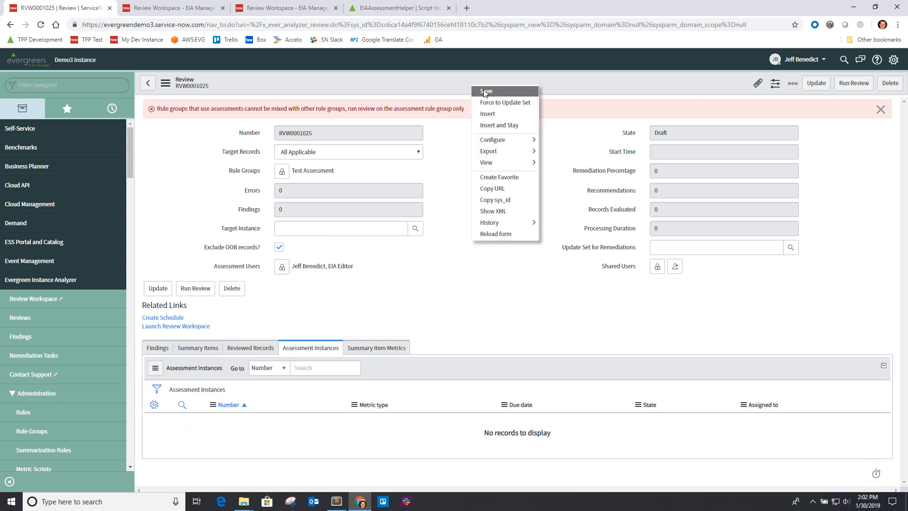
left_click(486, 91)
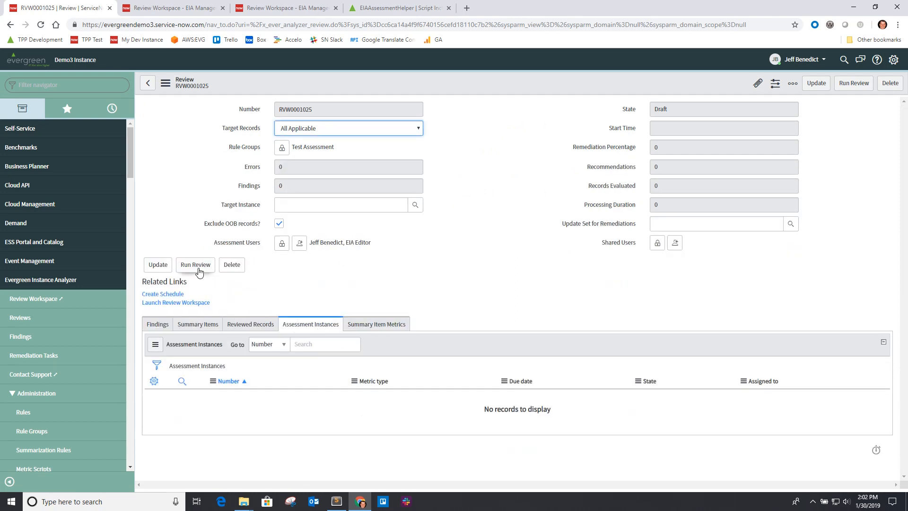
Run RVW0001025 so it compiles assessment data with two Test Assessment instances ready.
left_click(195, 265)
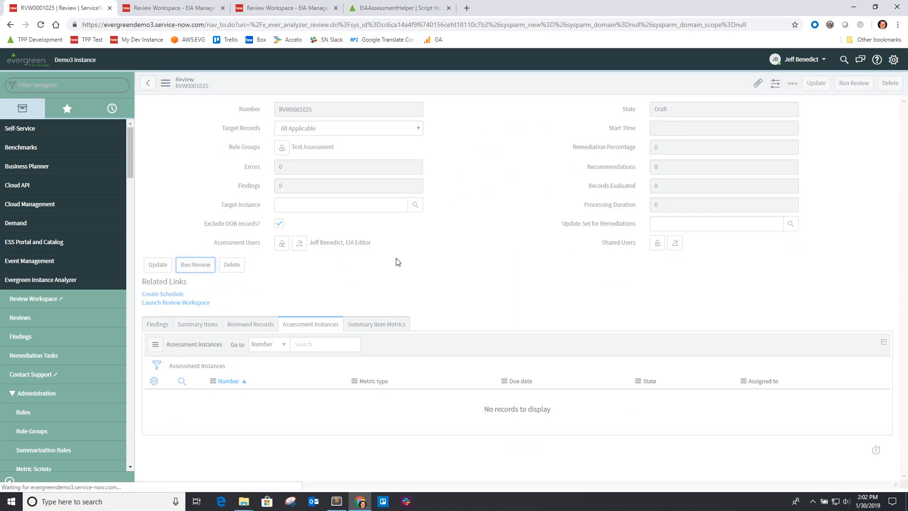
left_click(195, 265)
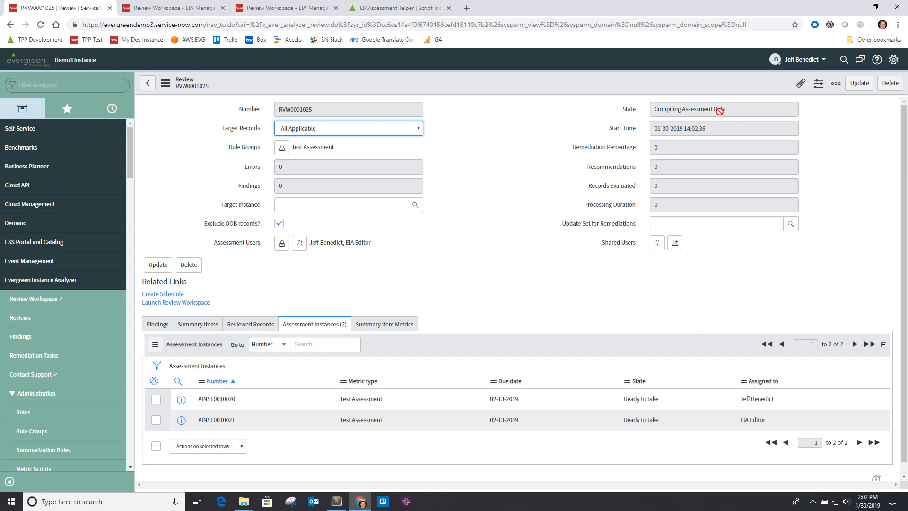
mouse_move(538, 228)
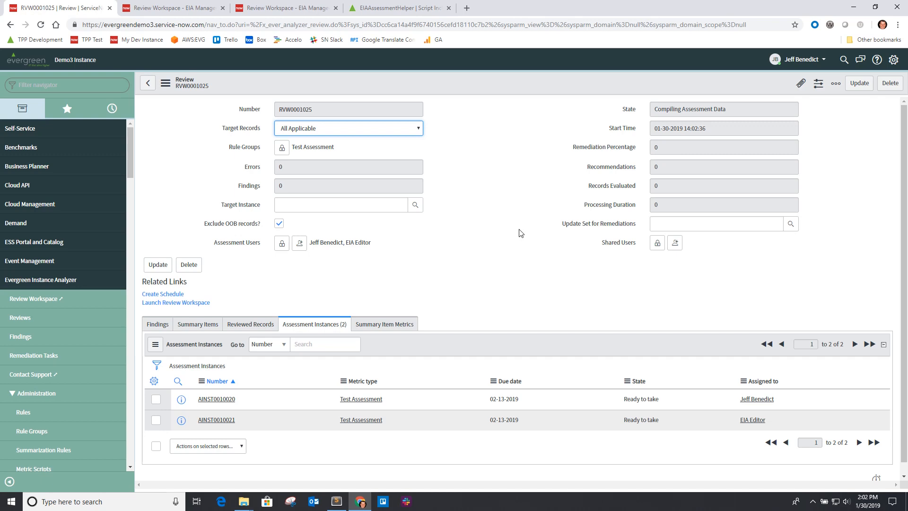
mouse_move(722, 83)
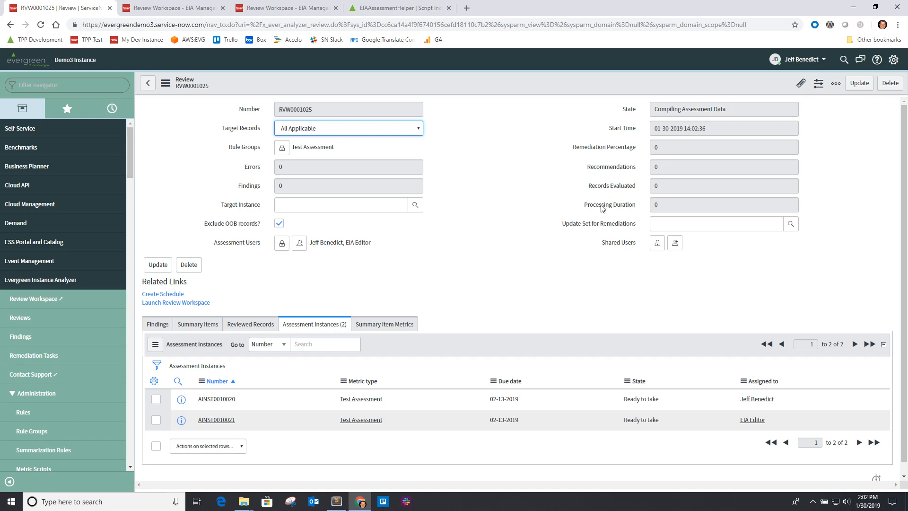
mouse_move(391, 371)
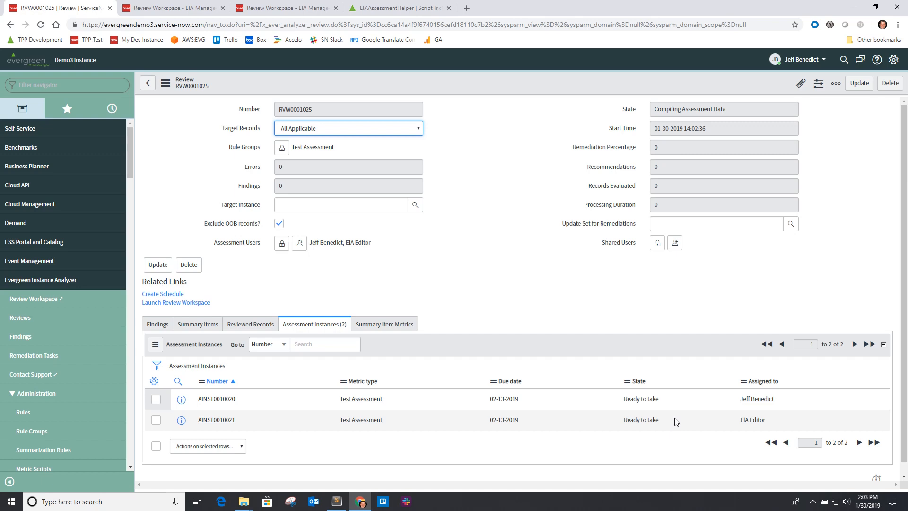
mouse_move(467, 208)
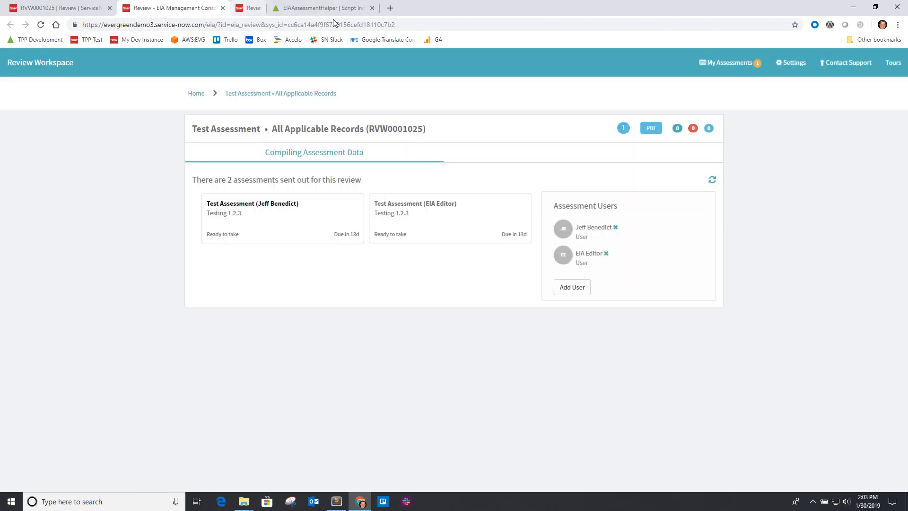
Return to Review Workspace home and show My Assessments with the pending Test Assessment.
left_click(264, 7)
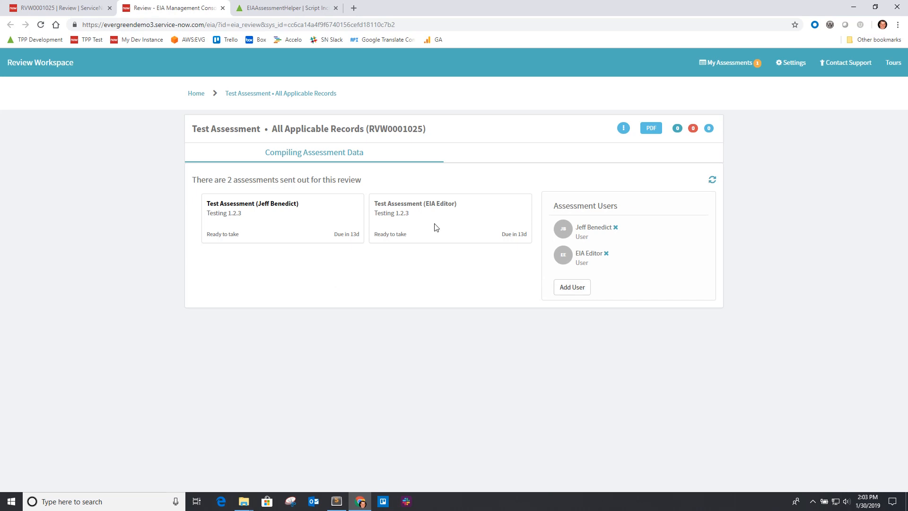
mouse_move(616, 227)
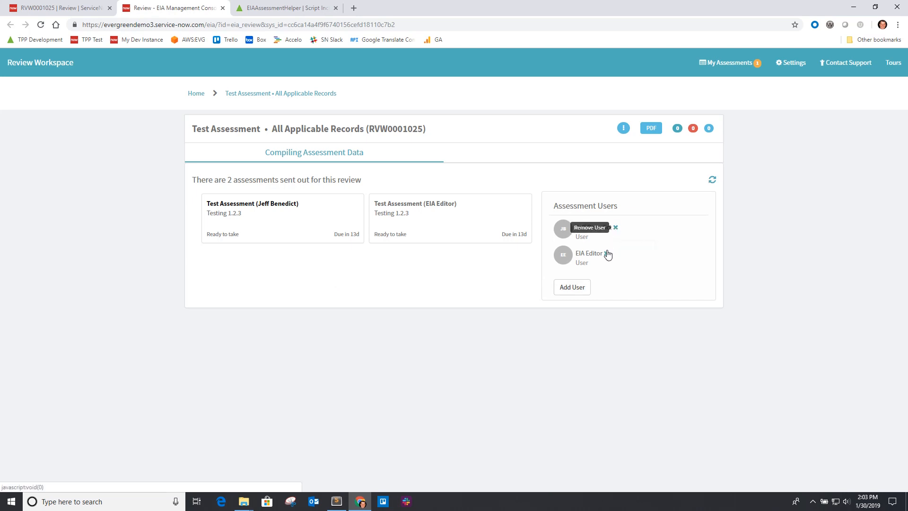
left_click(572, 286)
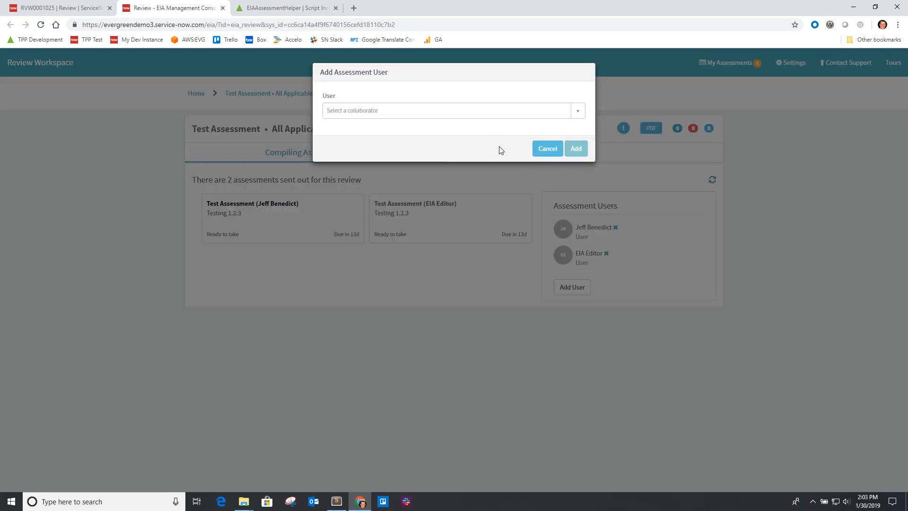
left_click(547, 148)
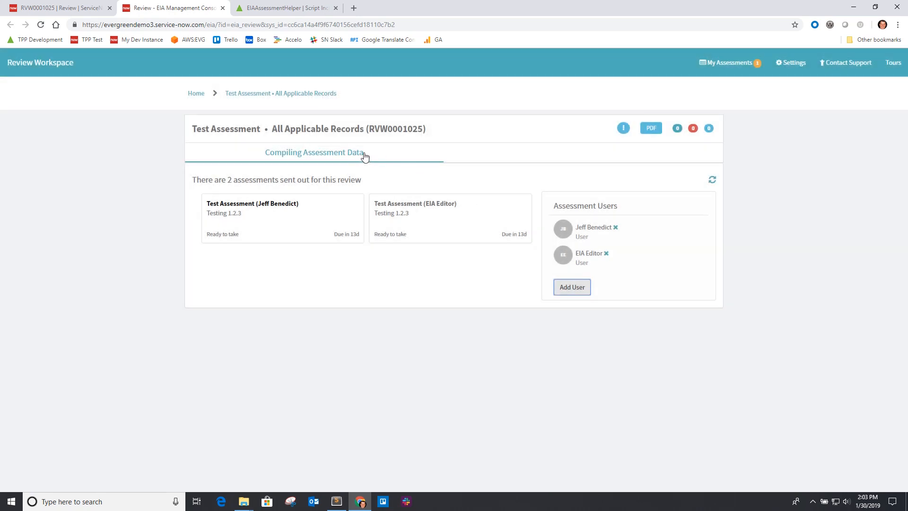
mouse_move(654, 139)
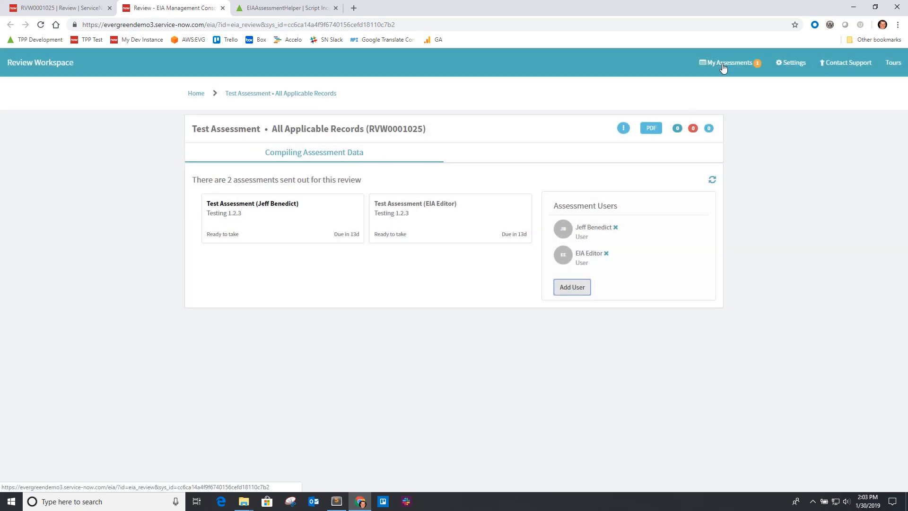
left_click(730, 63)
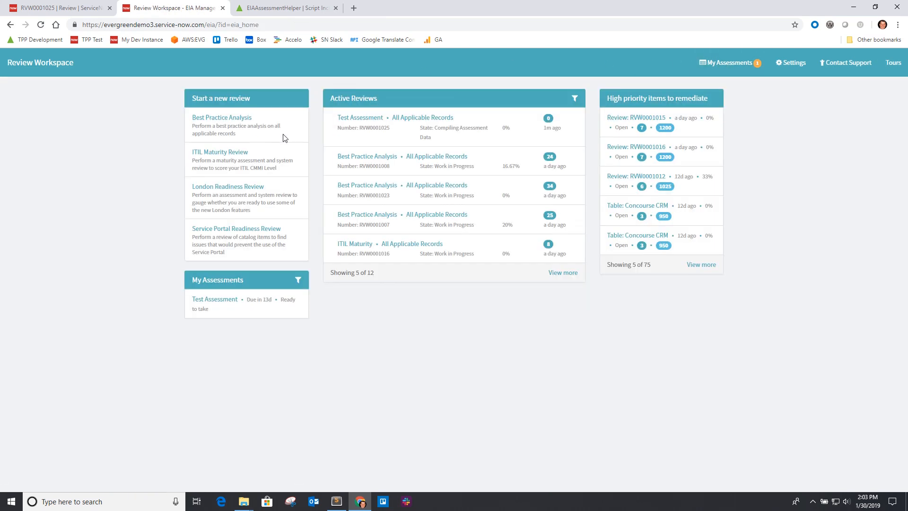
mouse_move(288, 325)
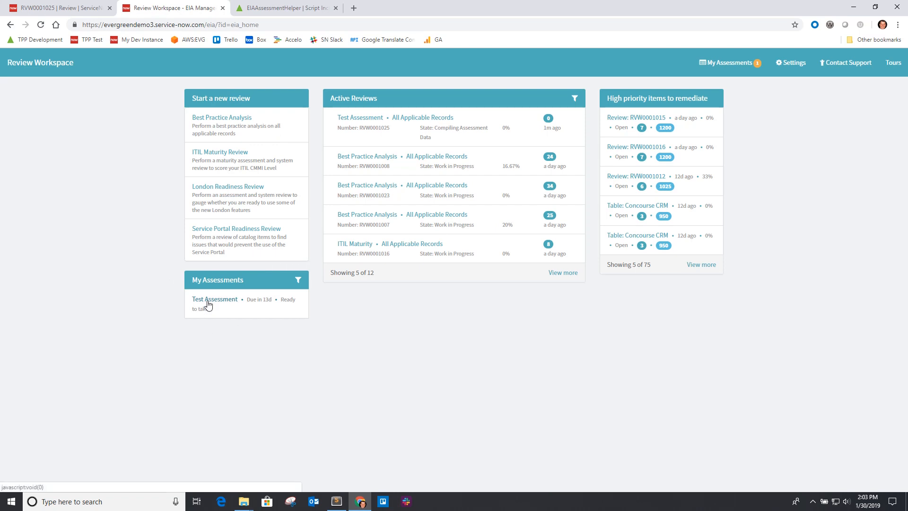
mouse_move(333, 288)
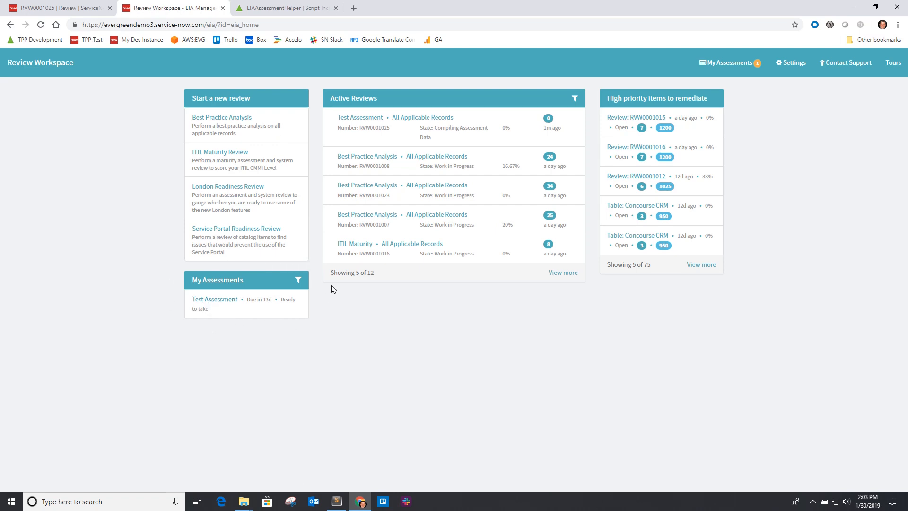
mouse_move(284, 339)
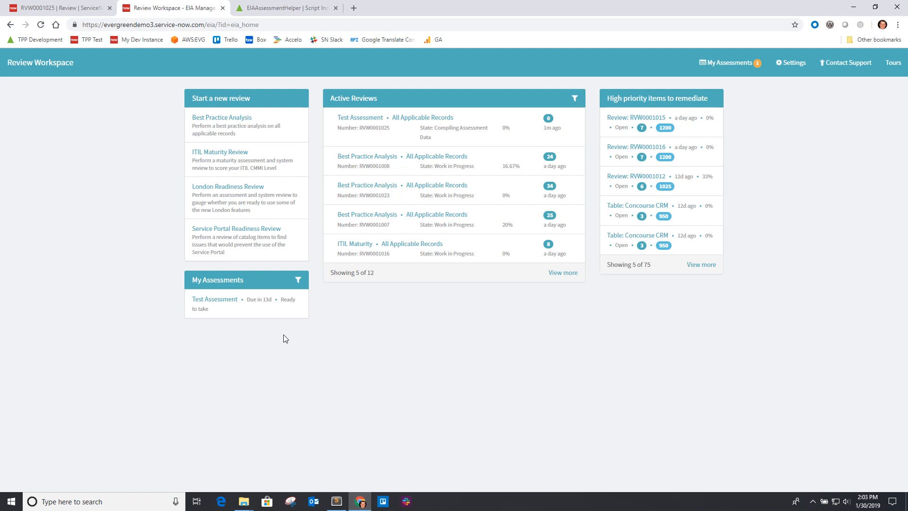
mouse_move(215, 299)
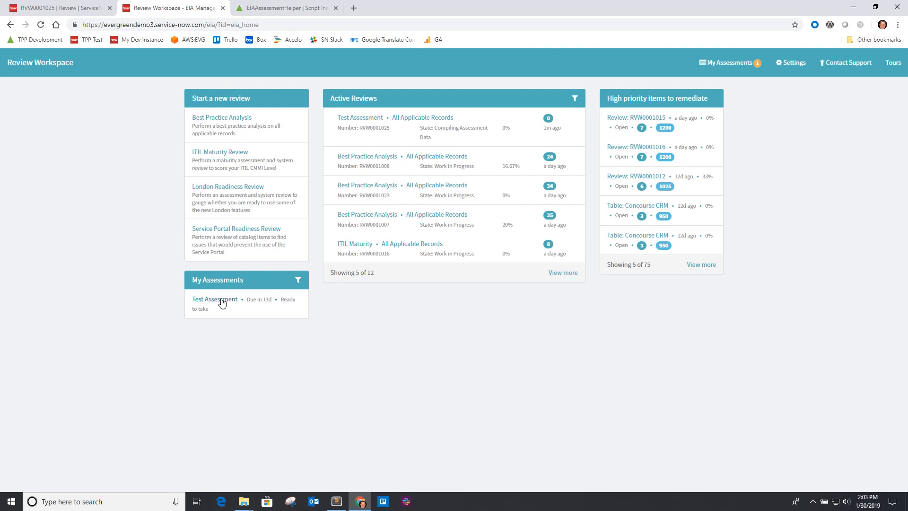
Answer the pending Test Assessment with 5 and 2 and submit it.
left_click(215, 299)
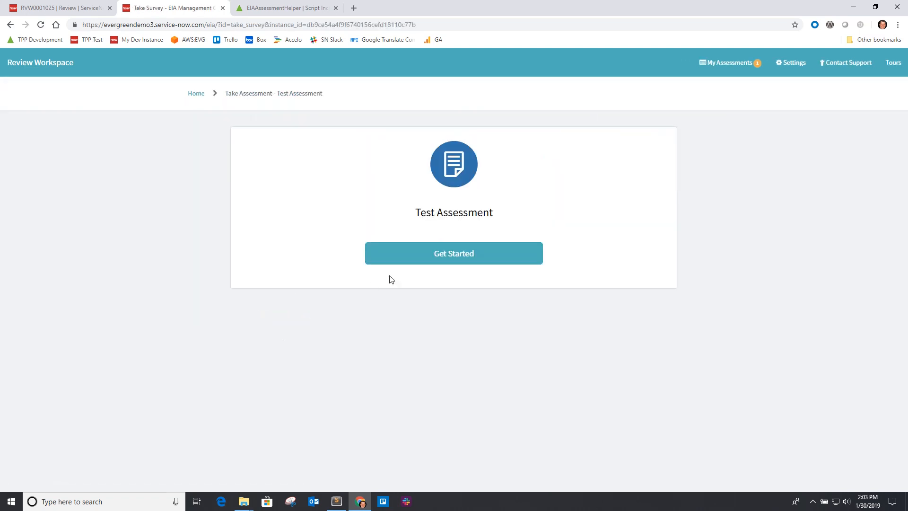
left_click(453, 253)
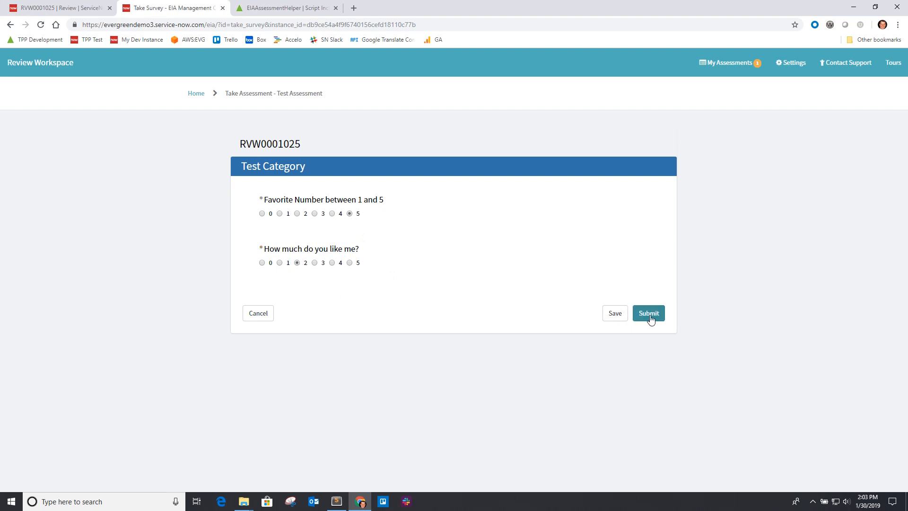
left_click(648, 313)
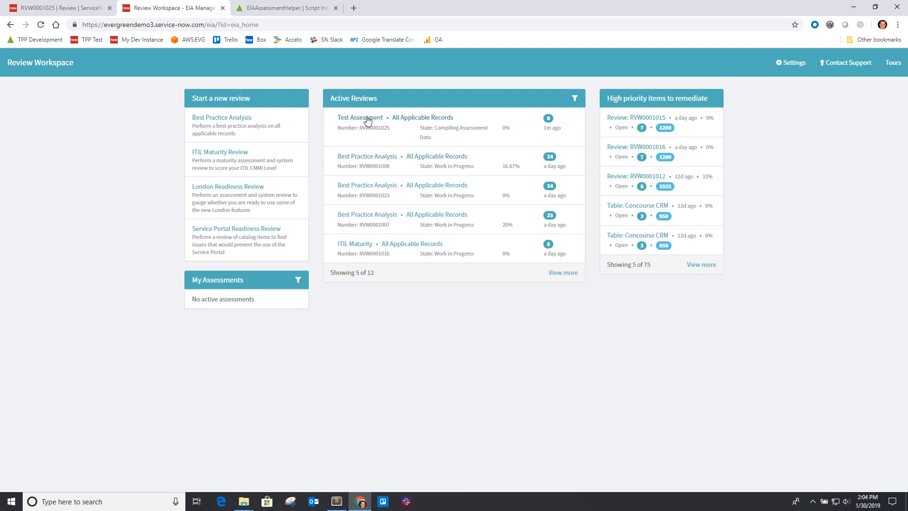
Show the RVW0001025 review with one of two Test Assessments complete.
left_click(359, 117)
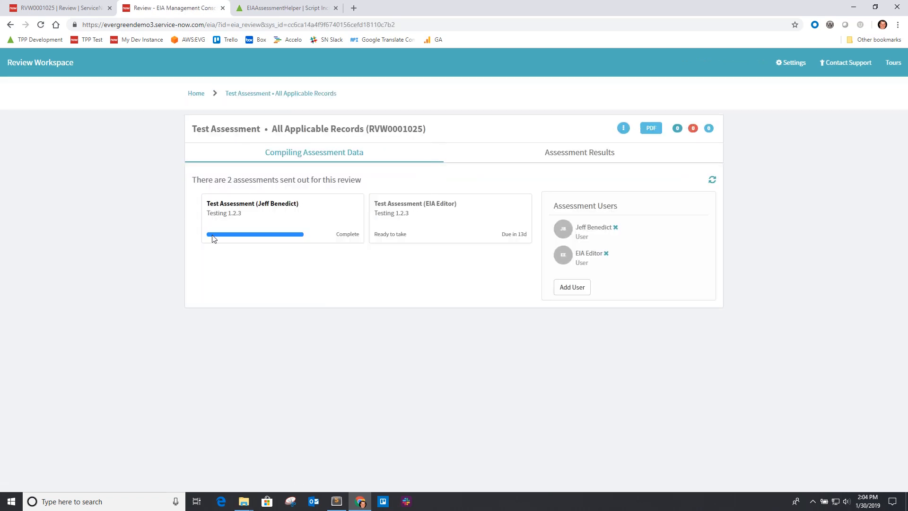
mouse_move(452, 237)
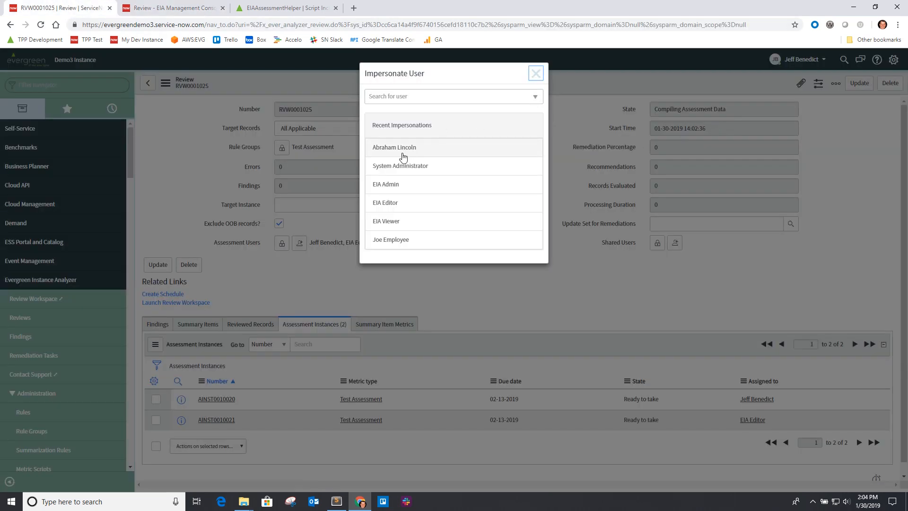
Impersonate EIA Editor and submit the second Test Assessment answered 2 and 4.
left_click(385, 202)
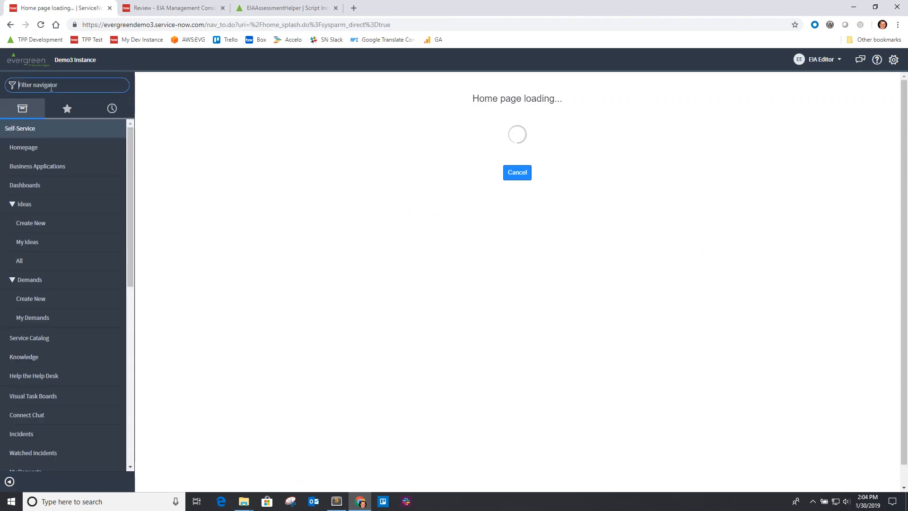
type("asset")
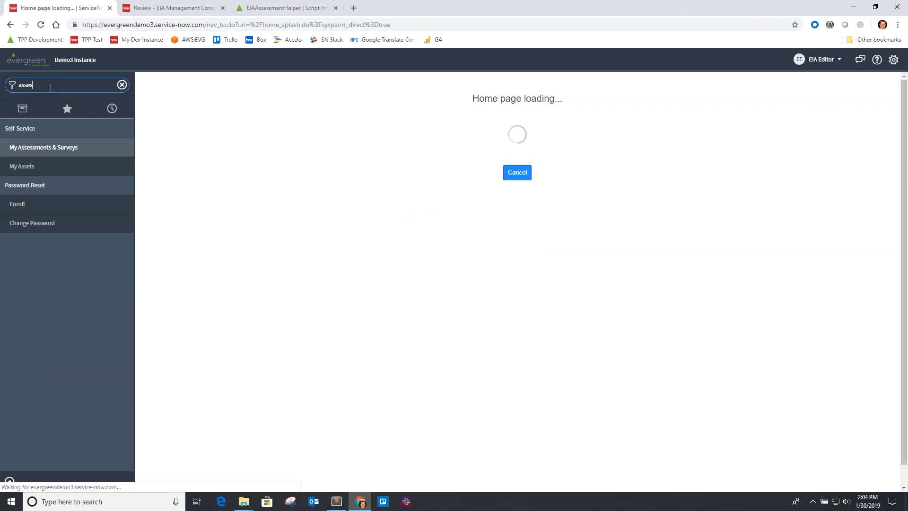
left_click(44, 147)
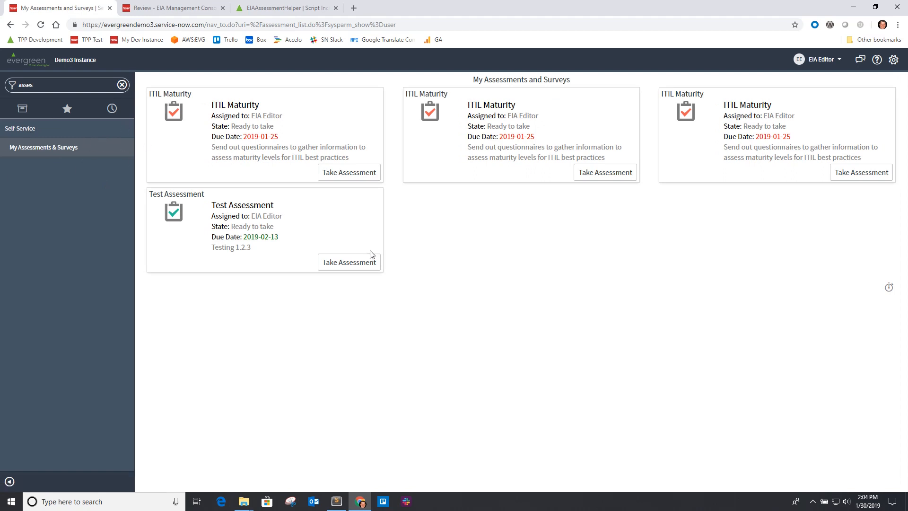
left_click(348, 262)
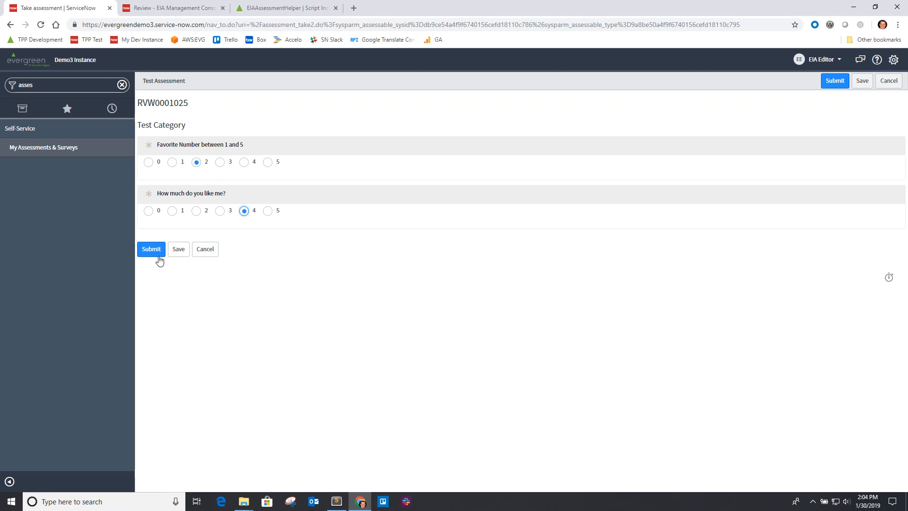
left_click(151, 250)
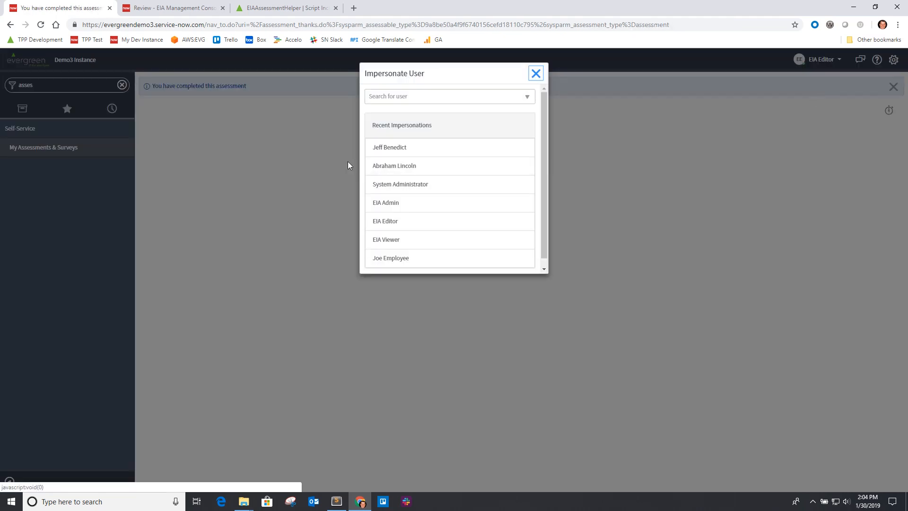
As the original user, reload RVW0001025 showing Complete at 6.5 with question averages 3 and 3.5.
left_click(172, 8)
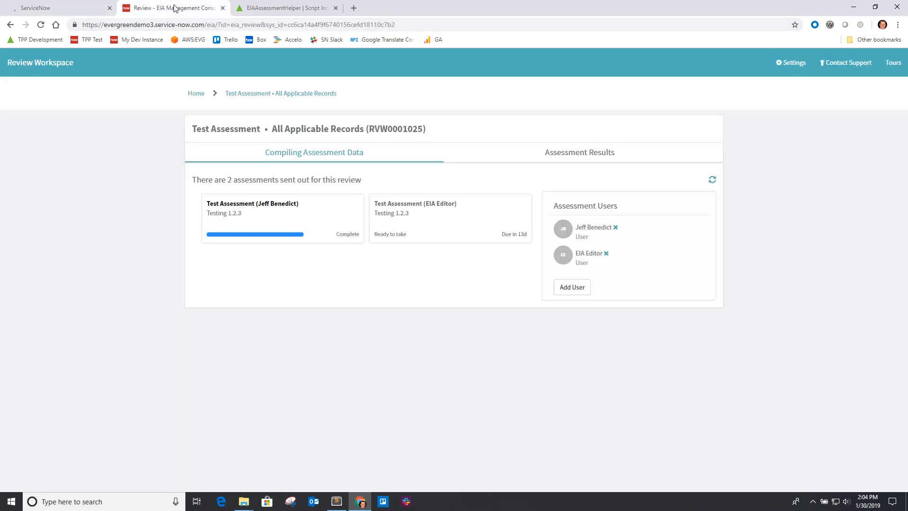
left_click(196, 93)
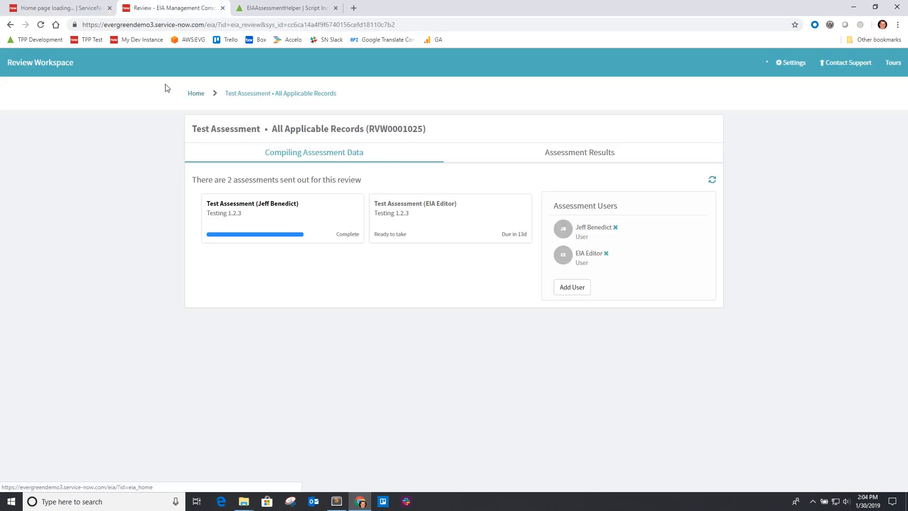
left_click(578, 153)
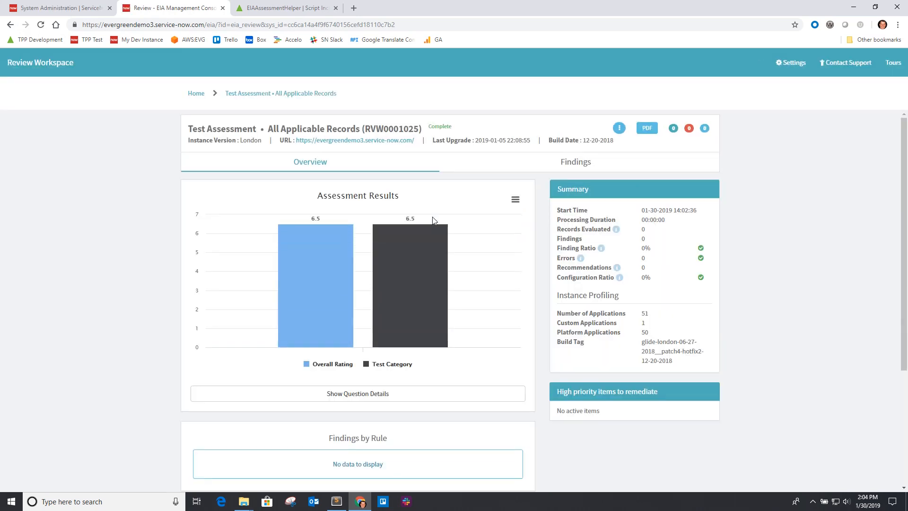
mouse_move(483, 159)
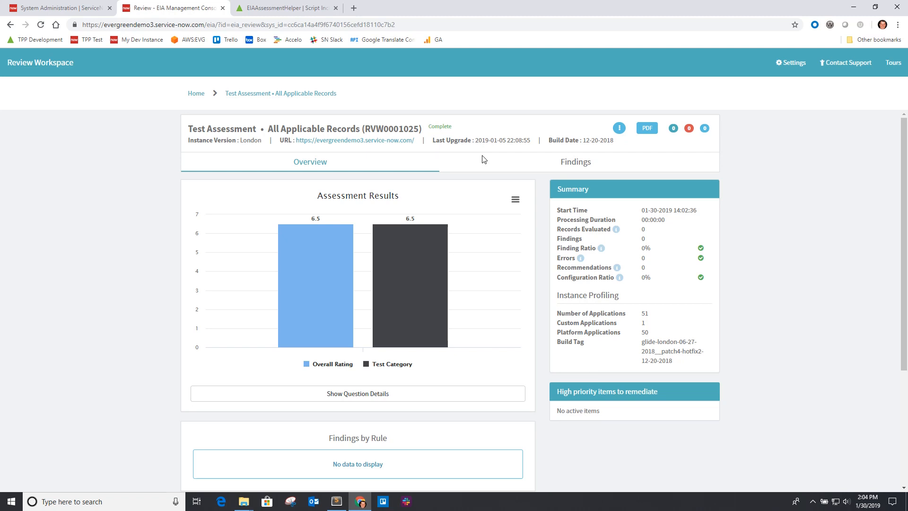
mouse_move(445, 200)
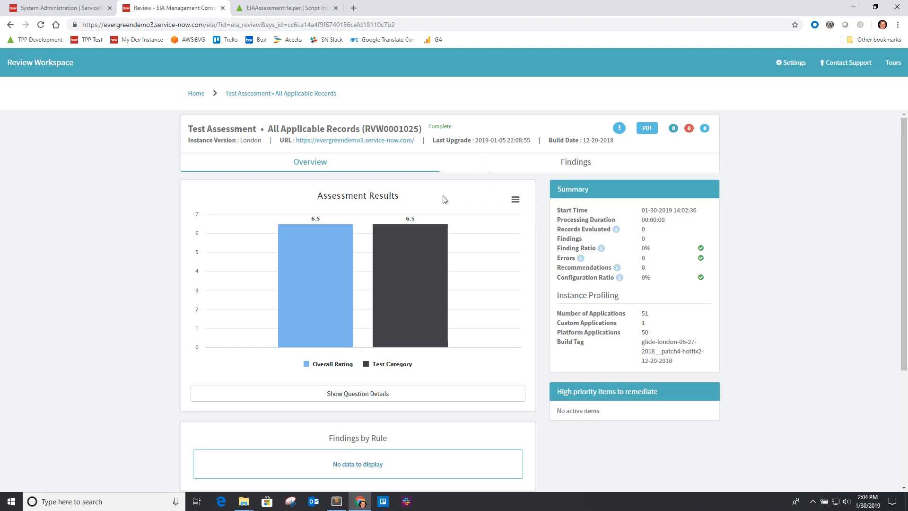
mouse_move(343, 276)
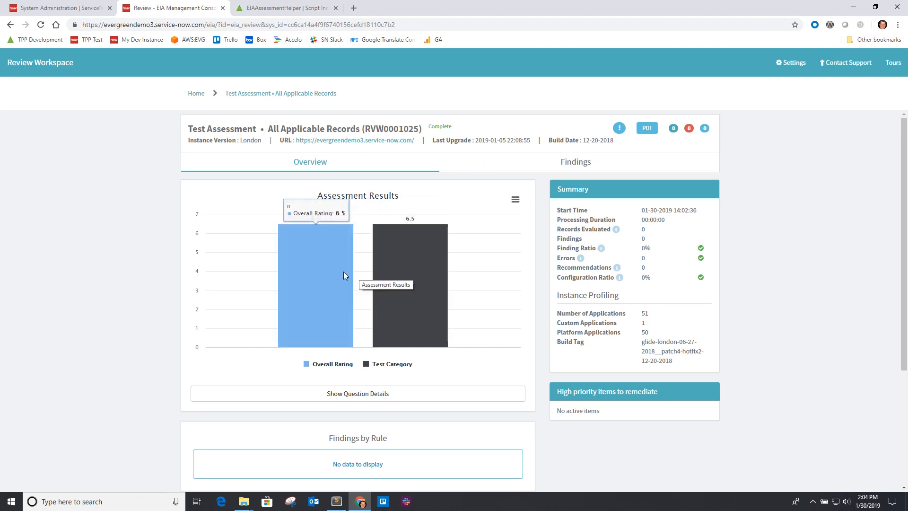
left_click(357, 392)
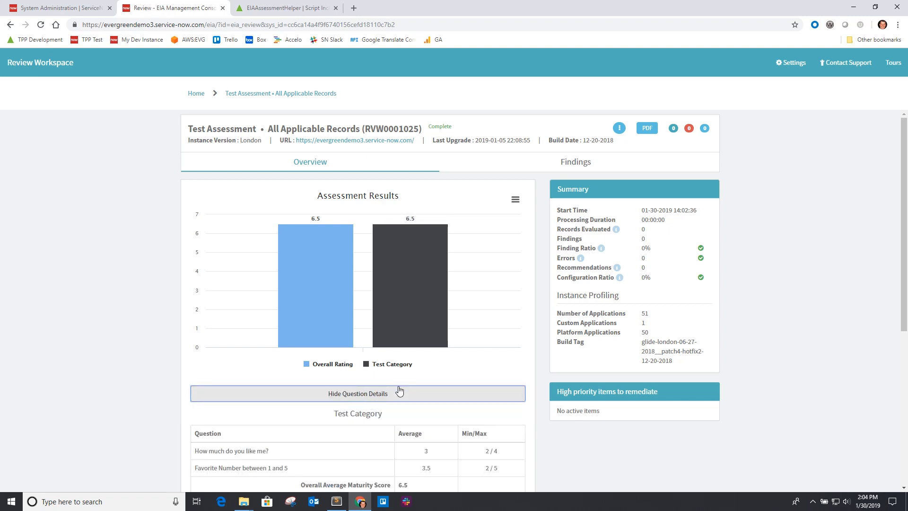
scroll("down", 3)
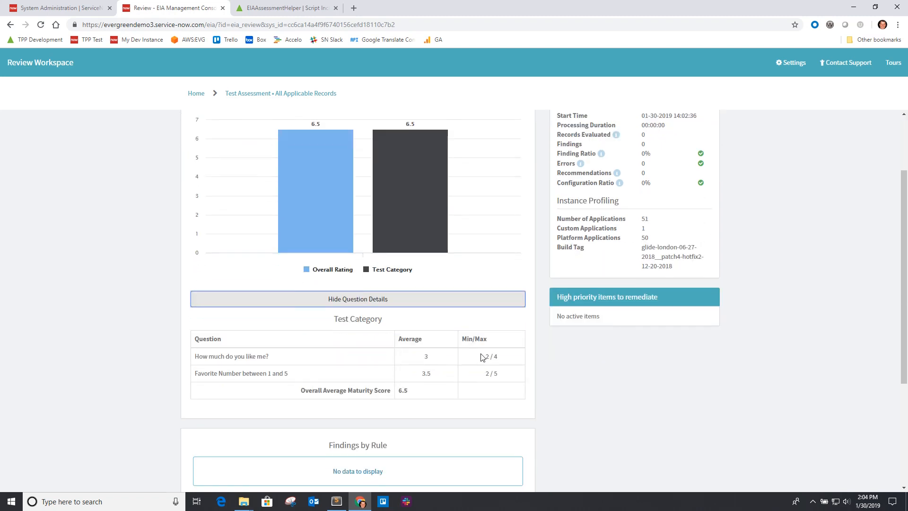
mouse_move(449, 381)
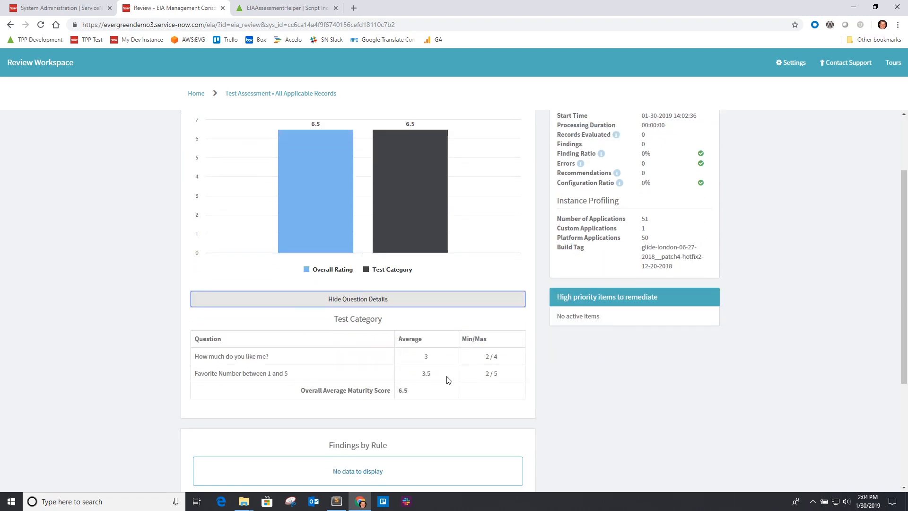
mouse_move(470, 388)
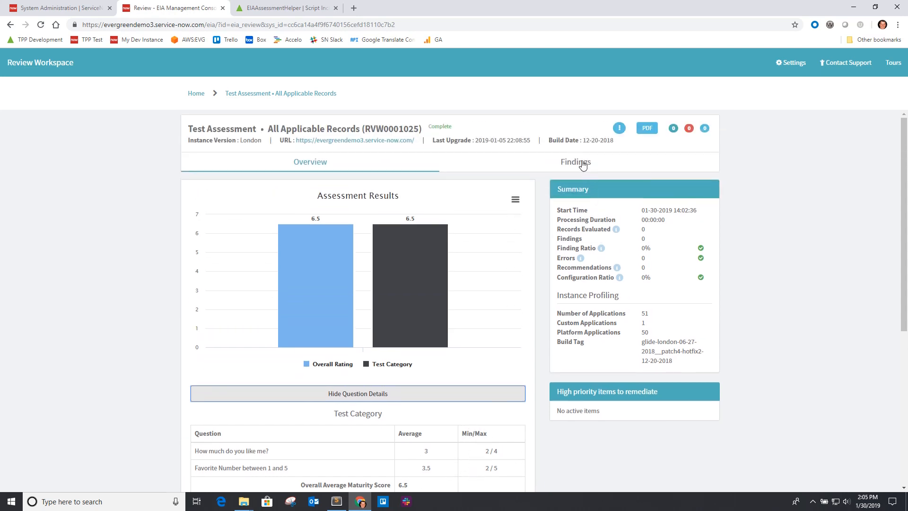
From the workspace home, load the ITIL Maturity review RVW0001016 rated 3.425.
left_click(575, 162)
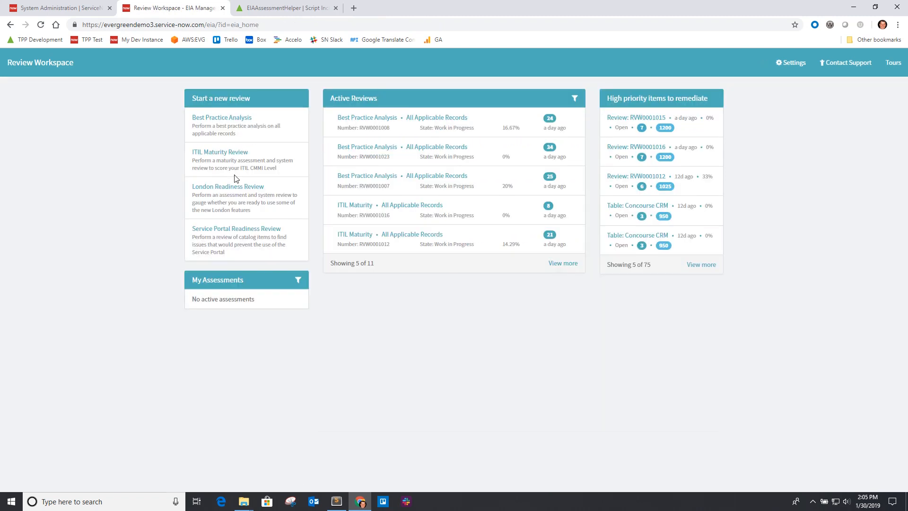
left_click(355, 204)
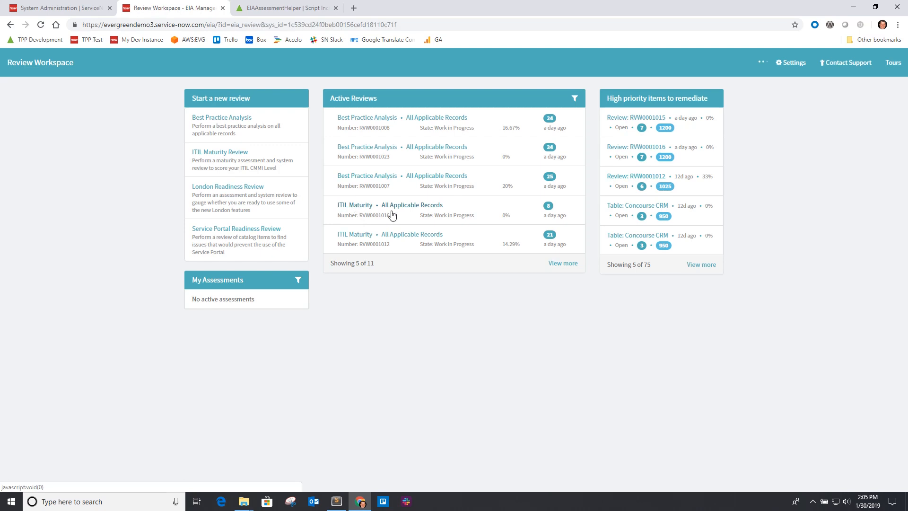
left_click(362, 209)
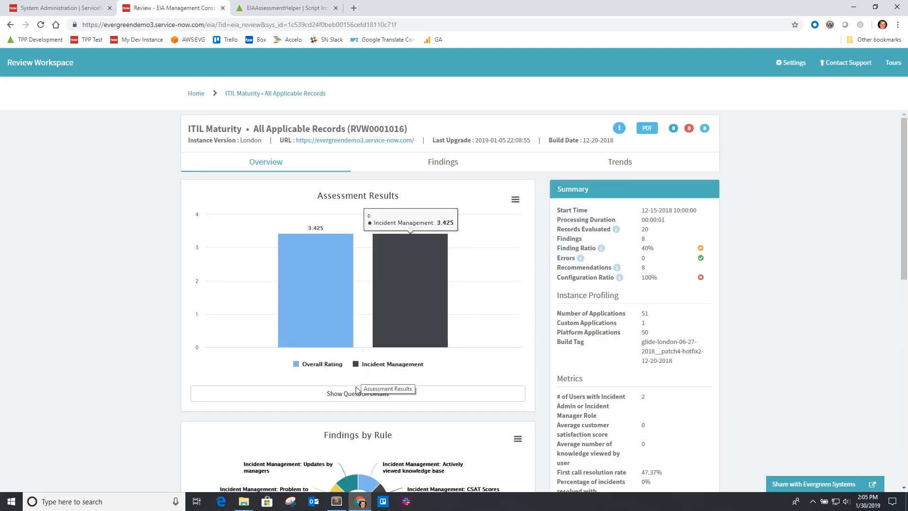
Show the Incident Management question details and the first question's business impact.
left_click(358, 393)
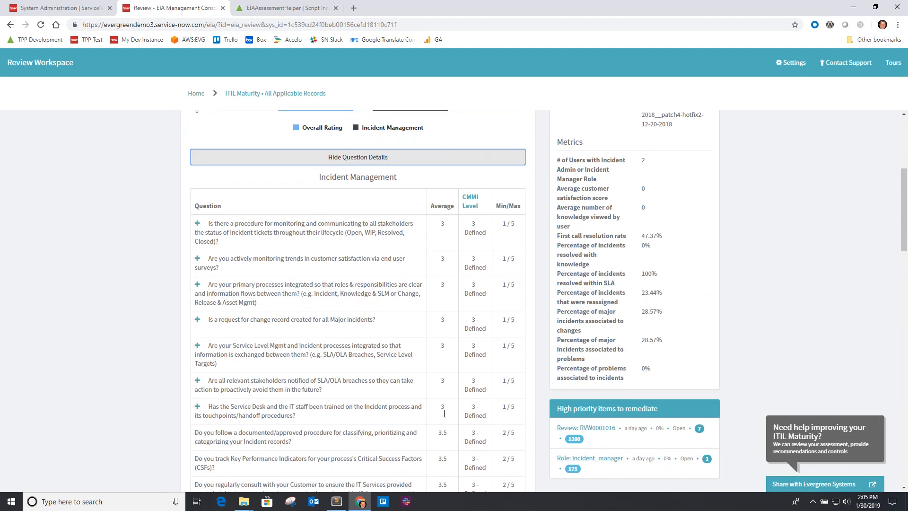
left_click(197, 223)
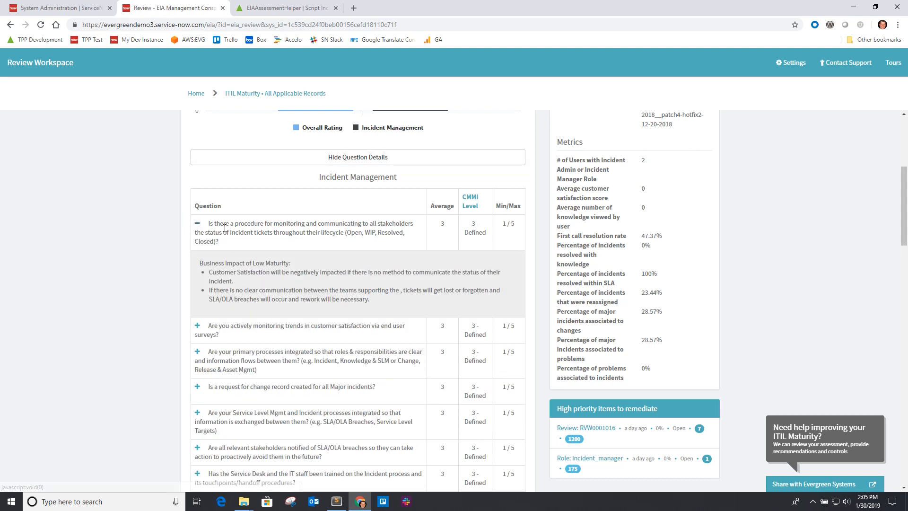
scroll("down", 3)
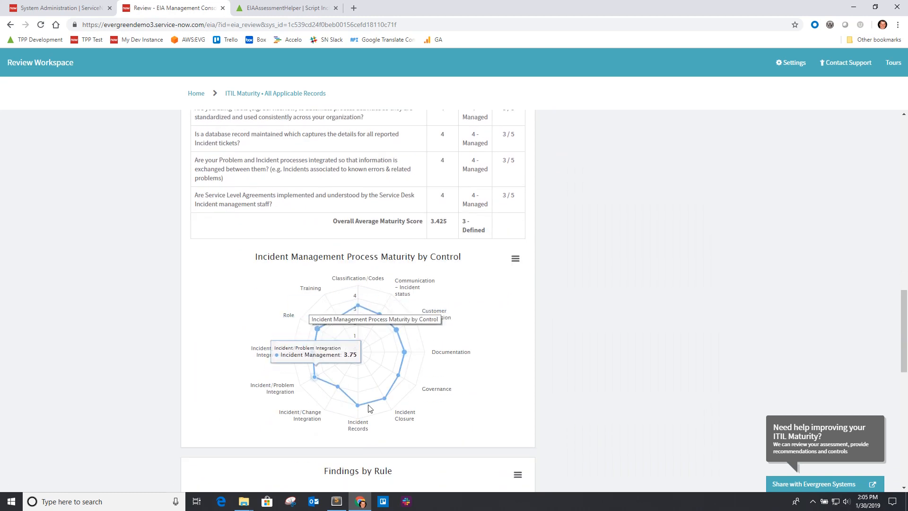
scroll("down", 3)
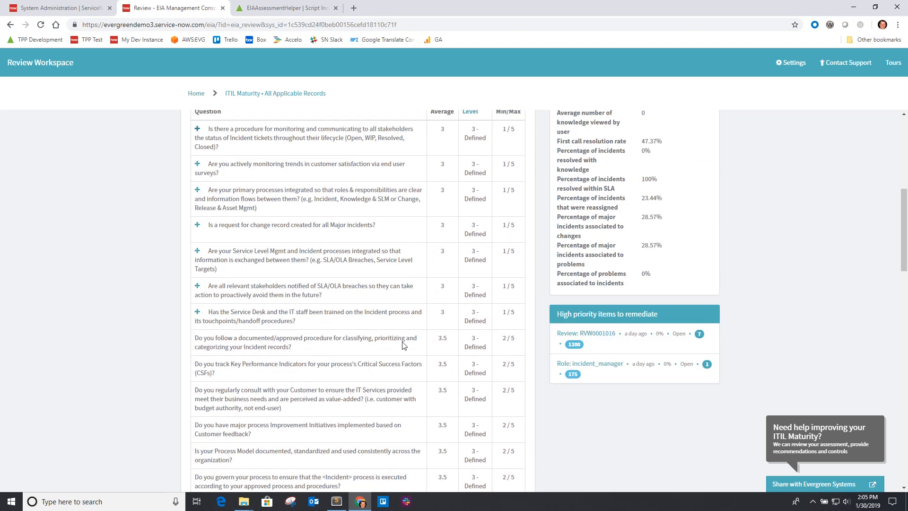
scroll("up", 3)
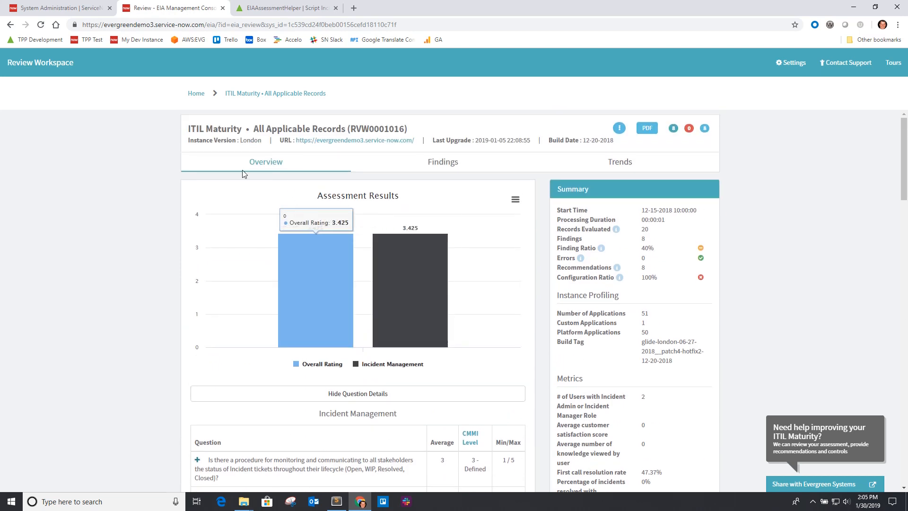
mouse_move(667, 115)
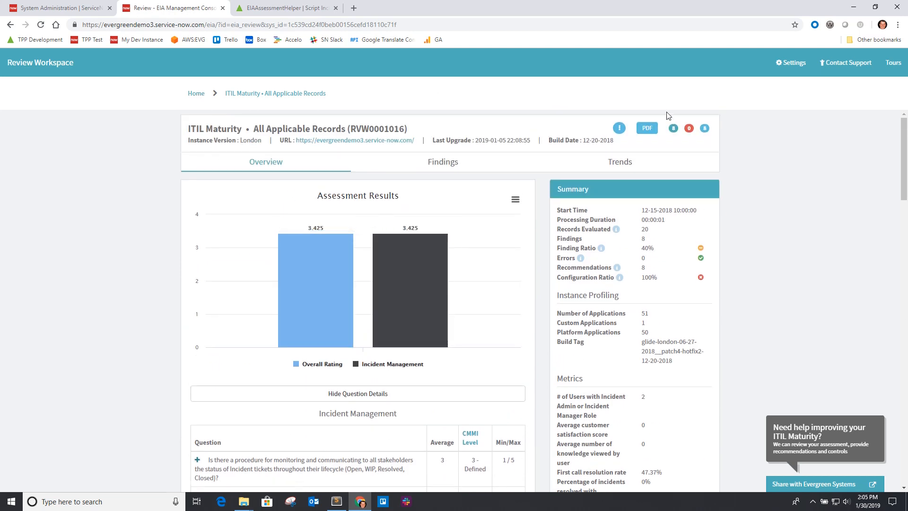
Export RVW0001016_report.pdf and review its results, question details, metrics and findings summary.
left_click(646, 127)
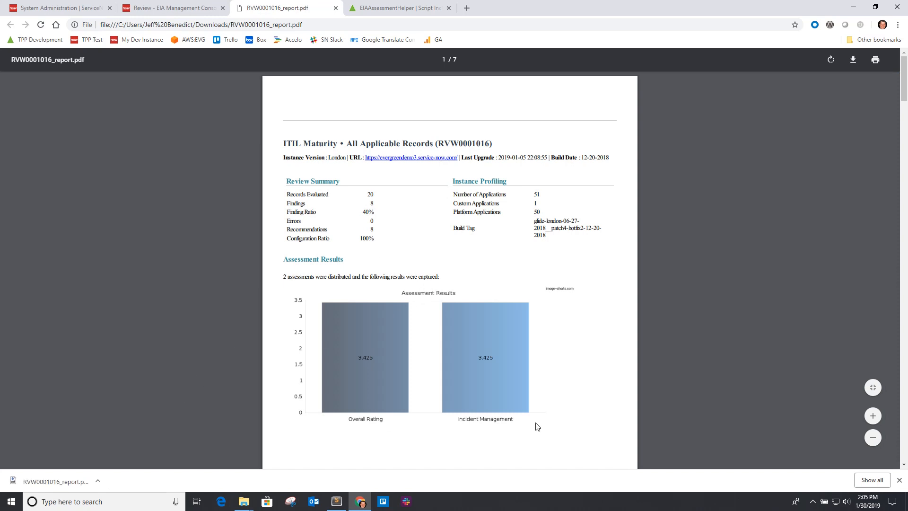
scroll("down", 3)
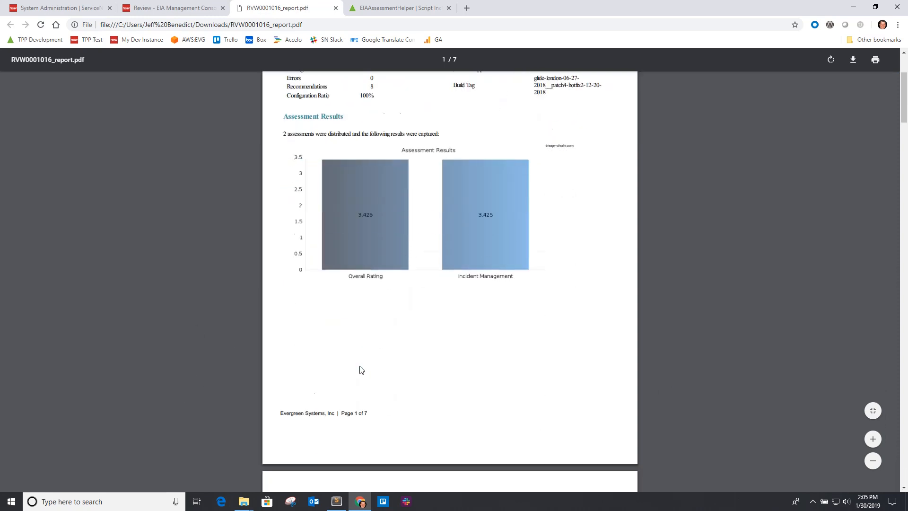
scroll("down", 3)
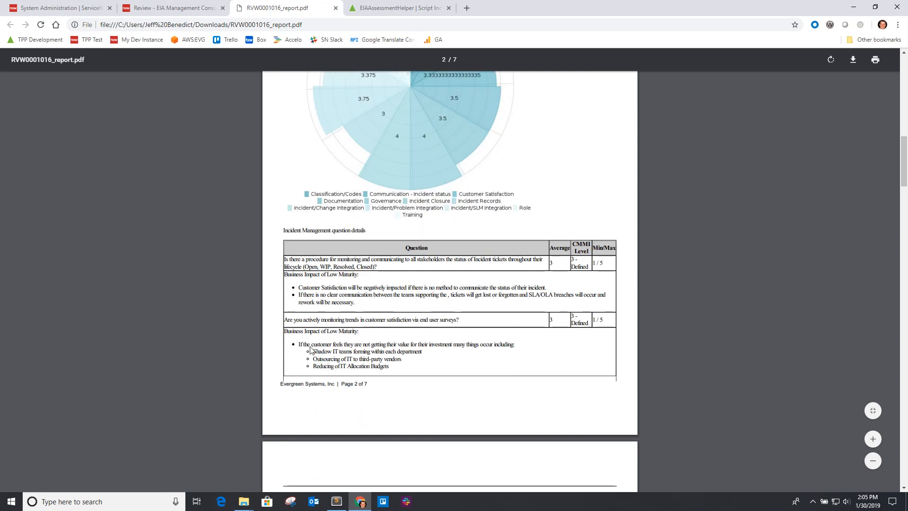
scroll("down", 3)
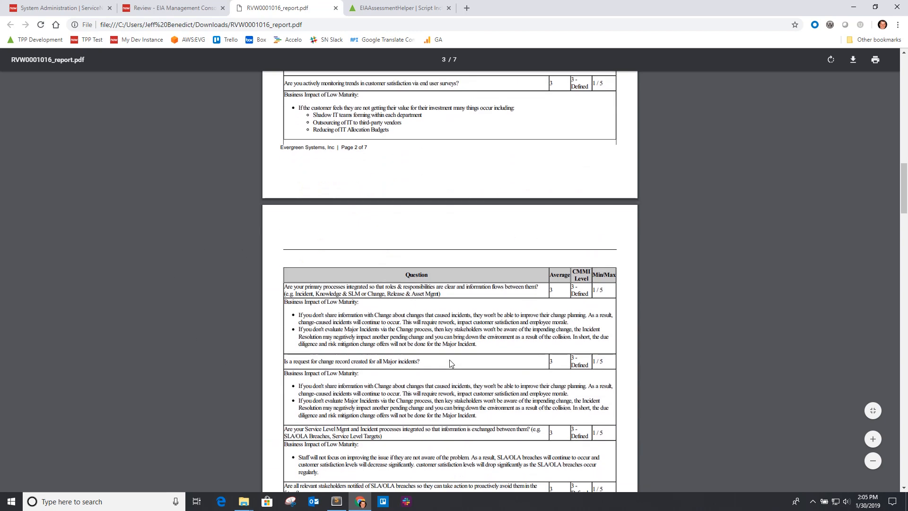
scroll("down", 3)
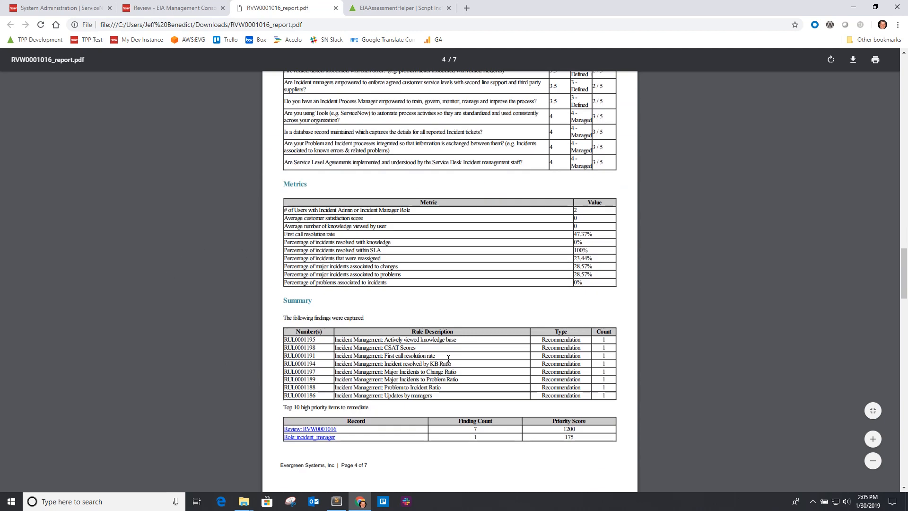
scroll("down", 3)
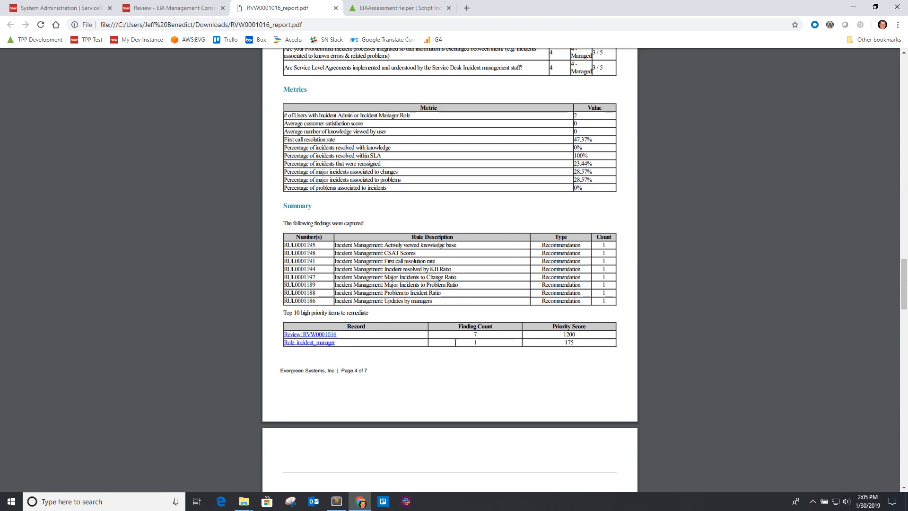